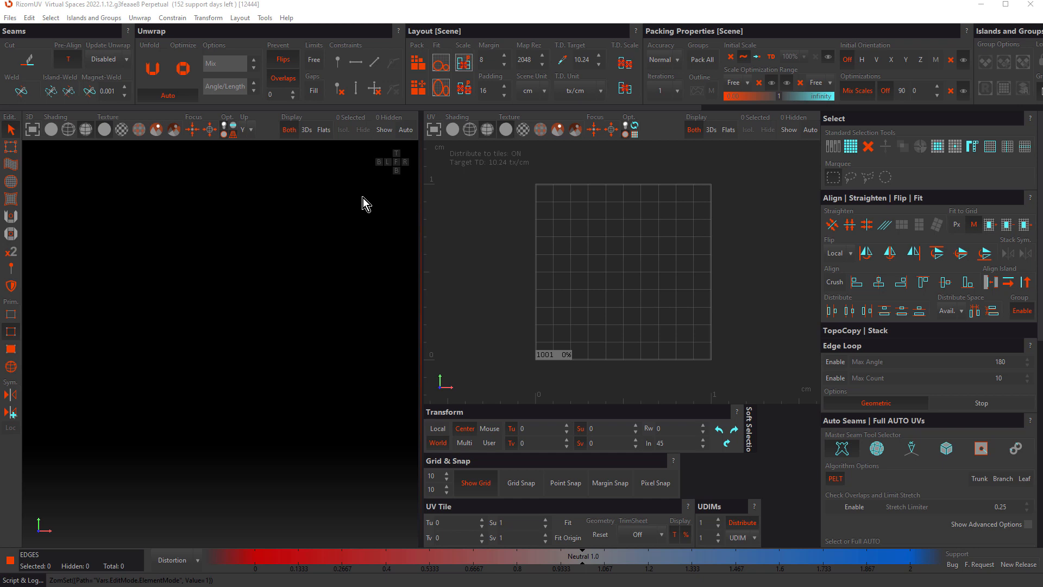
- Load ForwardControls.fbx from the 03_MarkingSeams Models folder via Files > Load
left_click(10, 18)
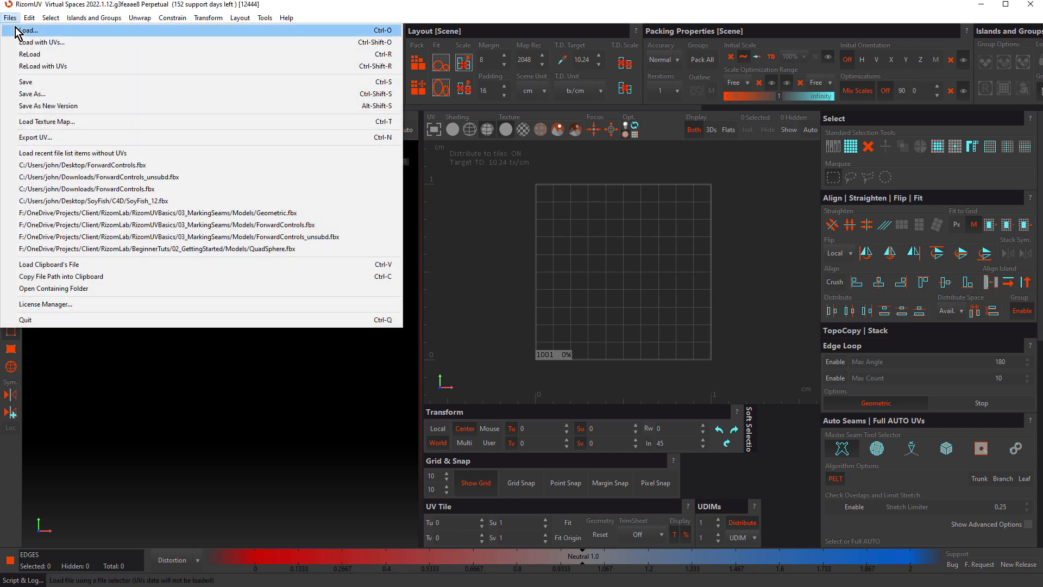
left_click(27, 30)
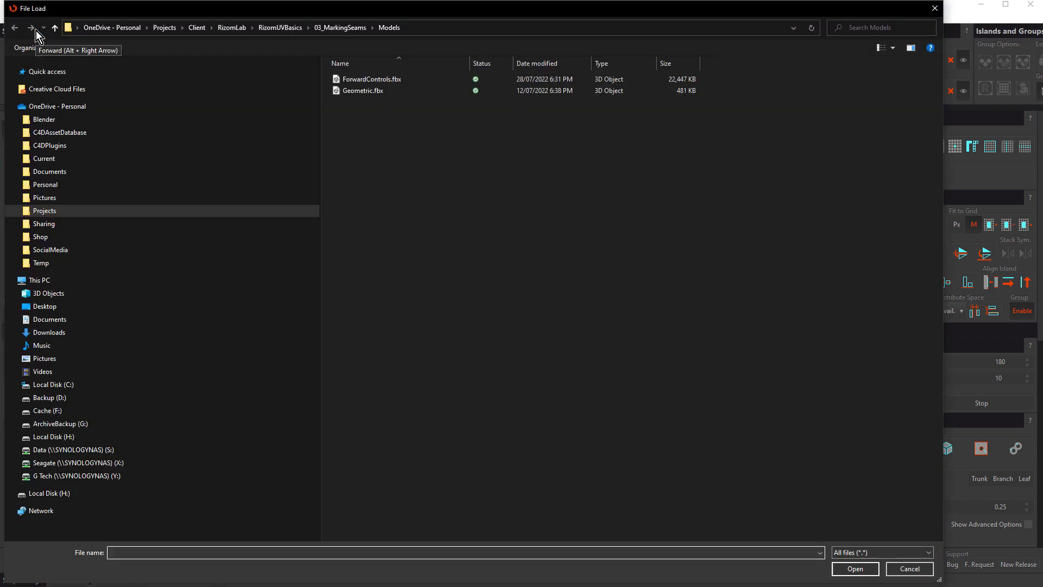
scroll("up", 3)
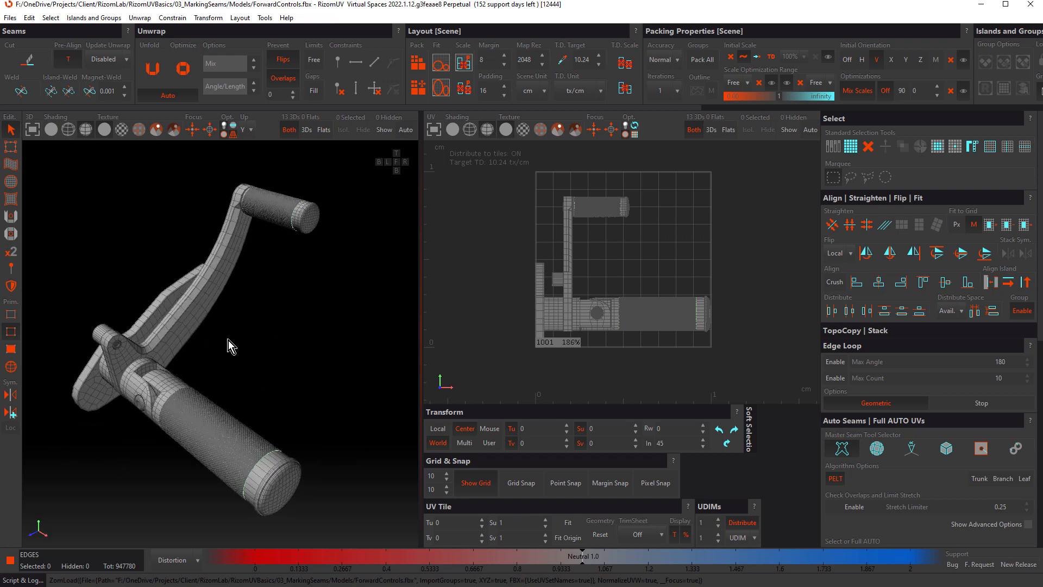
mouse_move(163, 334)
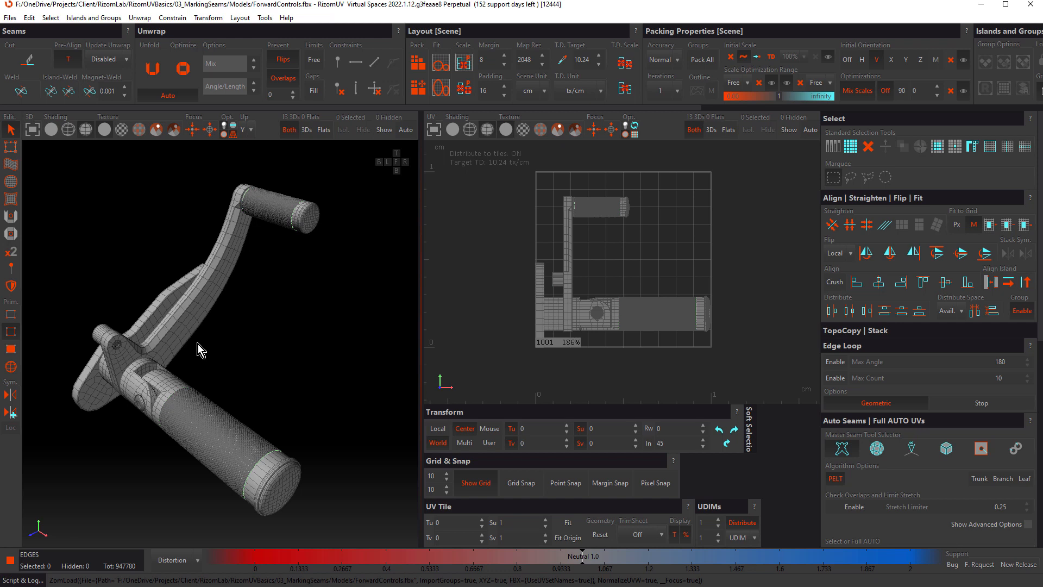
mouse_move(346, 142)
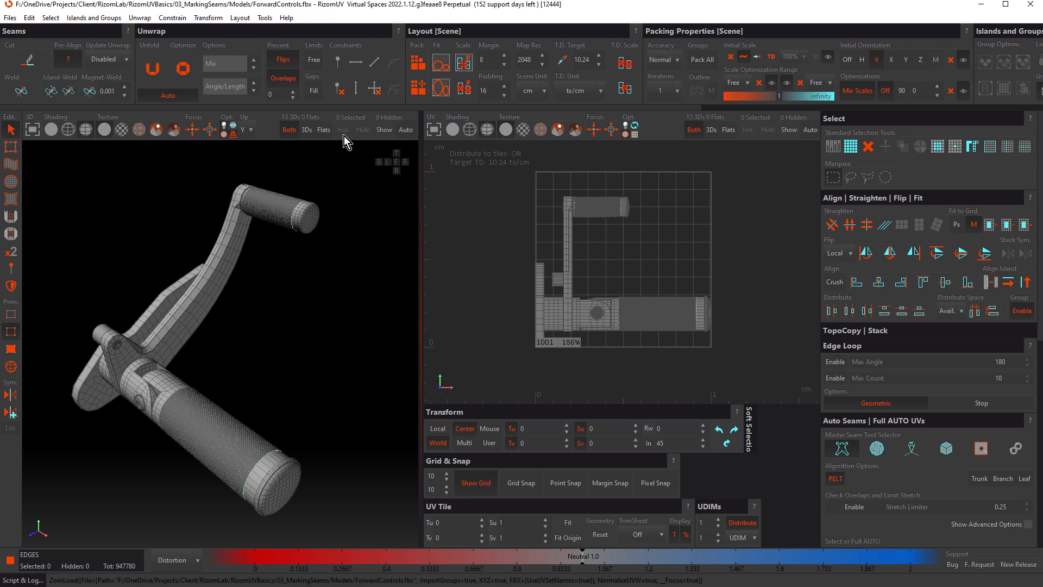
mouse_move(406, 130)
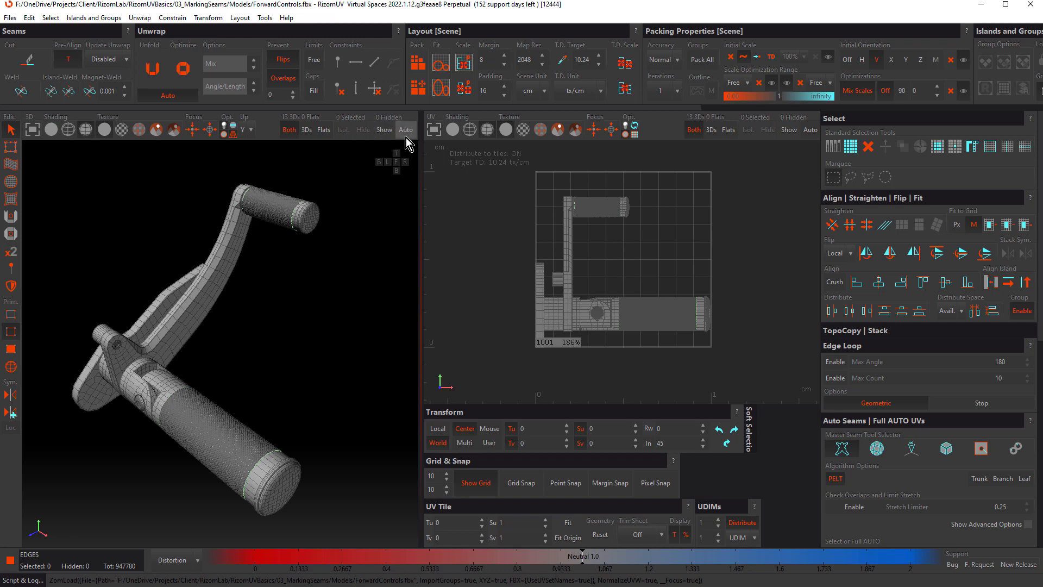
mouse_move(406, 130)
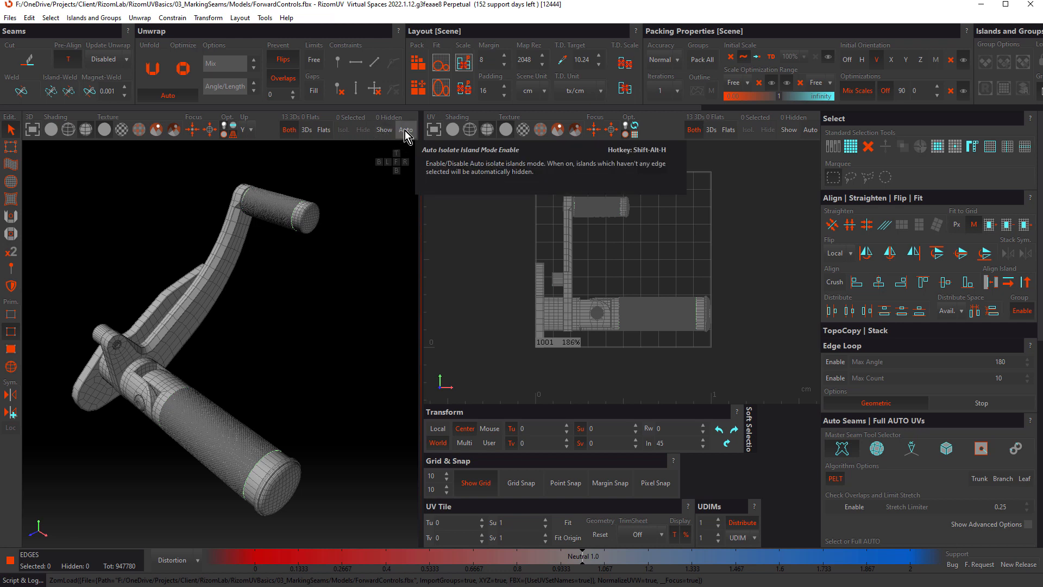
mouse_move(405, 130)
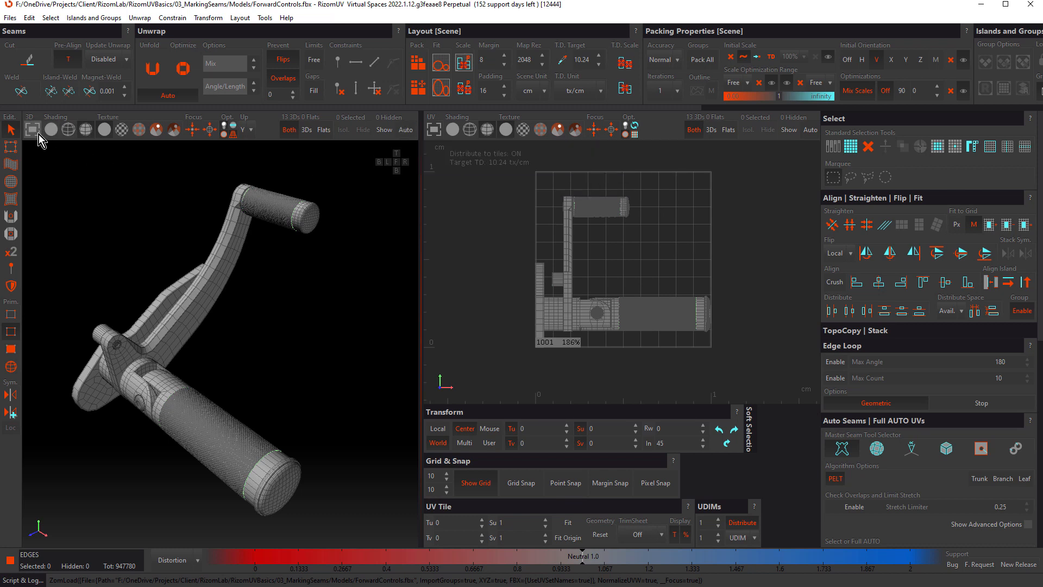
mouse_move(33, 132)
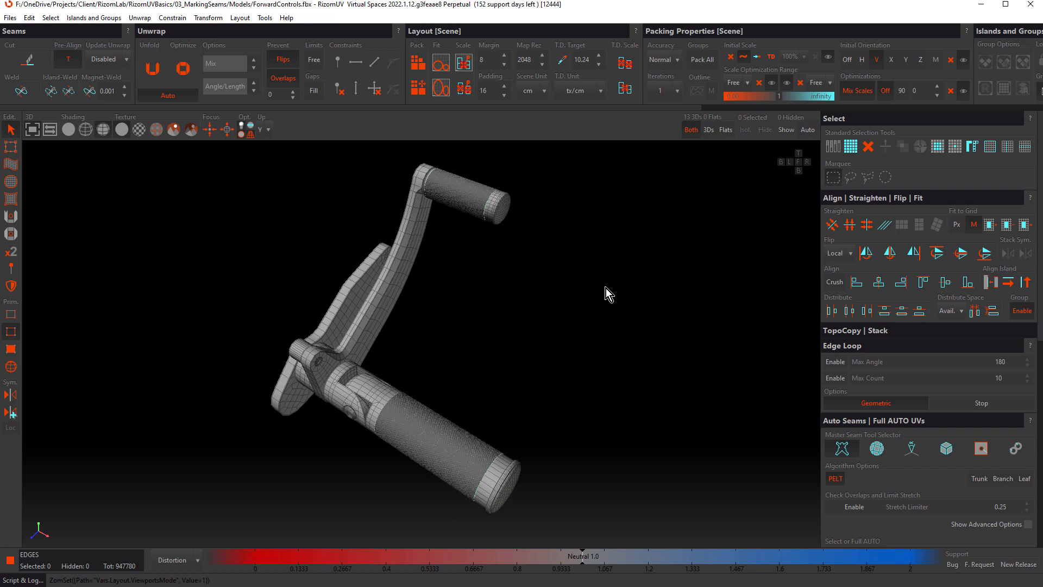
- Turn on Auto isolate islands in the 3D toolbar
left_click(806, 129)
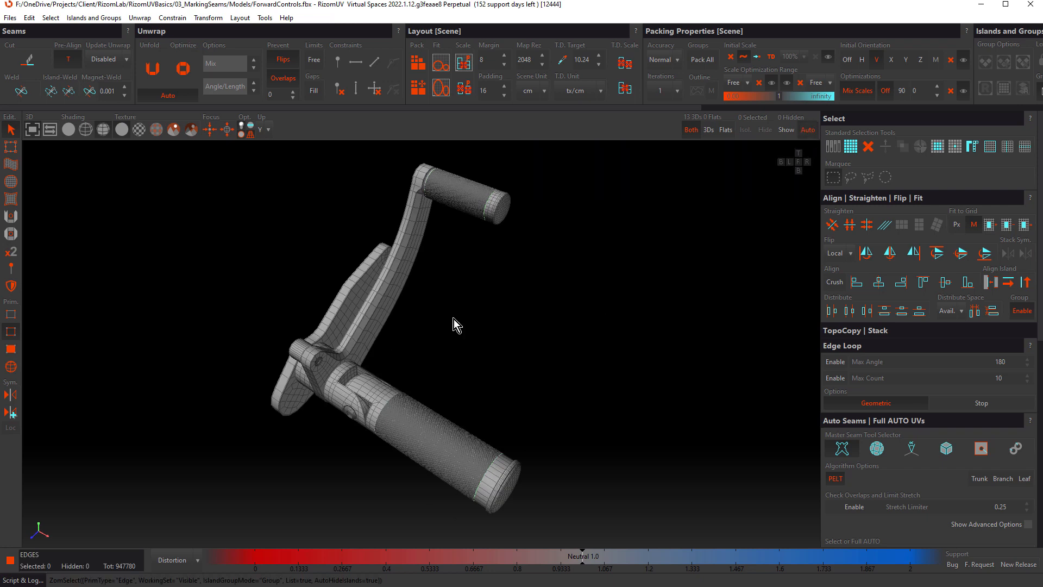
mouse_move(427, 321)
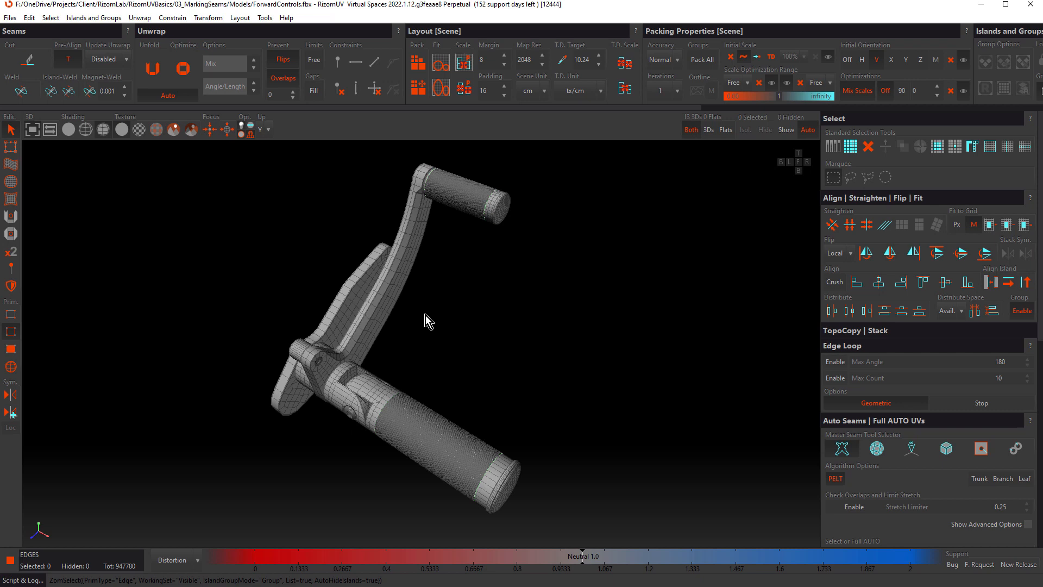
mouse_move(12, 336)
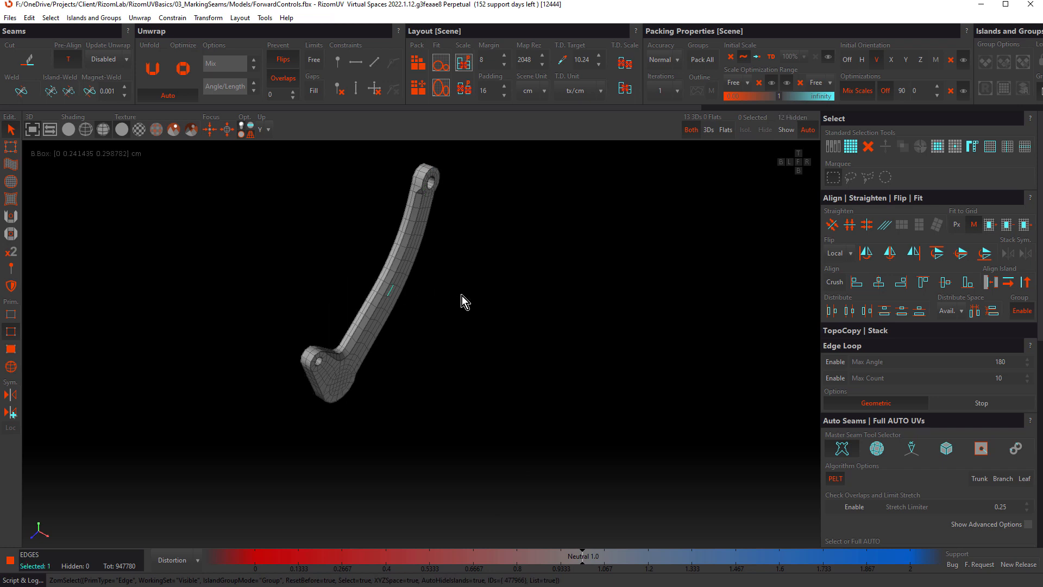
mouse_move(531, 282)
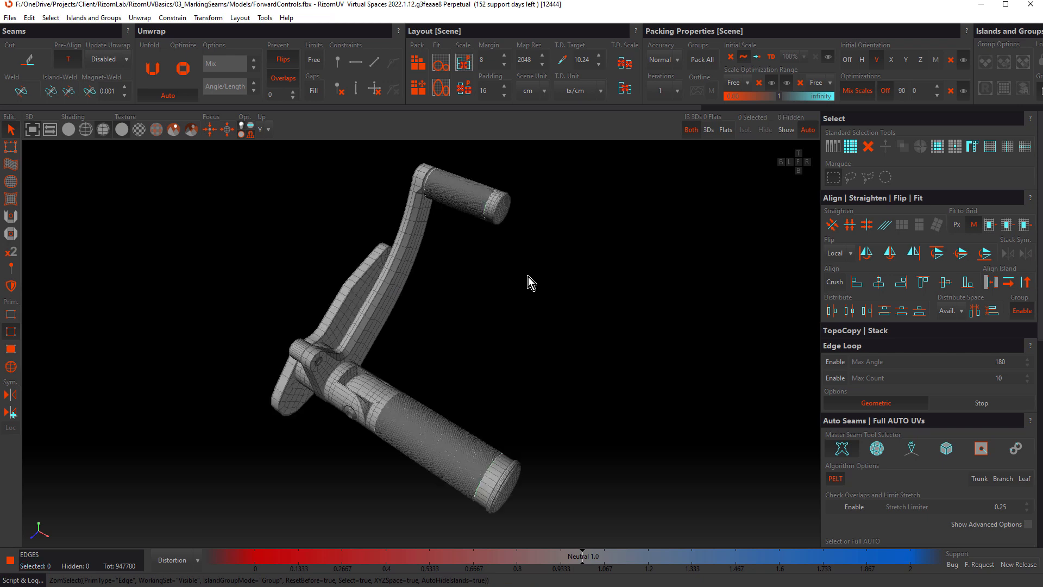
mouse_move(438, 344)
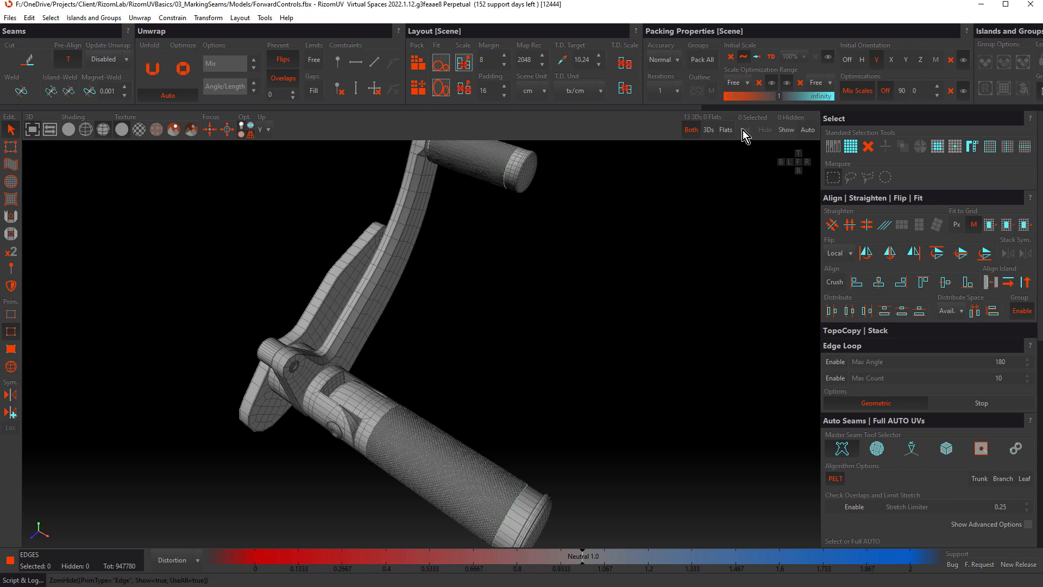
mouse_move(574, 246)
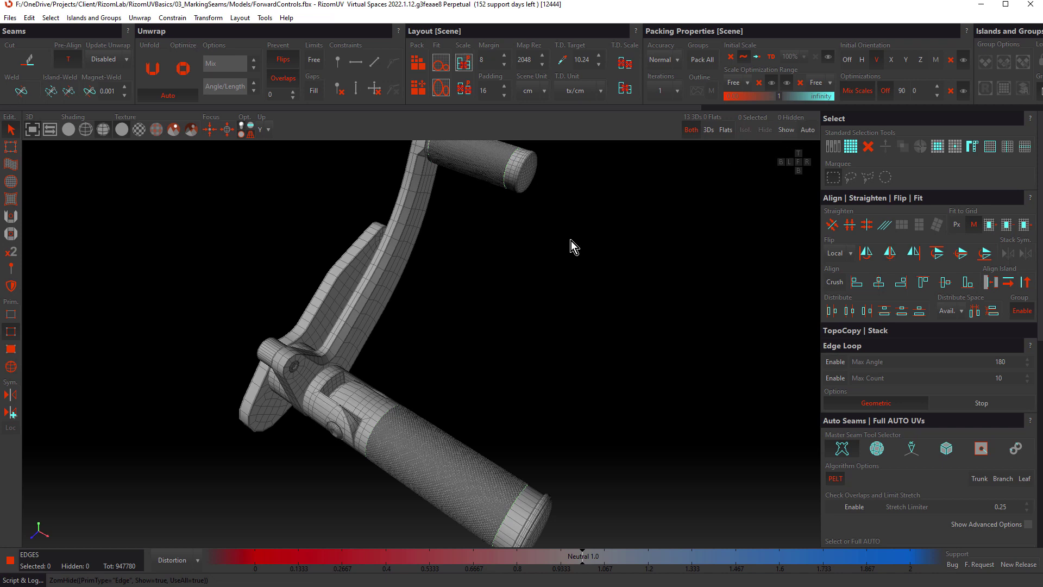
mouse_move(553, 293)
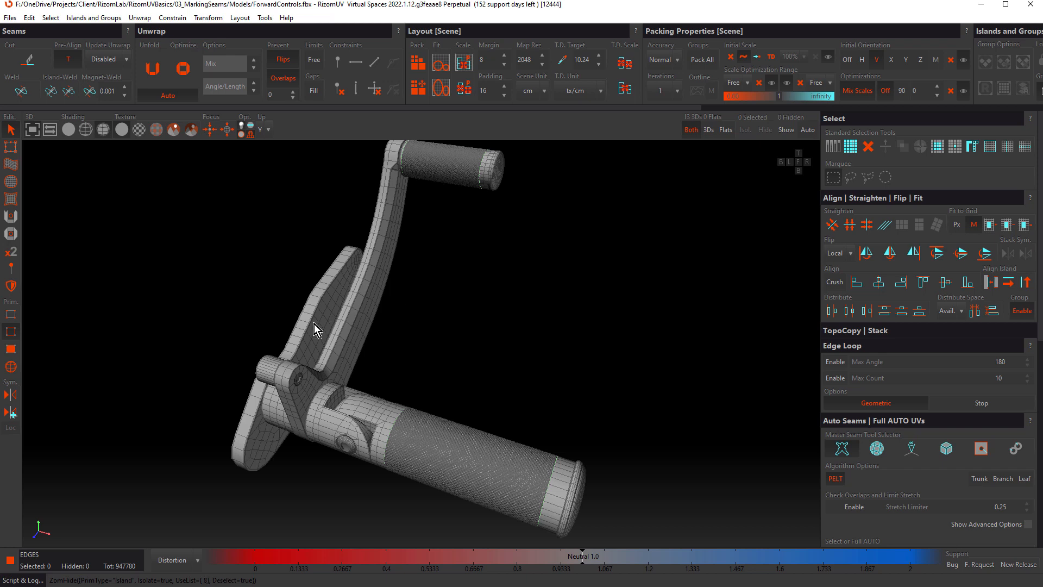
mouse_move(469, 319)
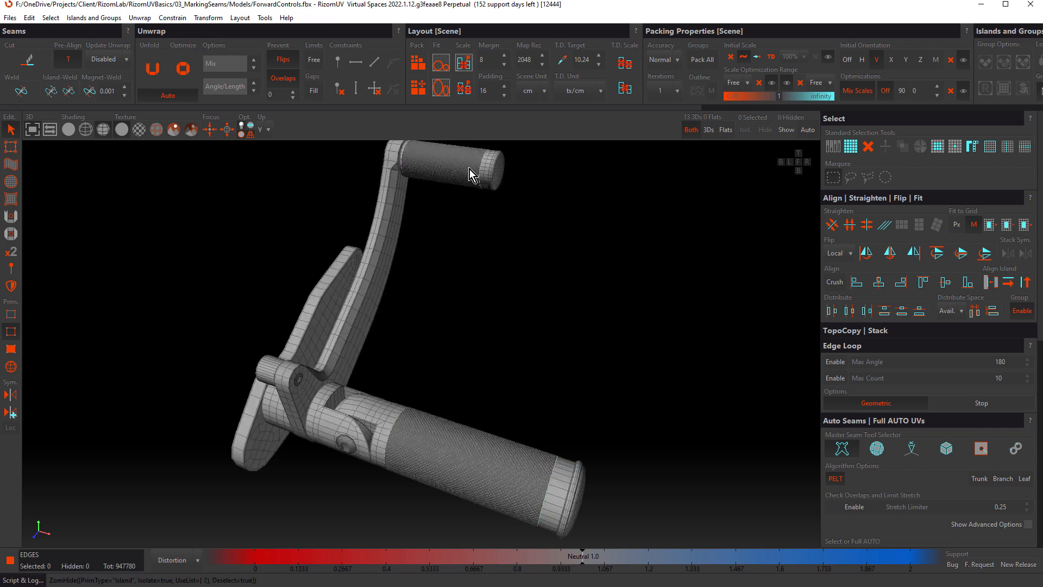
mouse_move(526, 250)
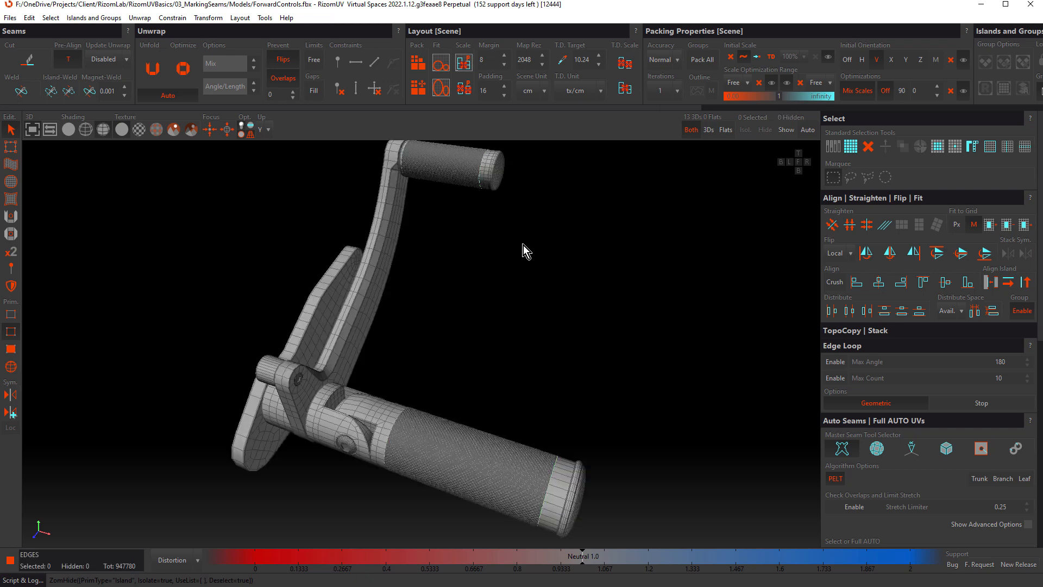
mouse_move(366, 319)
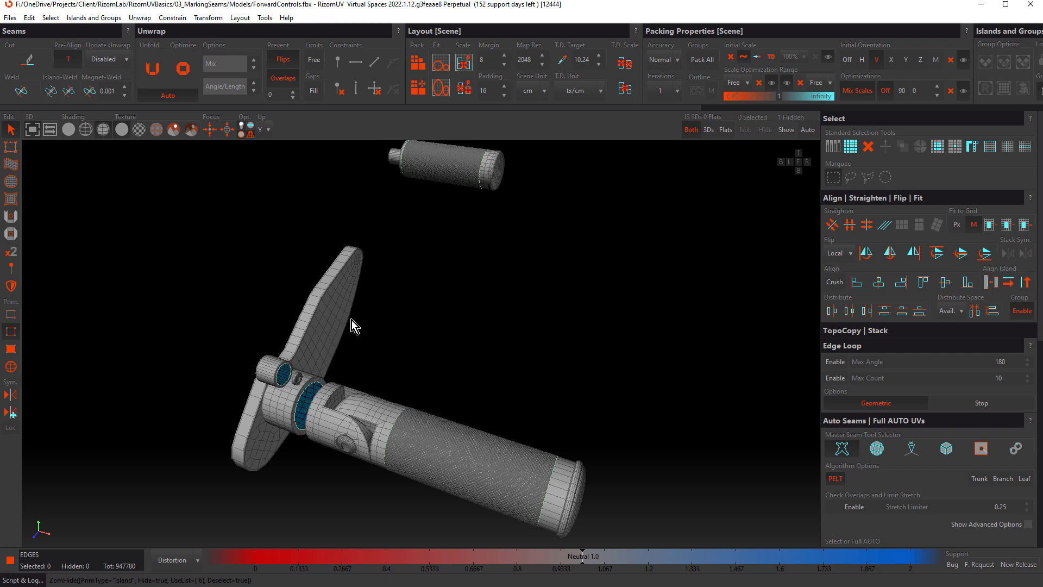
mouse_move(327, 320)
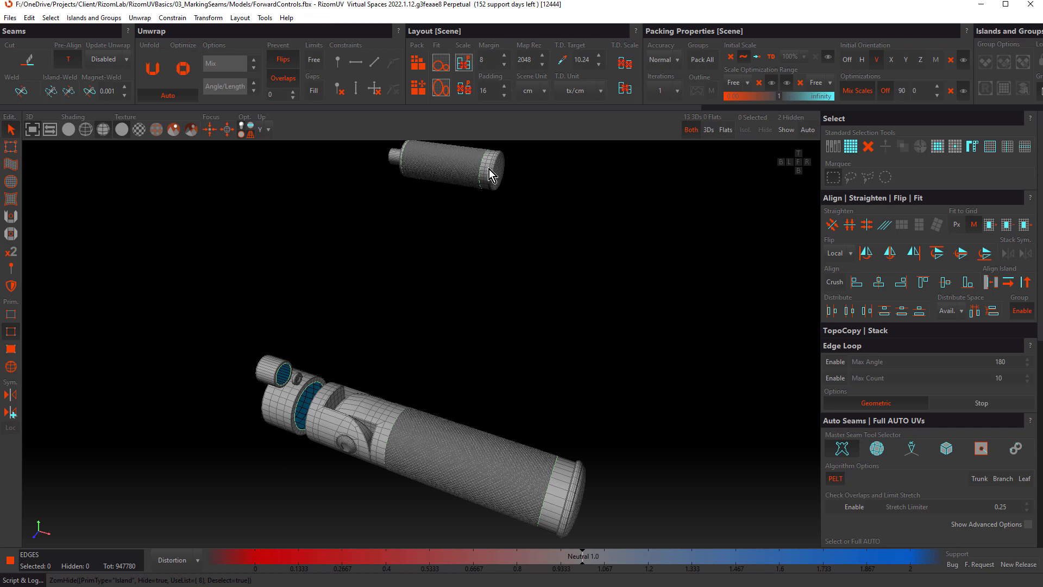
- Hide the upper grip's end cap island with the Hide hotkey
left_click(486, 166)
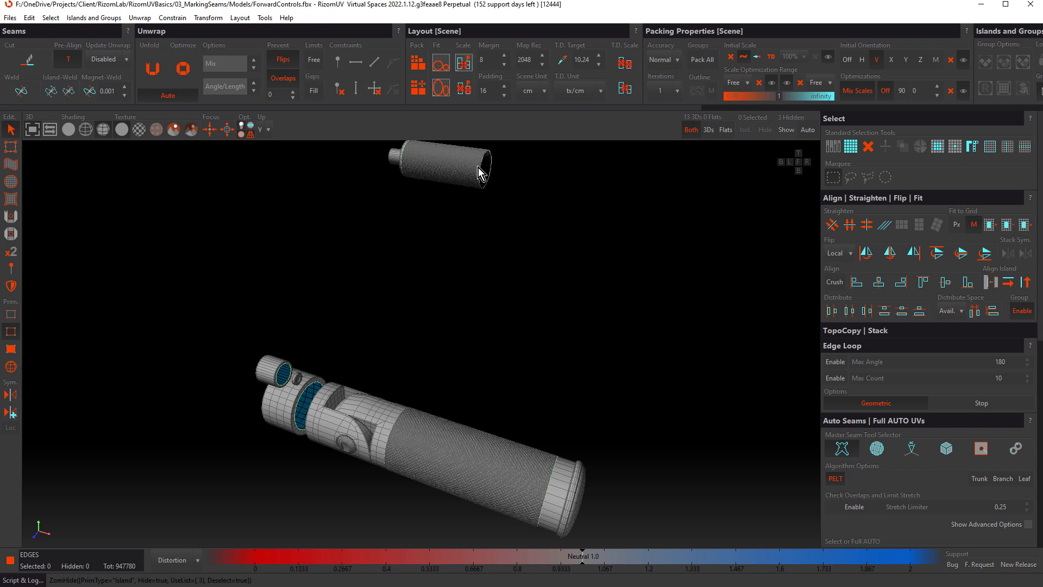
mouse_move(418, 361)
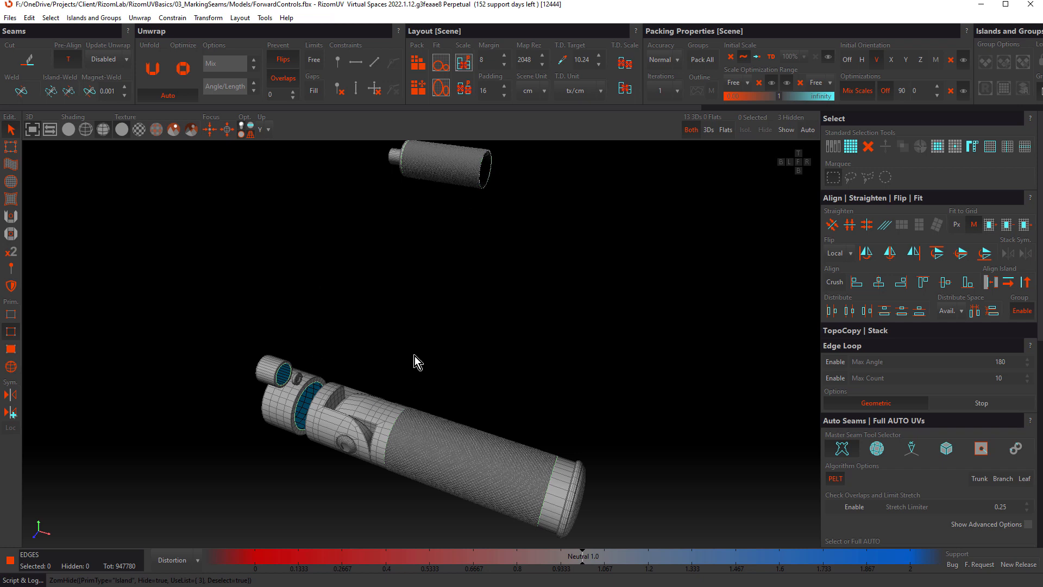
mouse_move(374, 417)
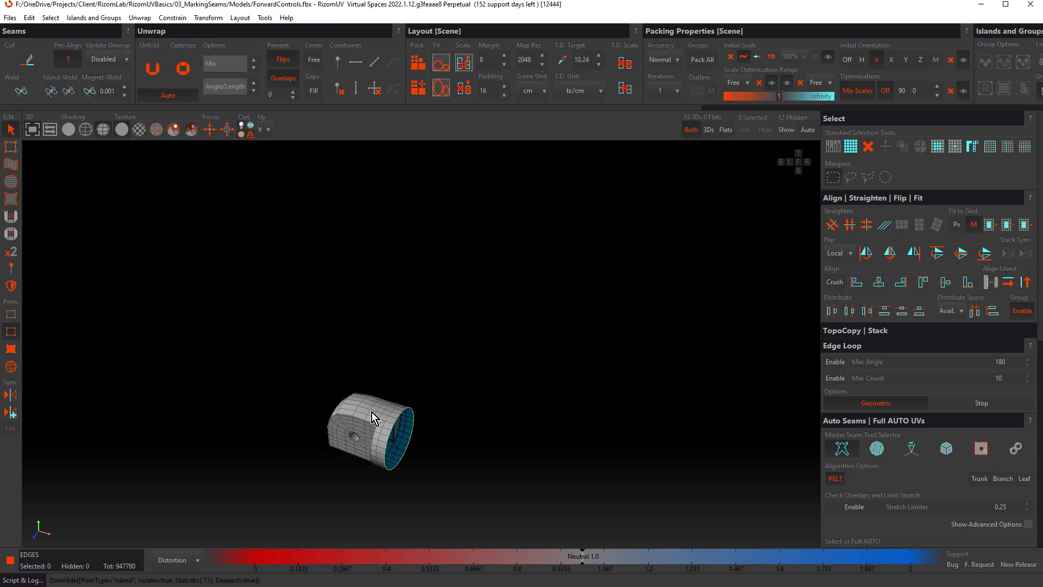
mouse_move(454, 374)
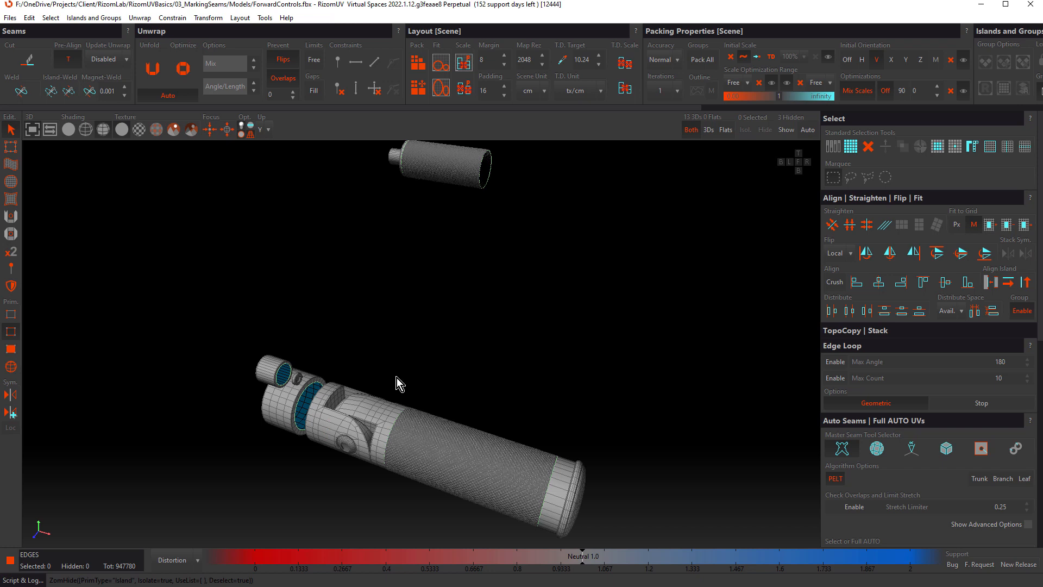
mouse_move(419, 371)
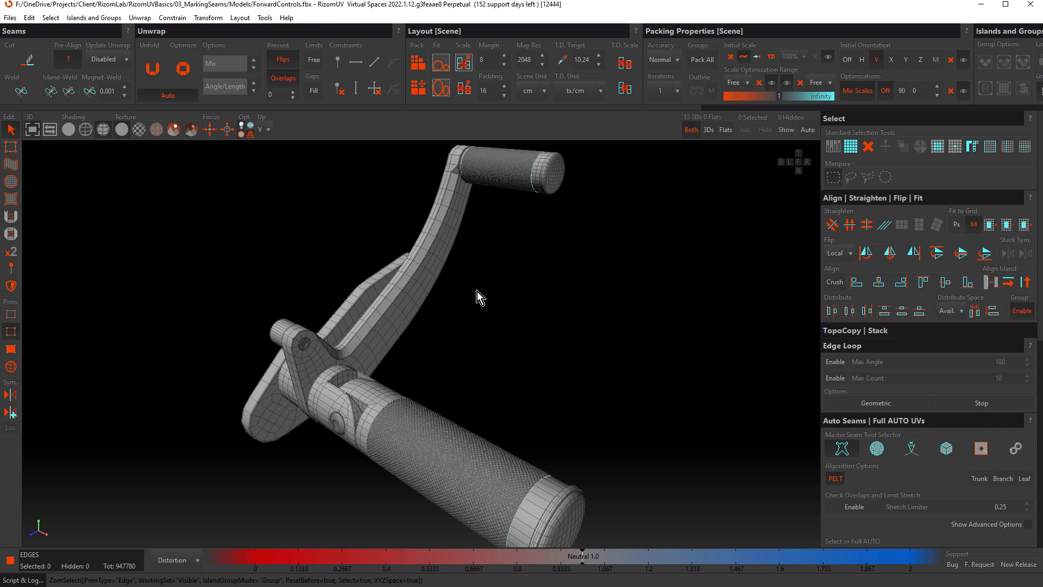
mouse_move(382, 331)
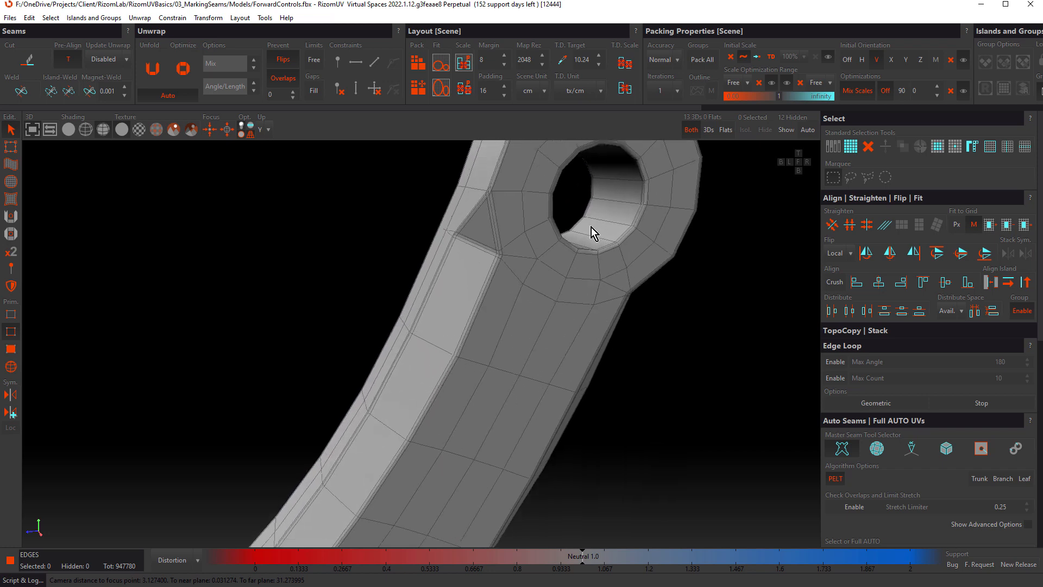
- Select the full edge loop around the lug's rim, then leave nothing selected
left_click(495, 278)
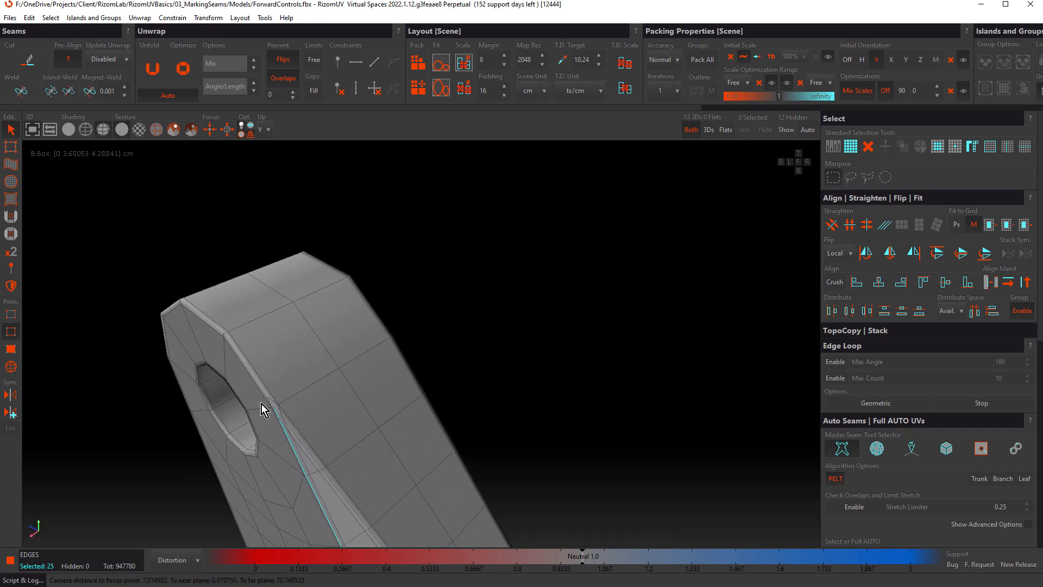
scroll("down", 3)
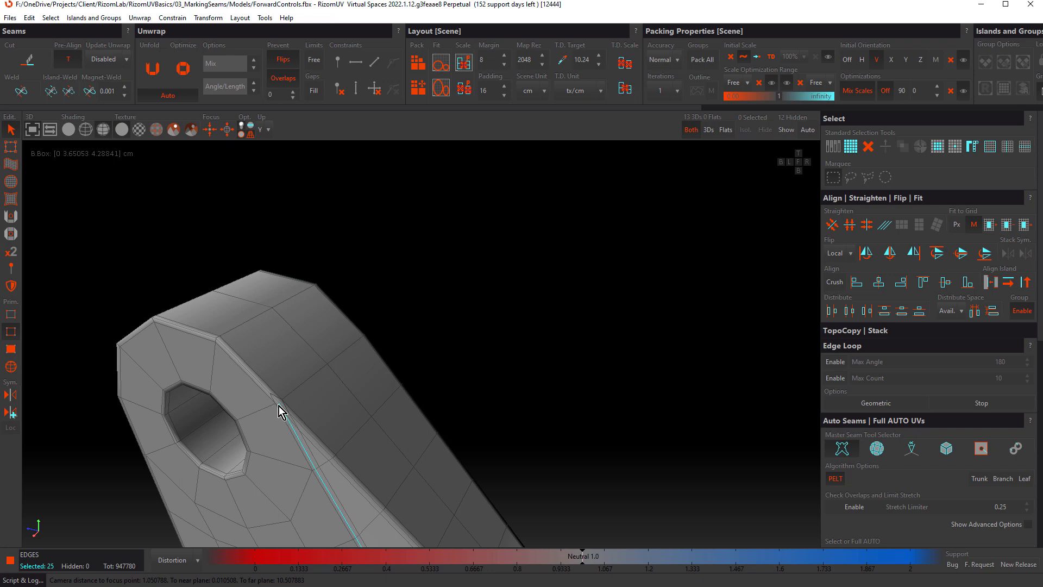
mouse_move(264, 389)
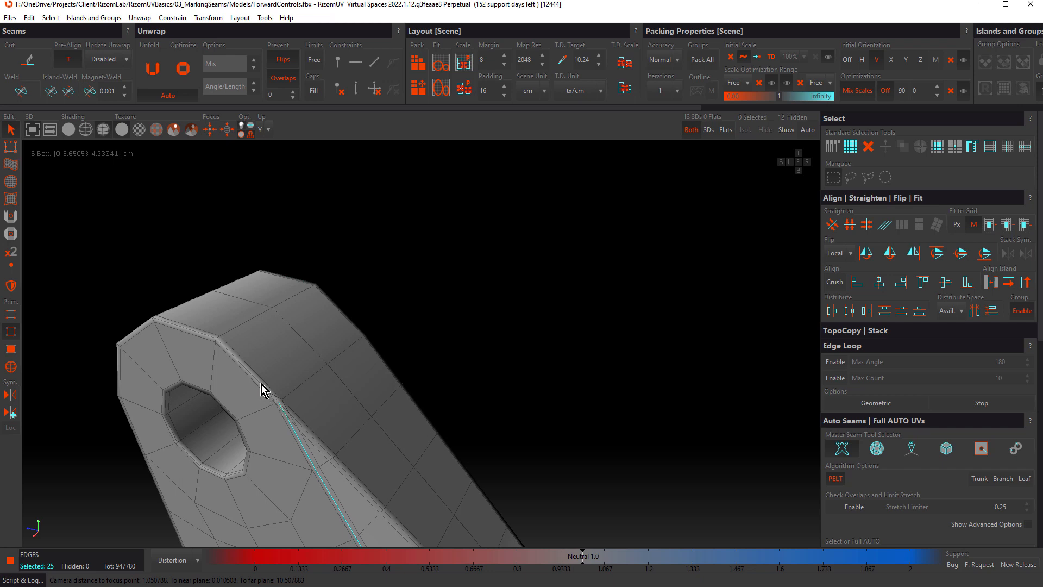
left_click(267, 391)
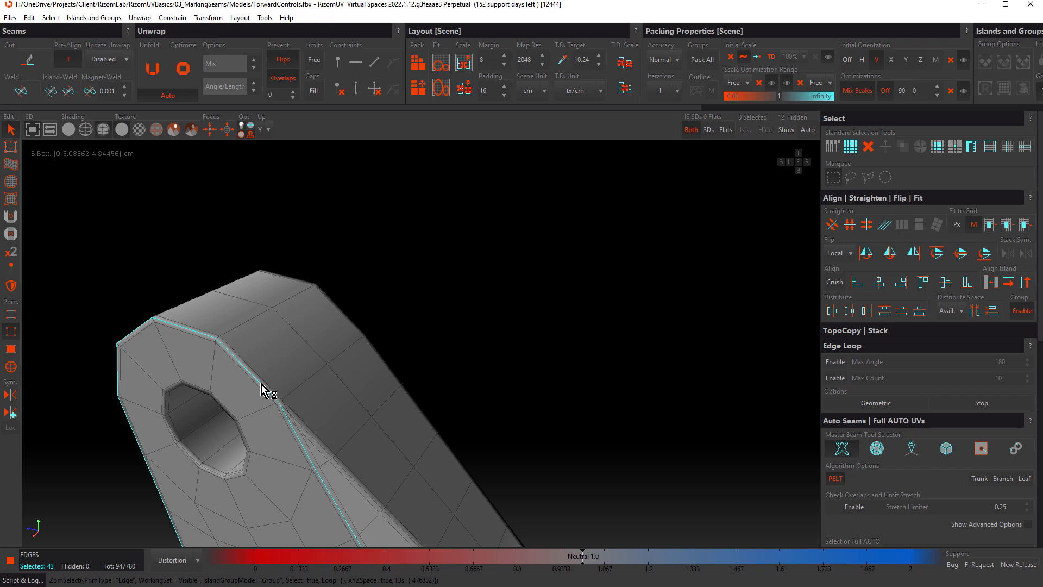
scroll("down", 3)
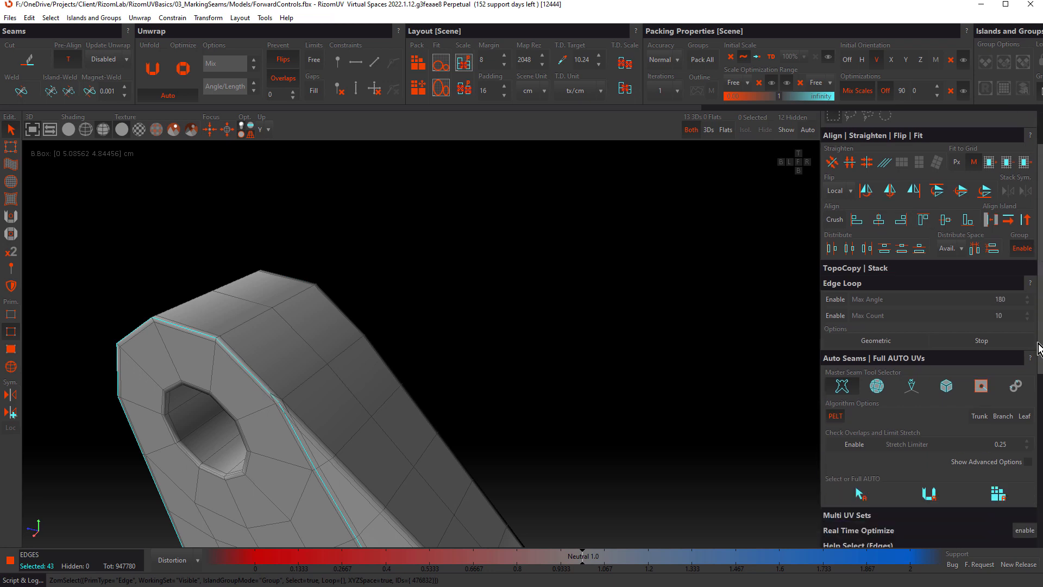
scroll("down", 3)
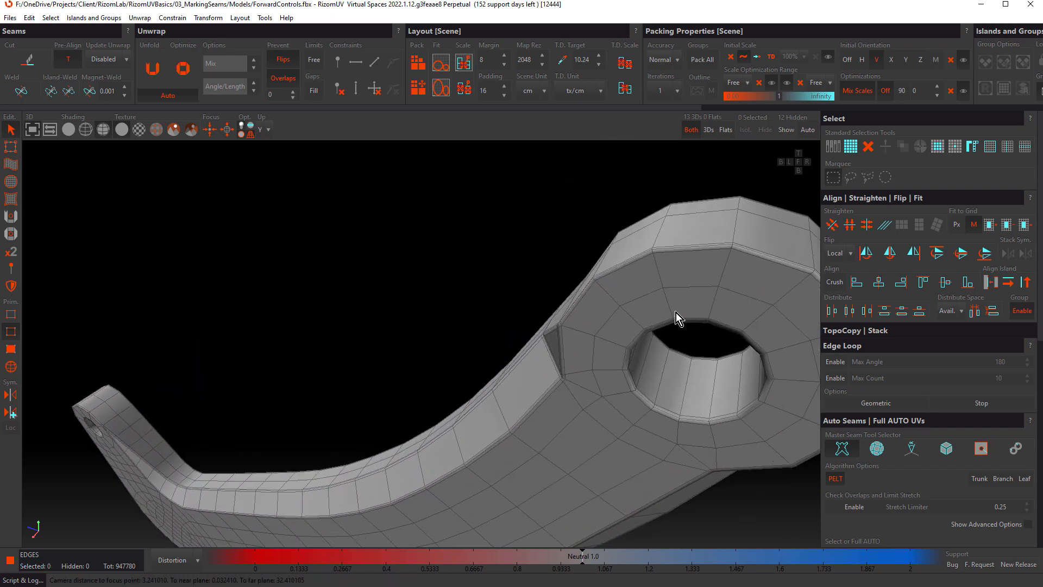
- Pick two edges beside the notch, extend them into full loops with Select Loops, then clear the selection
scroll("down", 3)
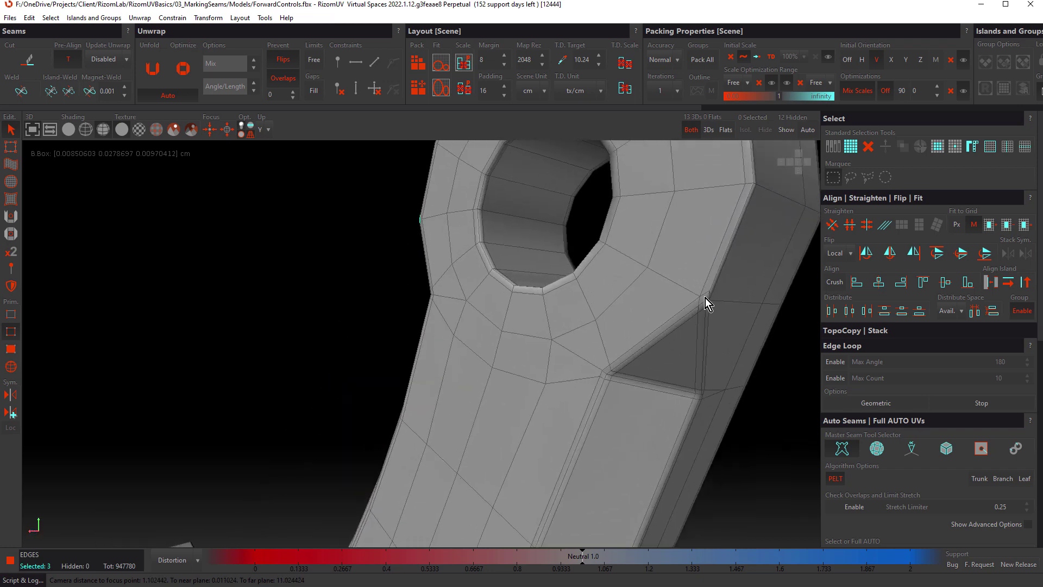
left_click(710, 299)
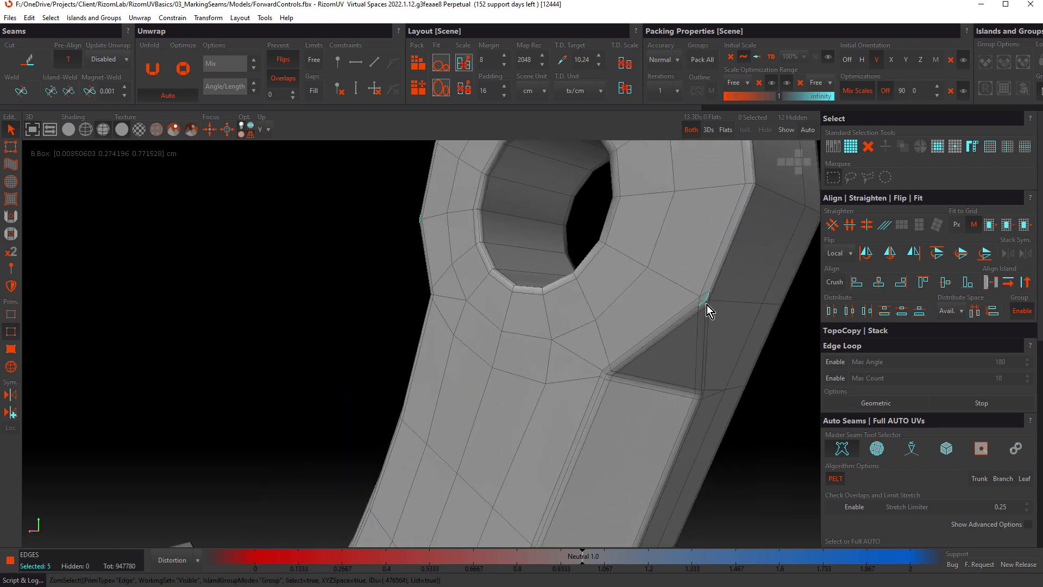
left_click(708, 308)
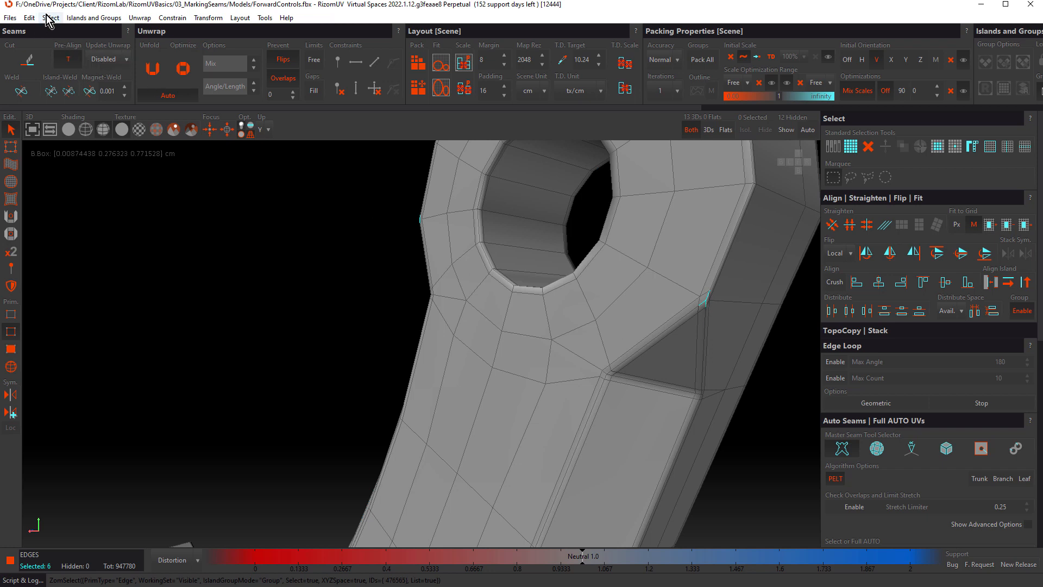
left_click(50, 17)
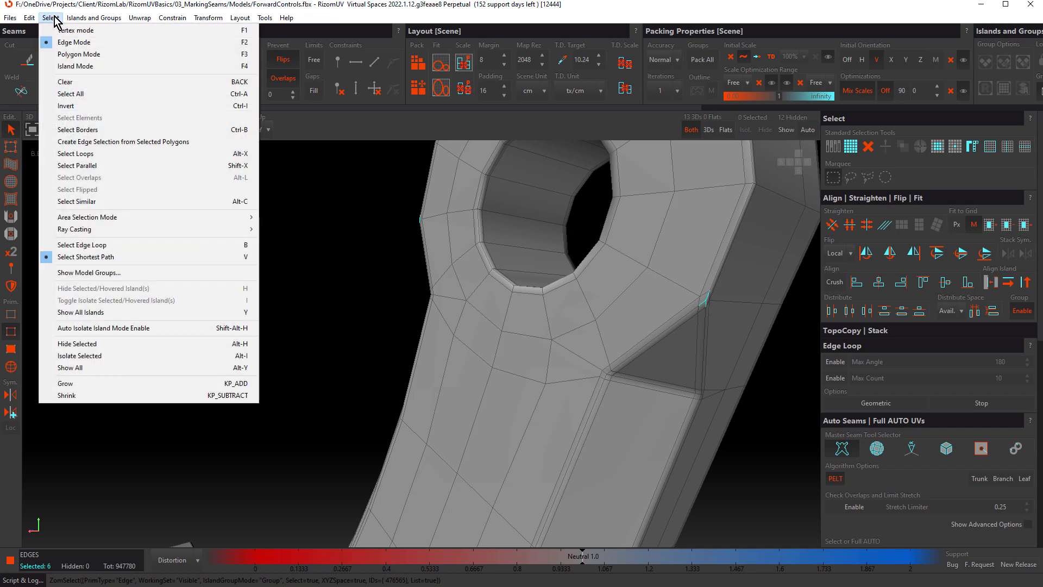
left_click(77, 153)
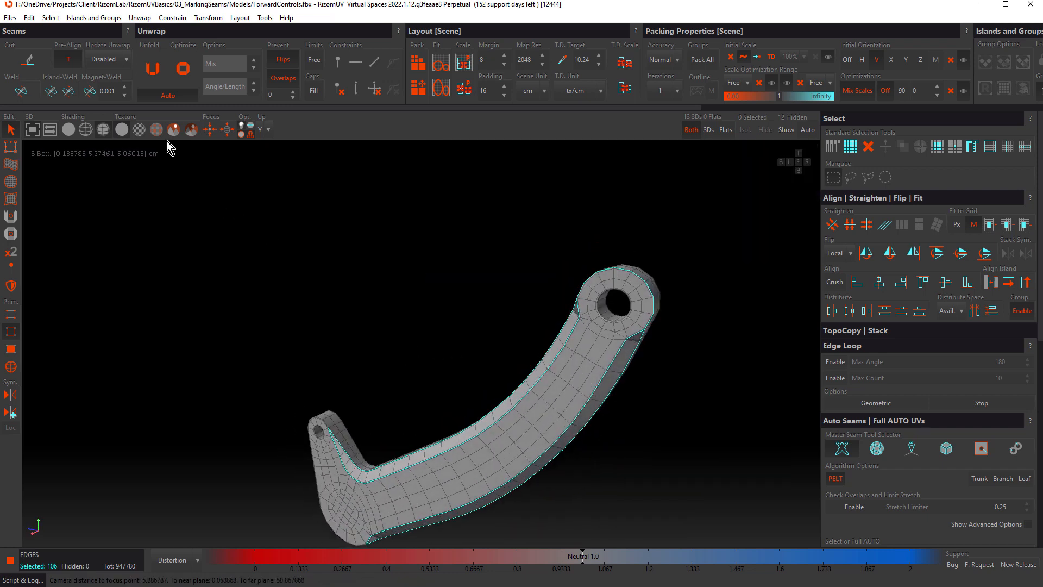
left_click(50, 18)
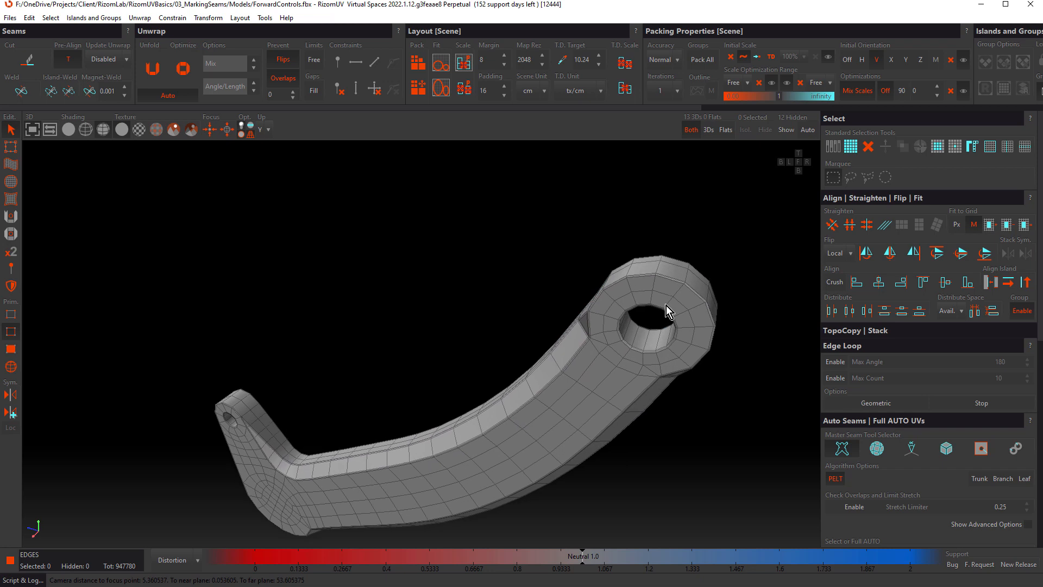
mouse_move(877, 388)
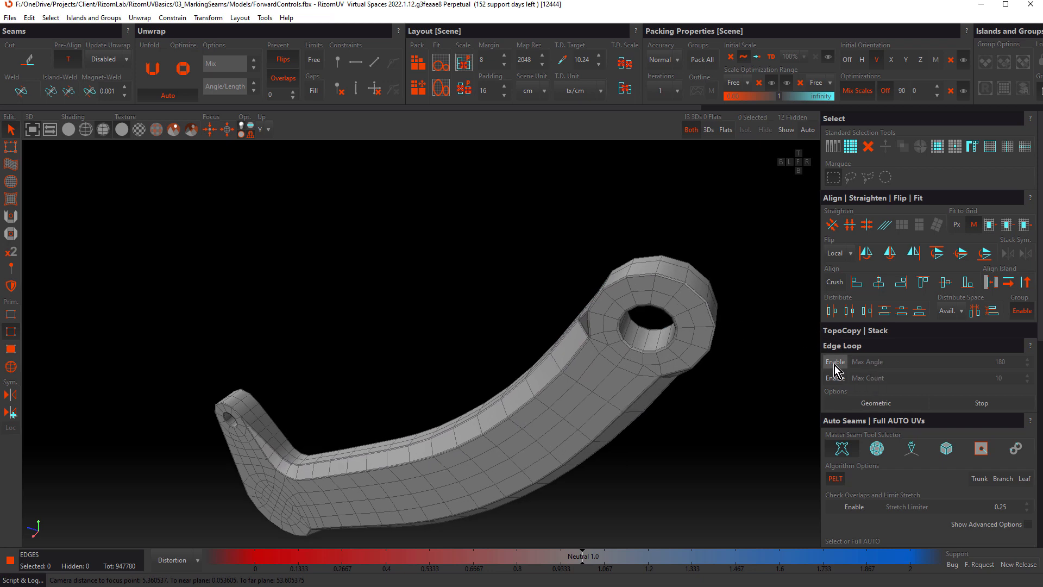
- Enable Edge Loop Max Angle at 25 and select short loops along the lever top and lug edge
left_click(835, 362)
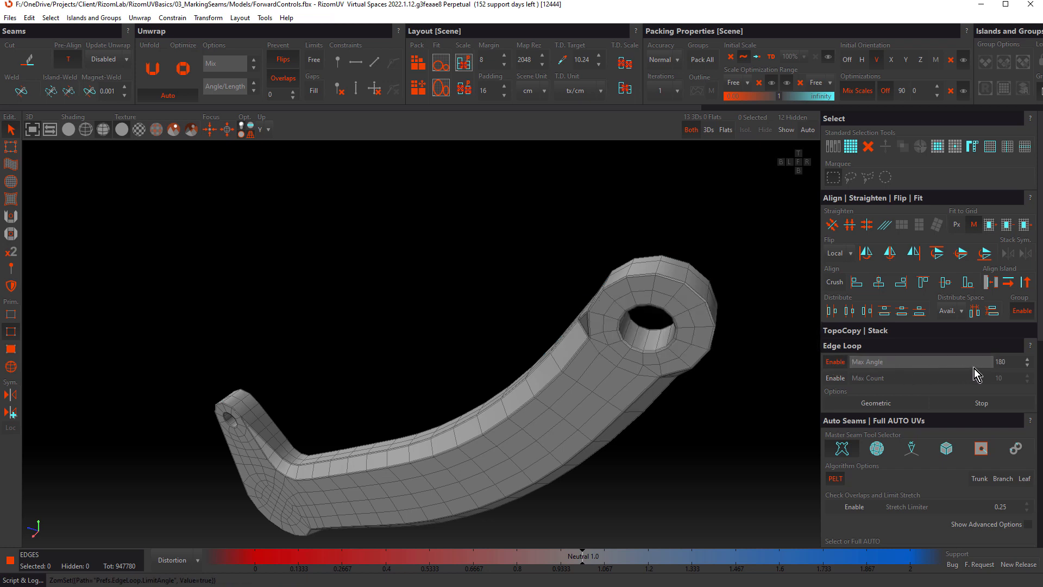
mouse_move(586, 322)
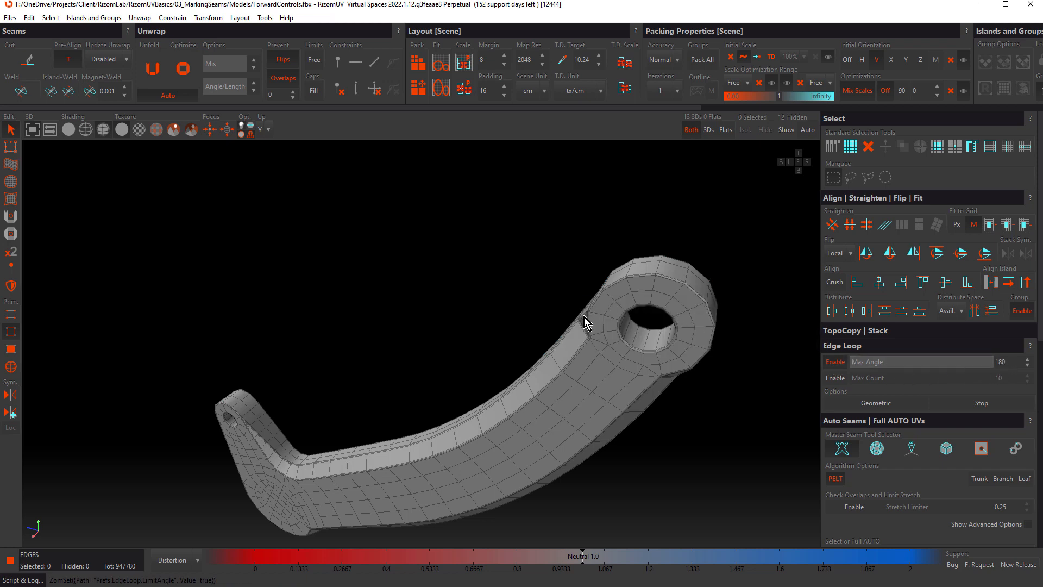
scroll("up", 3)
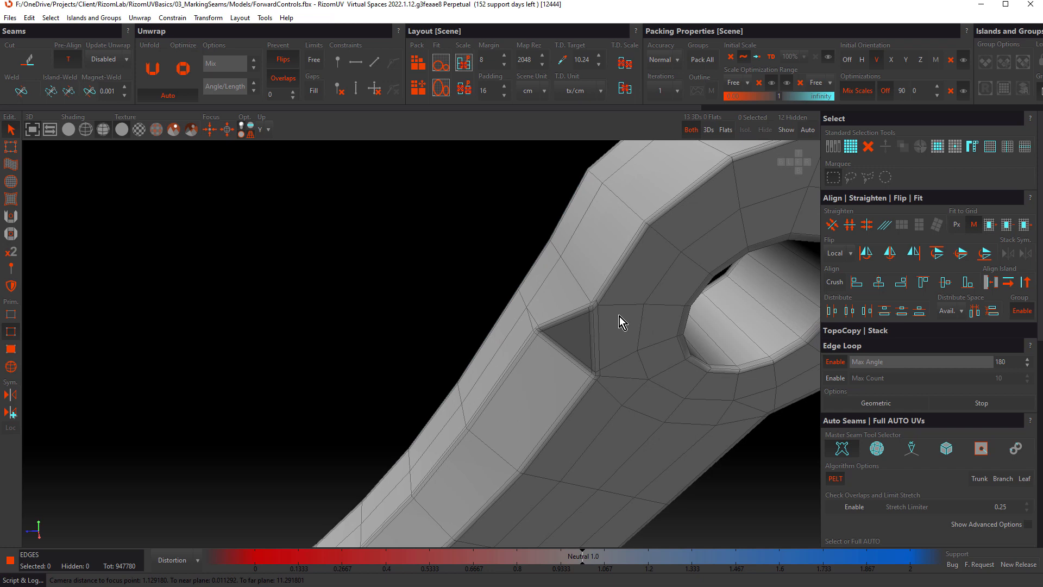
left_click(595, 307)
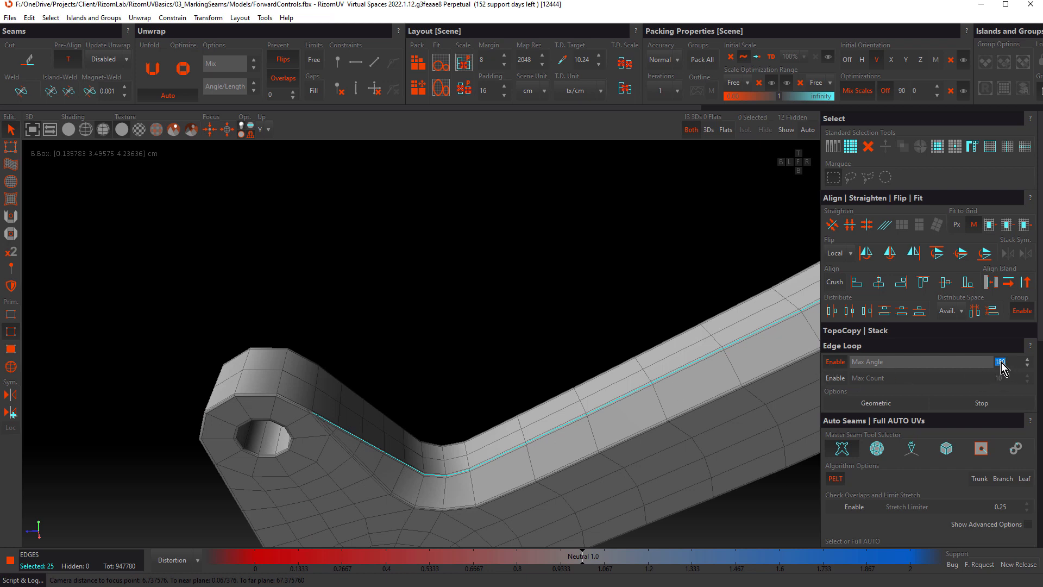
left_click(1005, 362)
type("25")
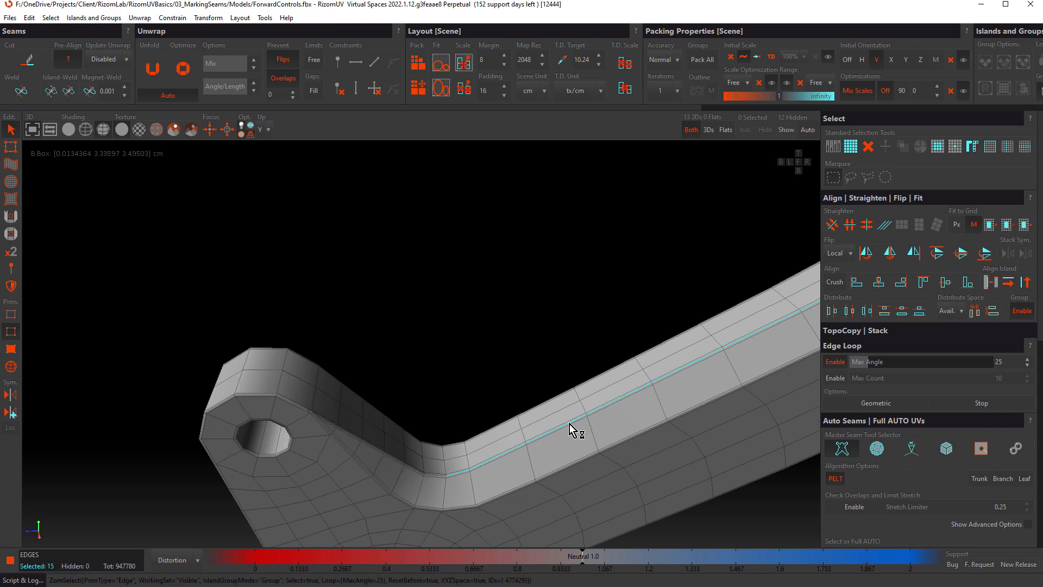
mouse_move(451, 482)
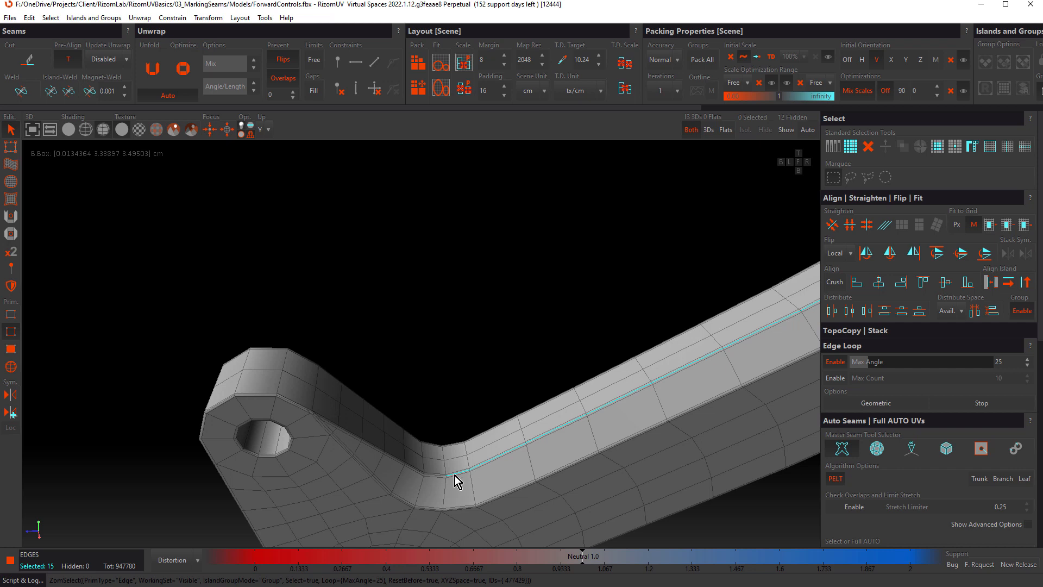
mouse_move(451, 483)
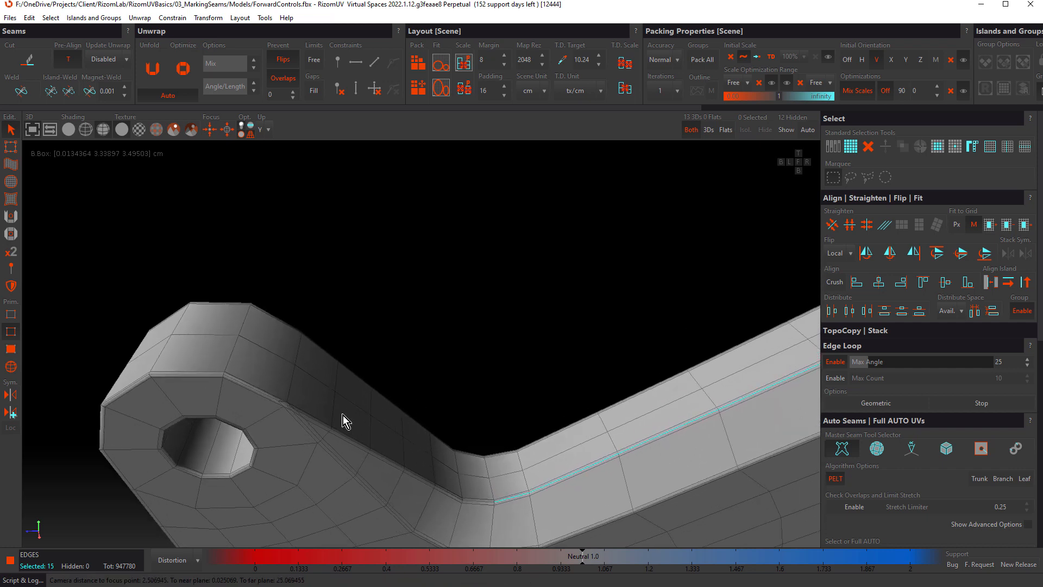
left_click(296, 412)
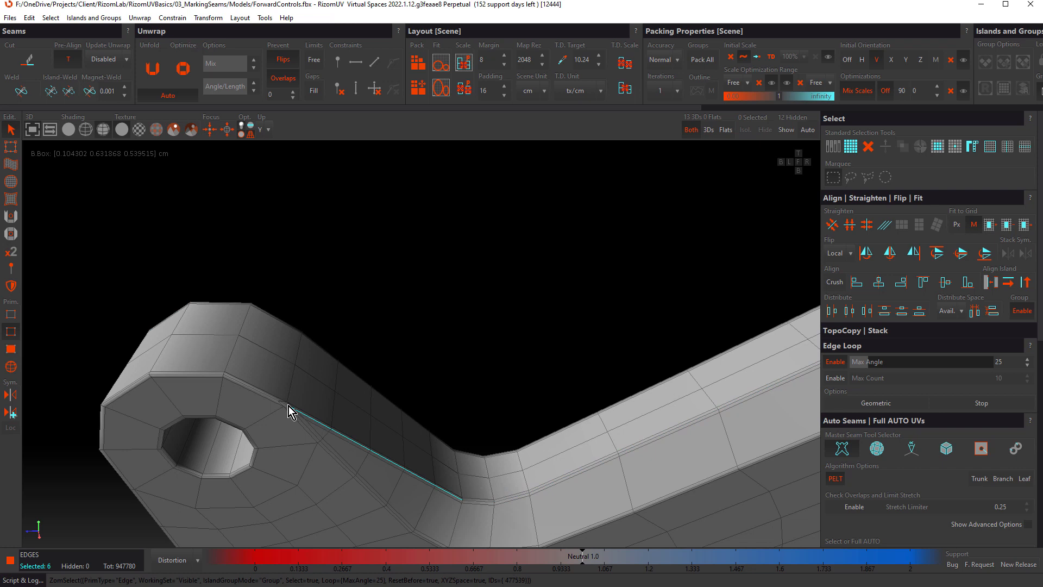
mouse_move(464, 505)
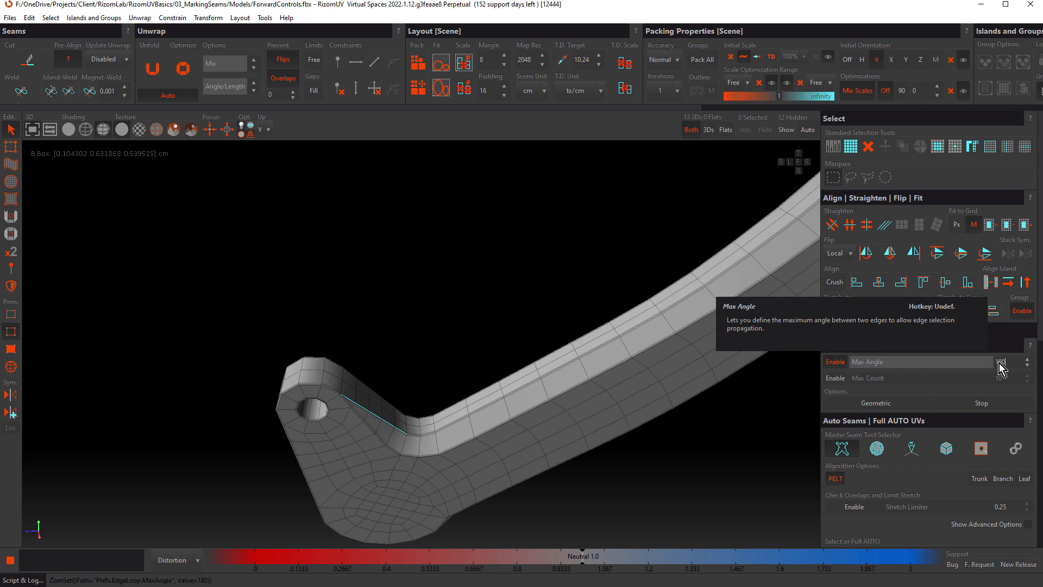
- Swap Max Angle for Max Count set to 2 and select a short five-edge loop on the lever top
left_click(835, 362)
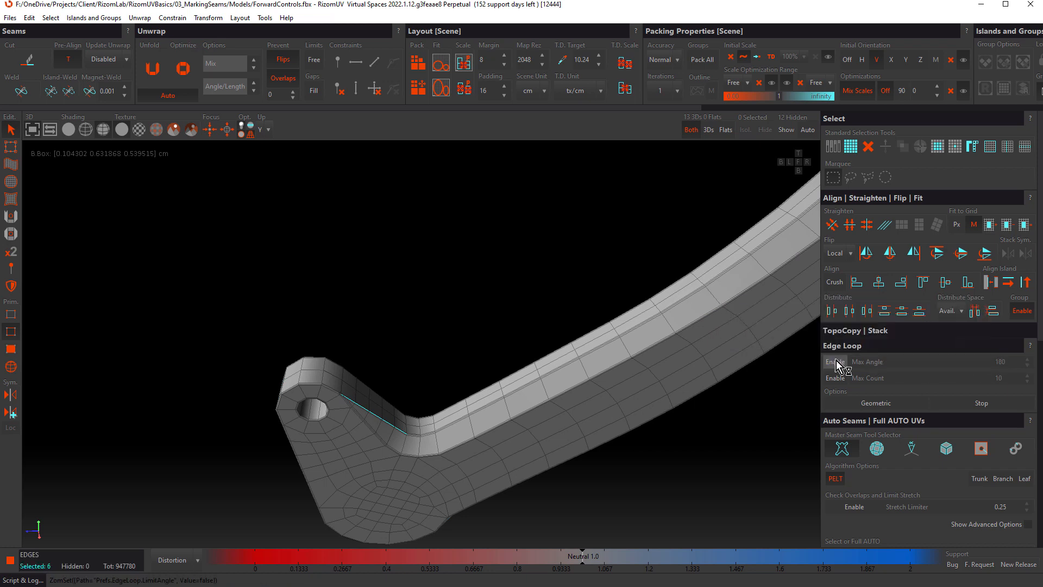
left_click(835, 378)
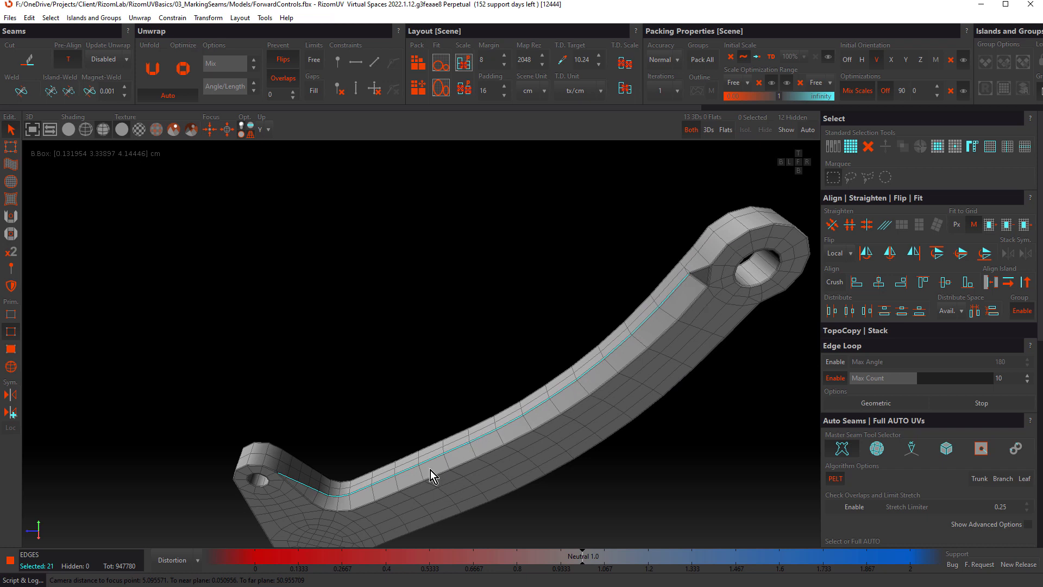
mouse_move(745, 412)
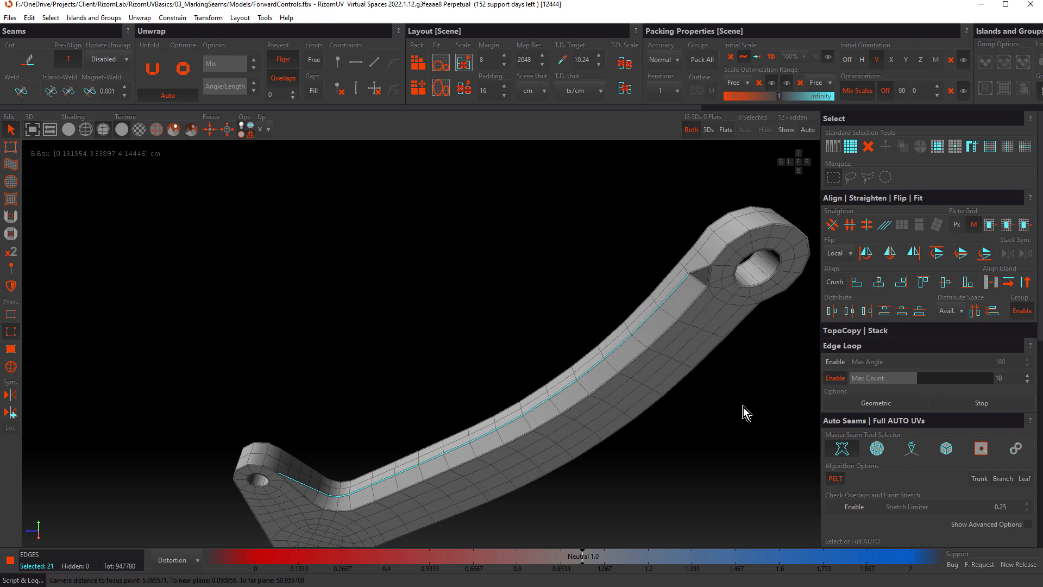
triple_click(977, 378)
type("2")
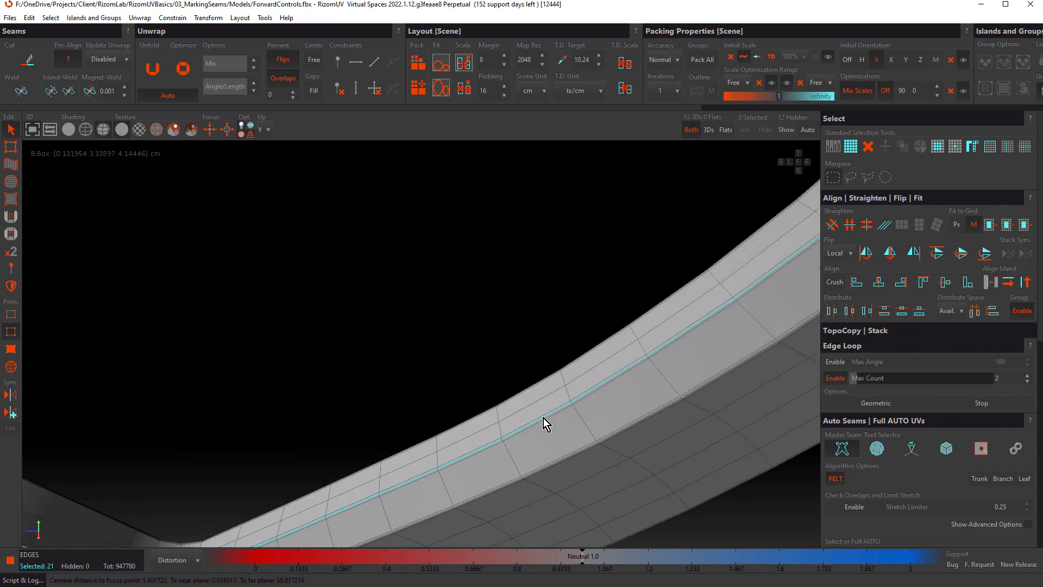
left_click(552, 424)
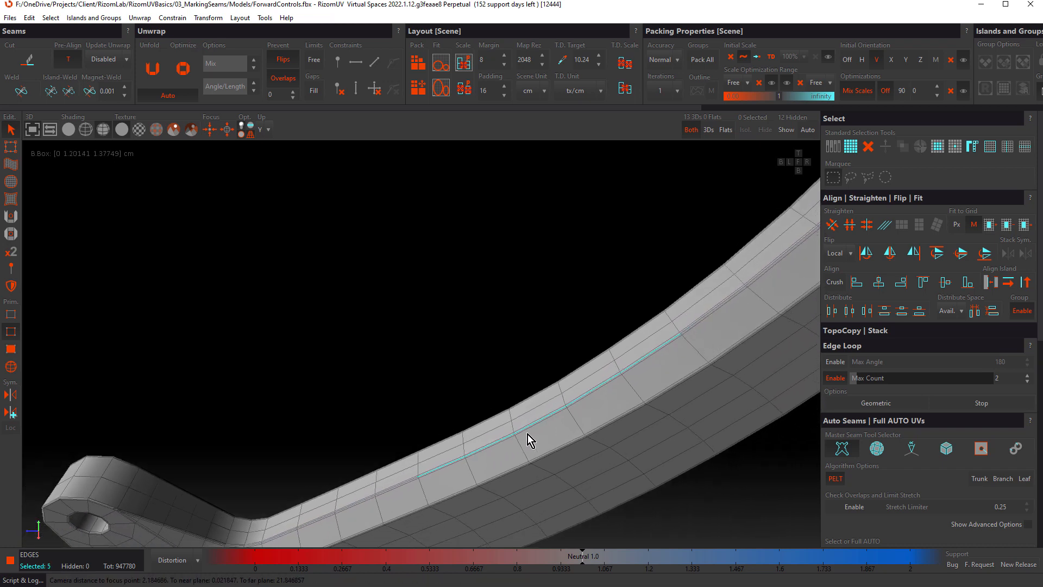
mouse_move(544, 425)
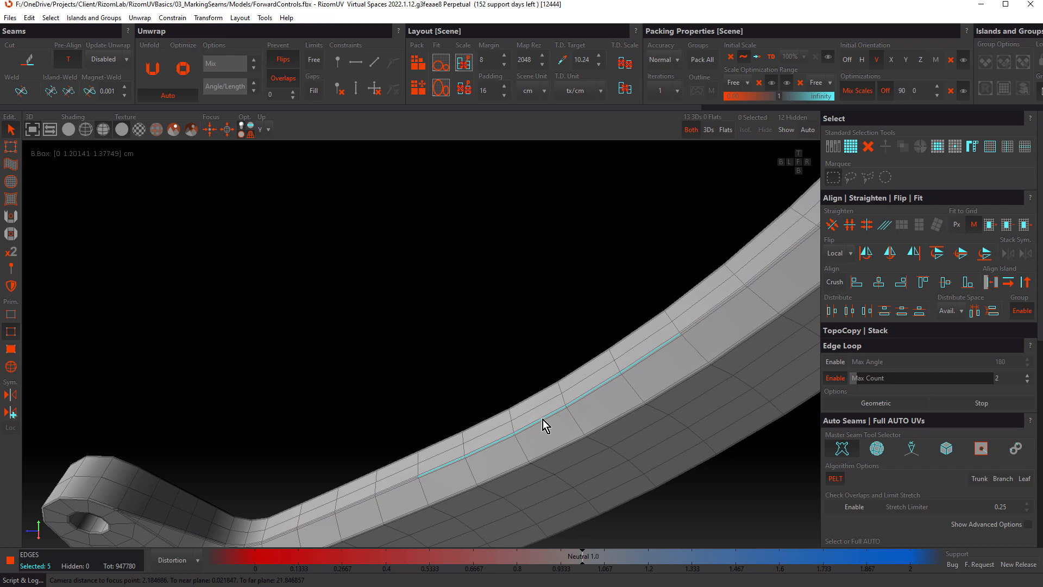
mouse_move(646, 397)
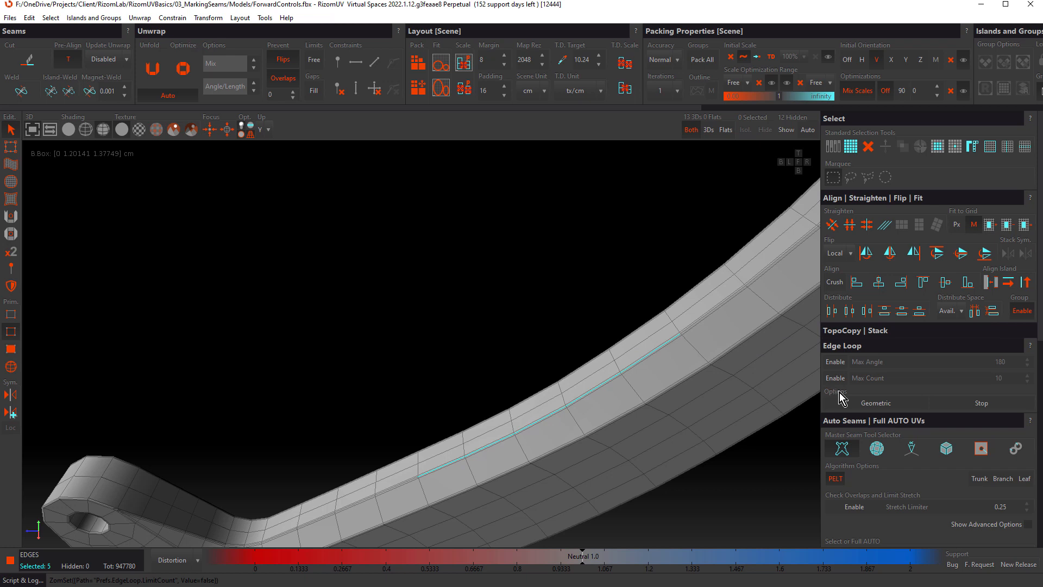
mouse_move(903, 397)
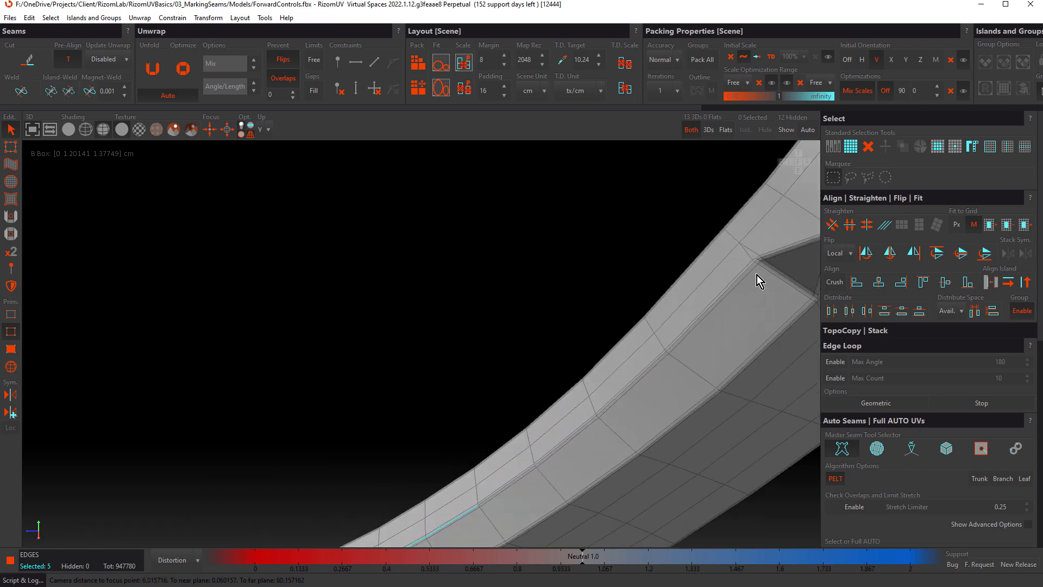
- Select loops toward and around the triangular notch, then undo the one wrapping the notch
left_click(718, 297)
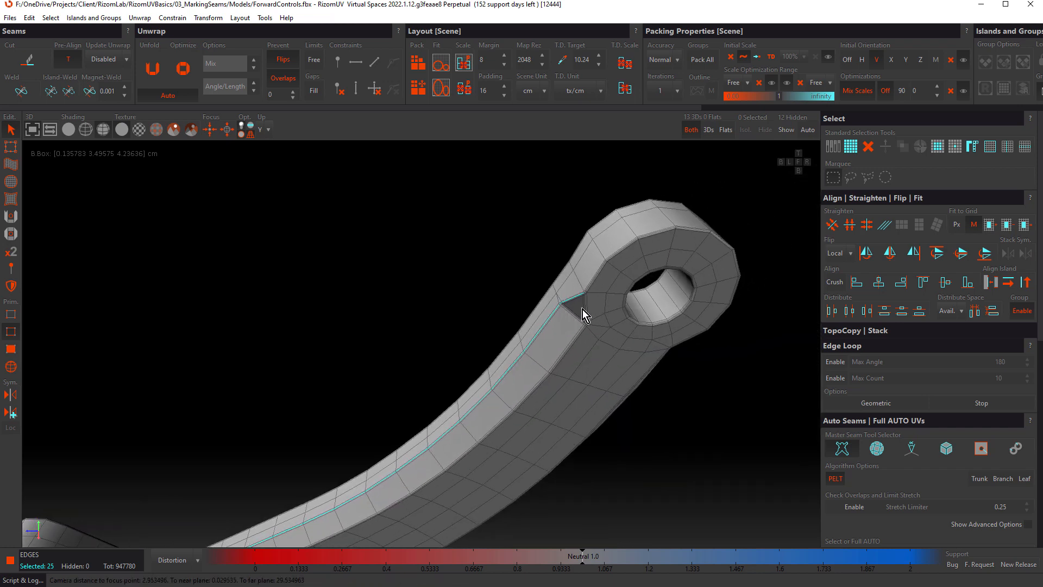
scroll("up", 3)
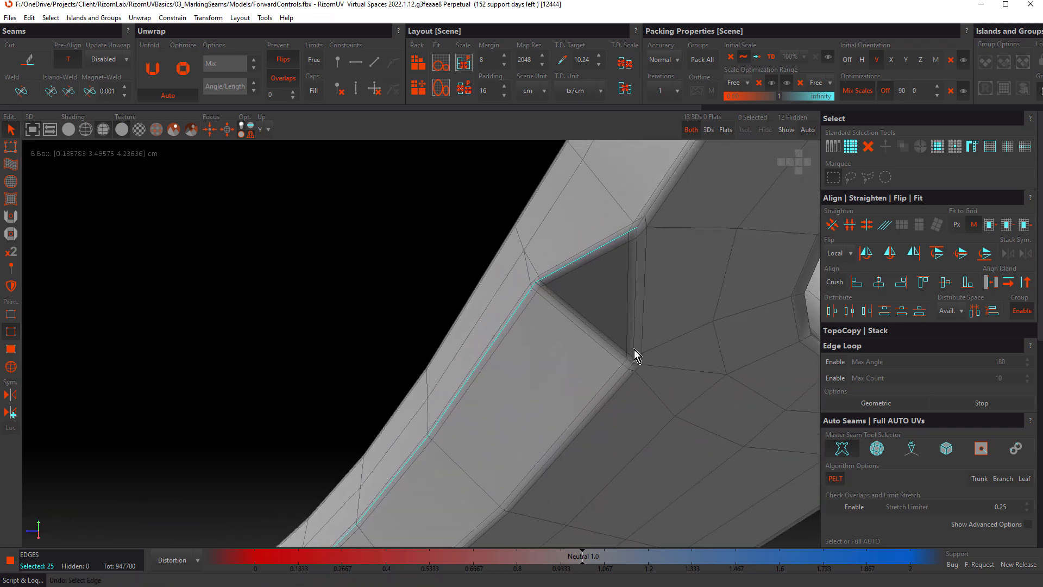
left_click(636, 355)
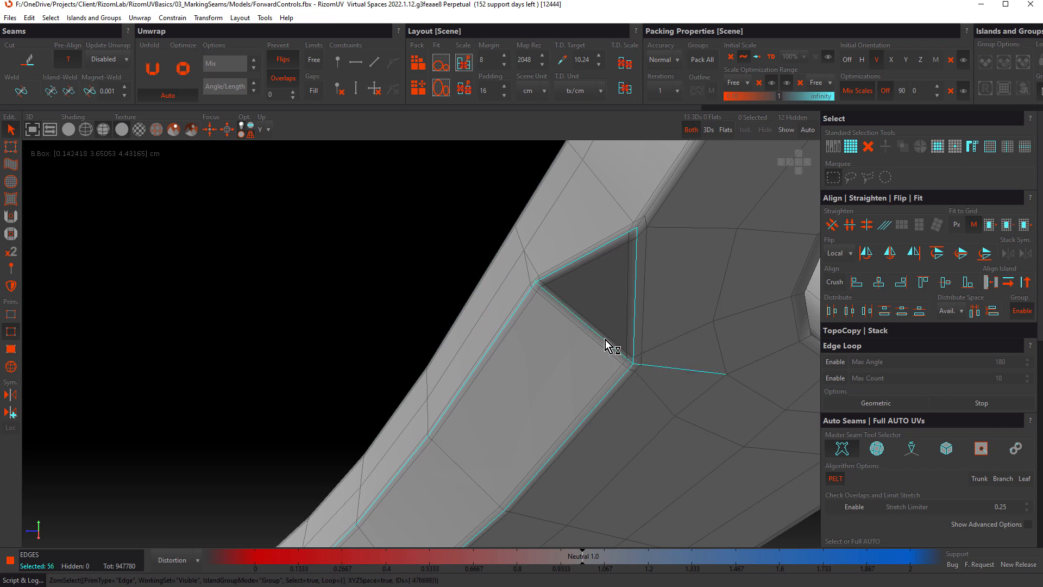
mouse_move(637, 364)
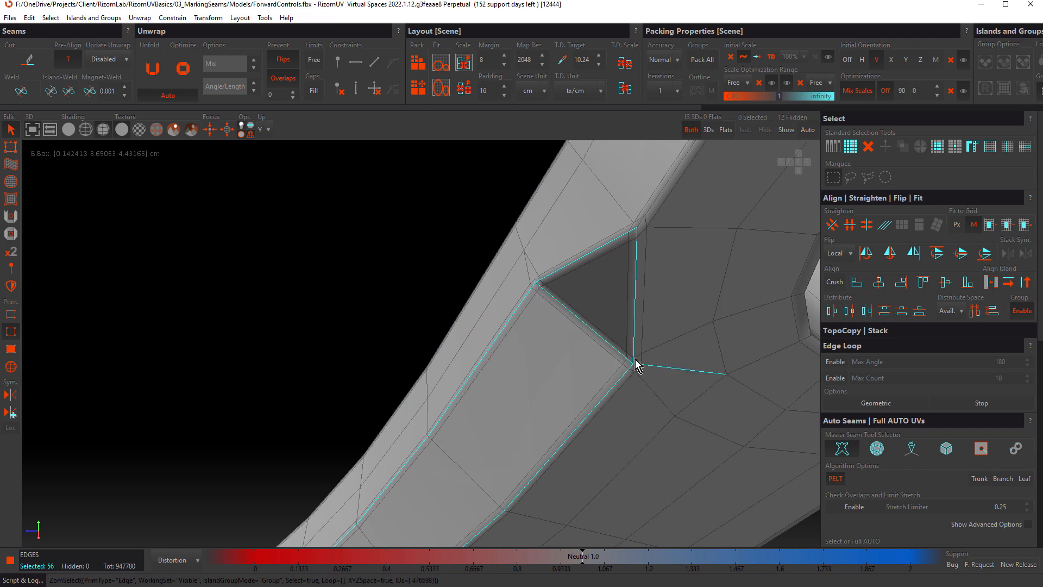
mouse_move(538, 289)
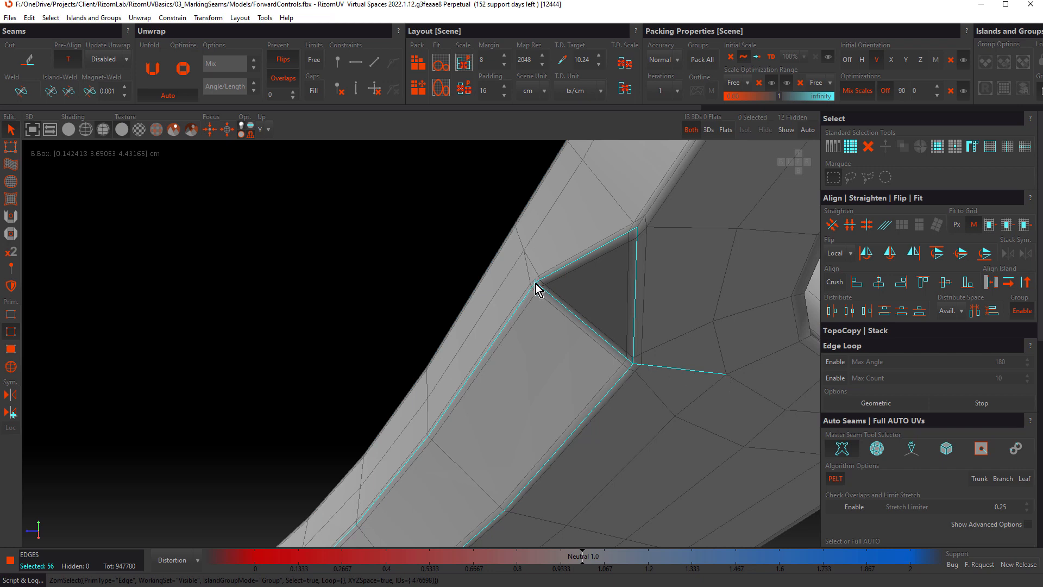
mouse_move(594, 323)
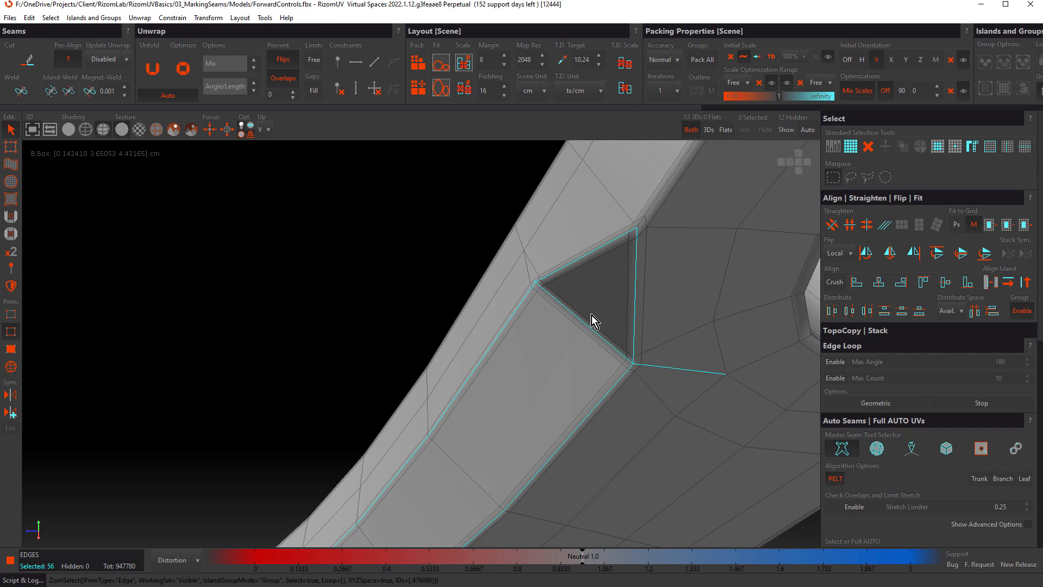
left_click(595, 321)
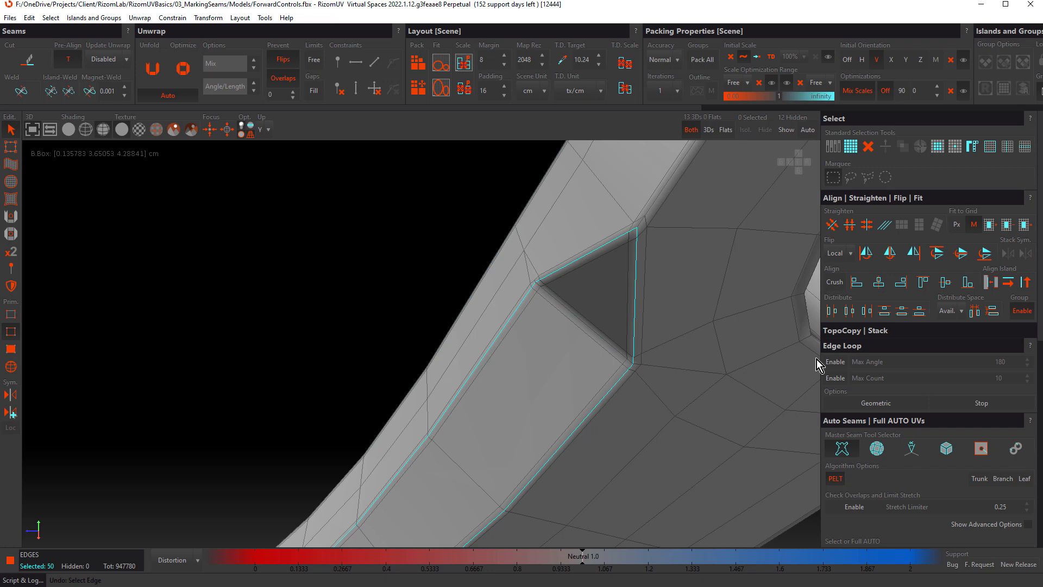
- Enable Stop at selection so the border loop skips the notch, then toggle it back
left_click(981, 403)
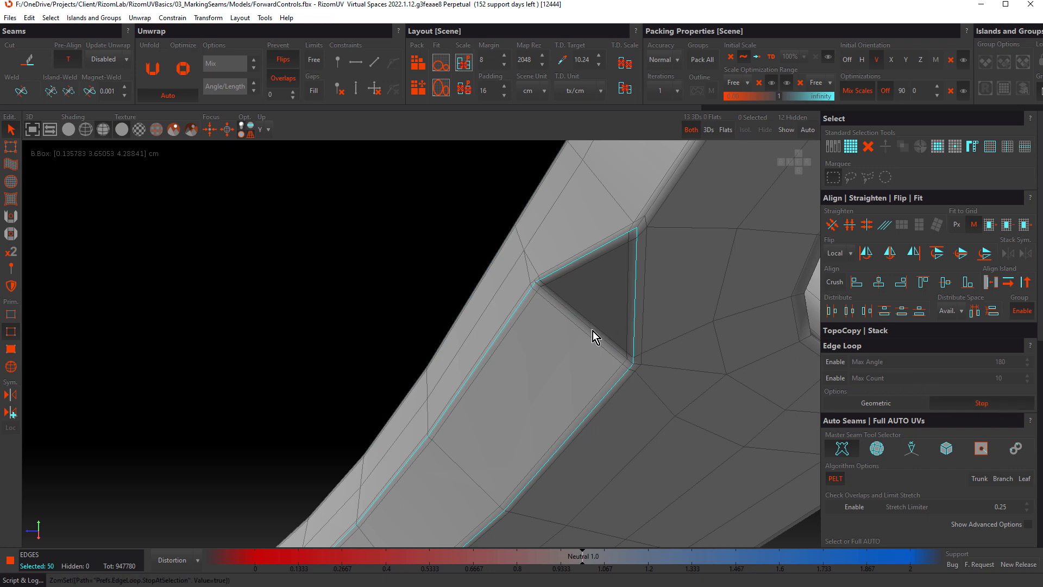
left_click(597, 337)
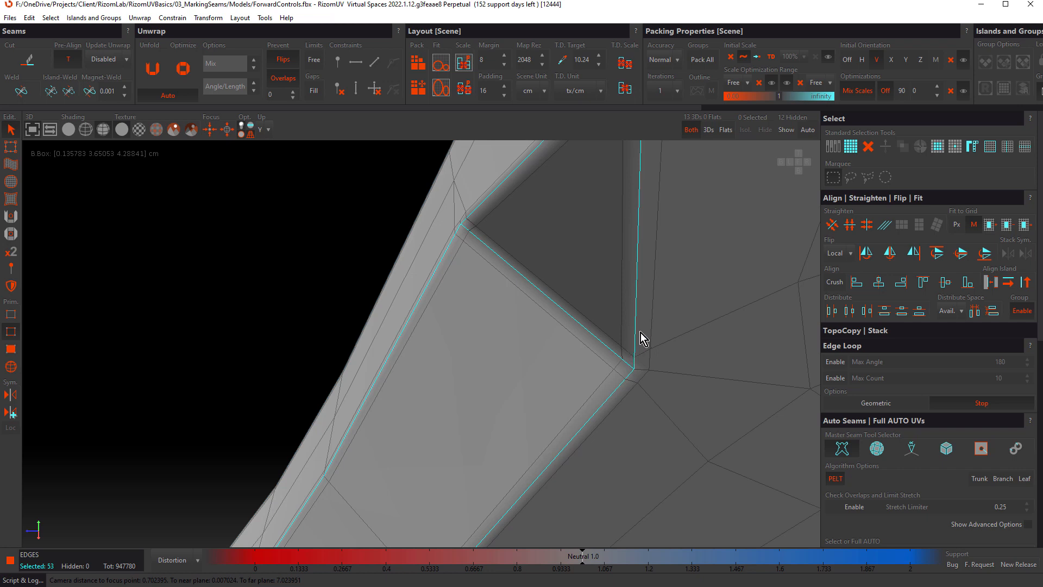
mouse_move(635, 382)
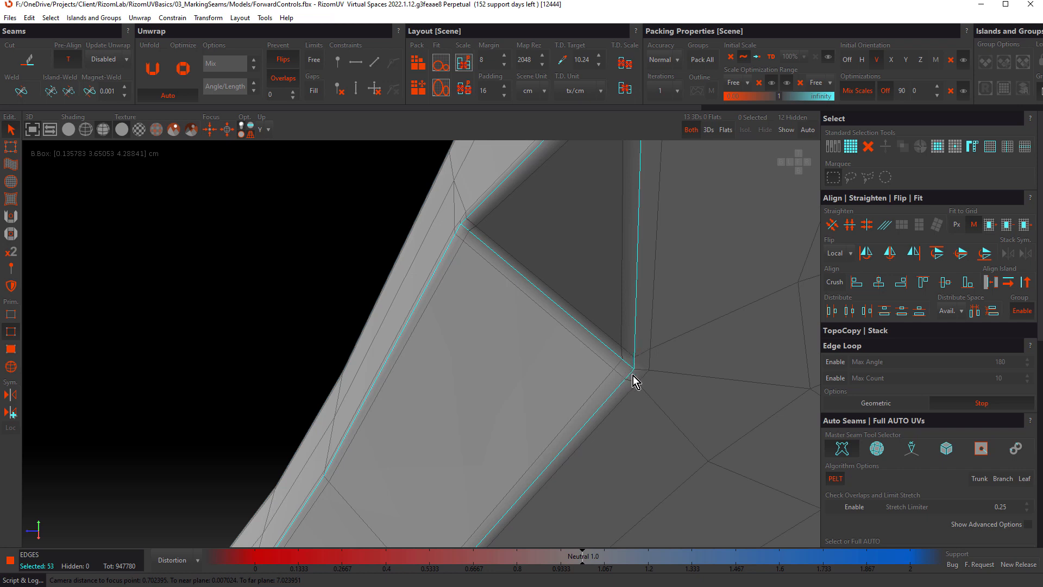
left_click(981, 403)
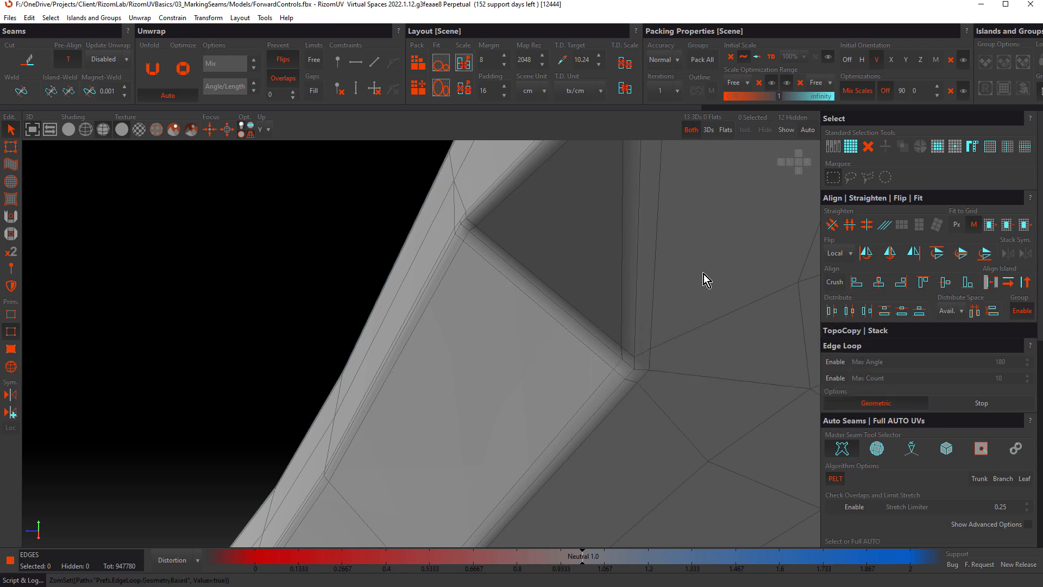
mouse_move(682, 304)
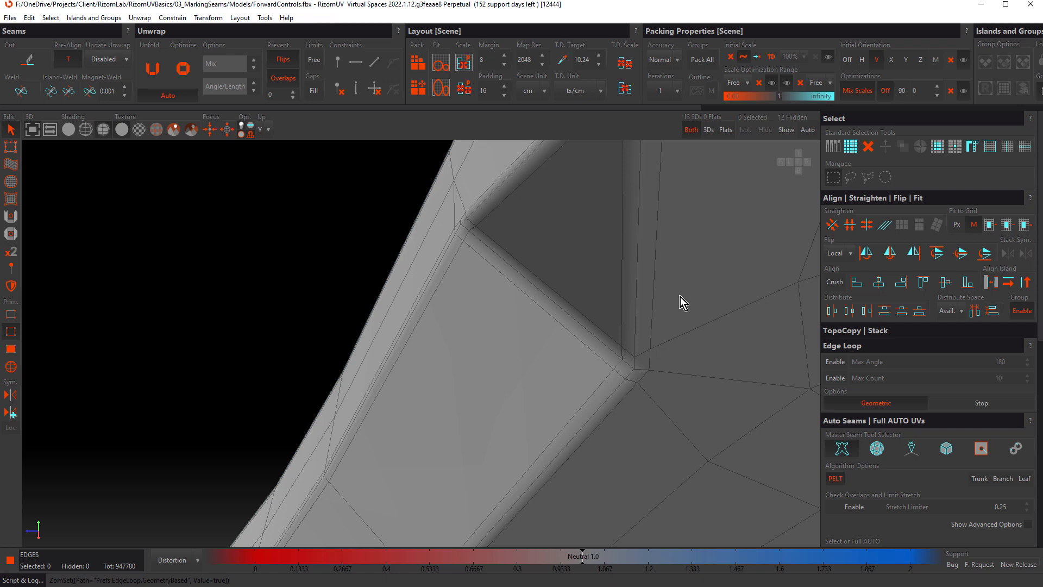
mouse_move(637, 321)
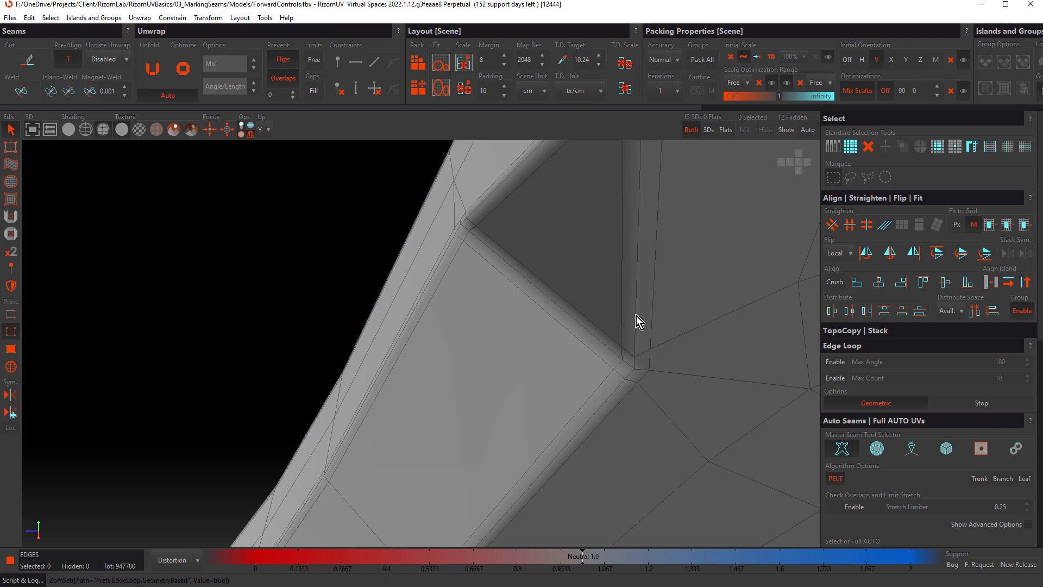
- Select the 101-edge geometric outline loop around the lever arm and its ring end
left_click(636, 306)
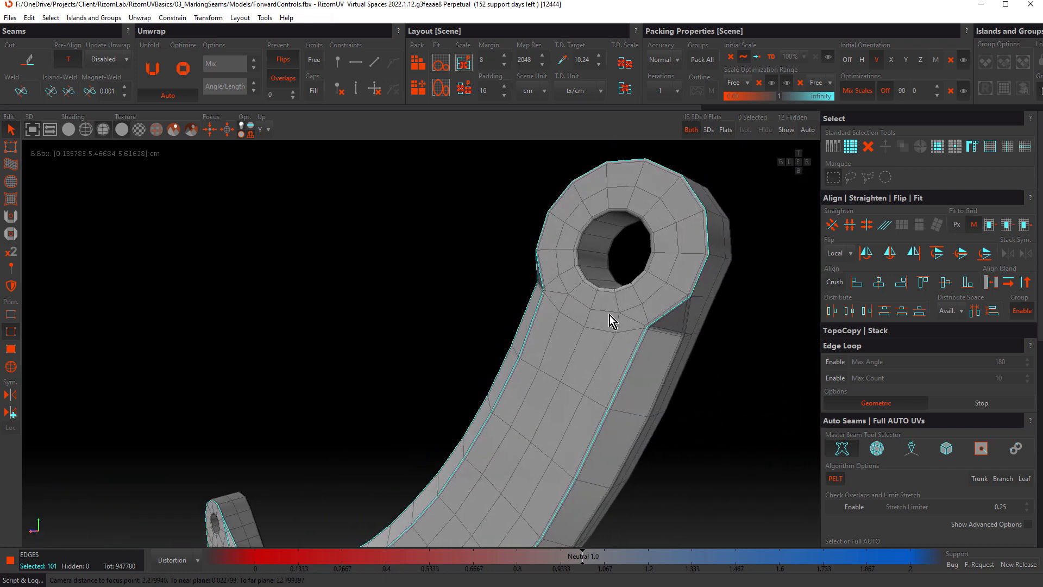
scroll("down", 3)
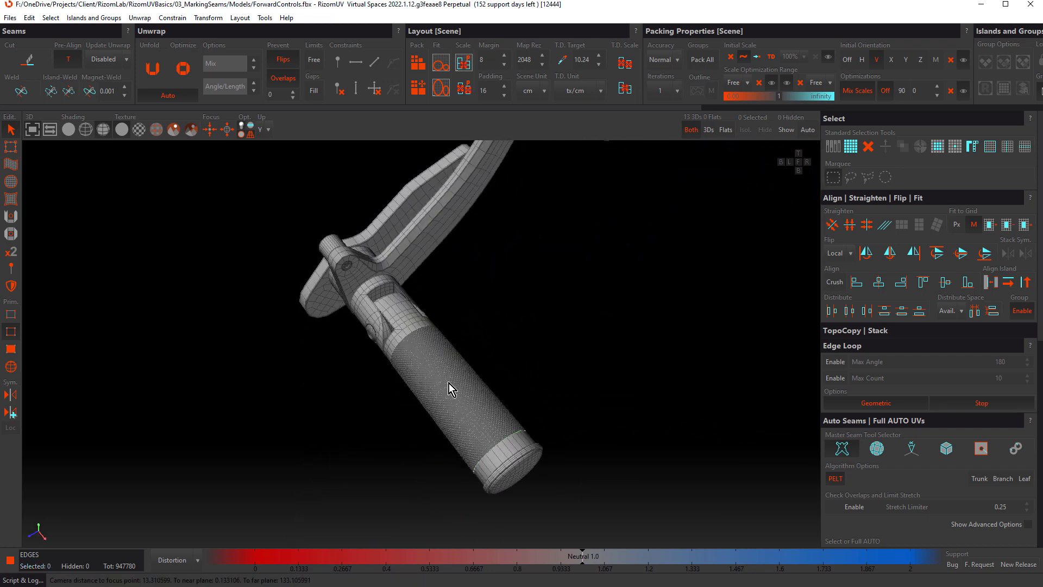
- Zoom to the knurled grip, select an edge run across its surface, and turn Geometric loop following off
scroll("down", 3)
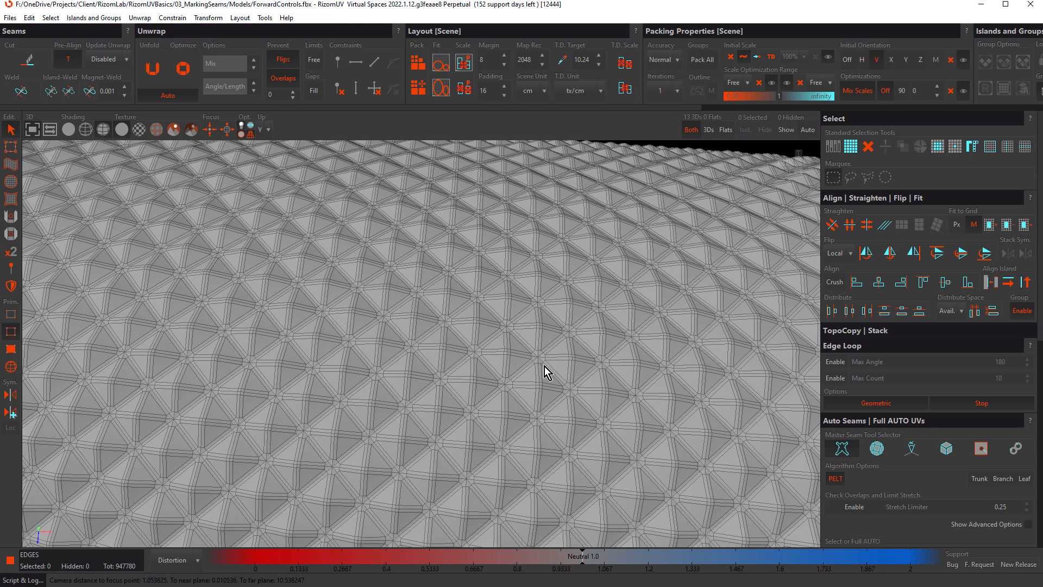
mouse_move(891, 407)
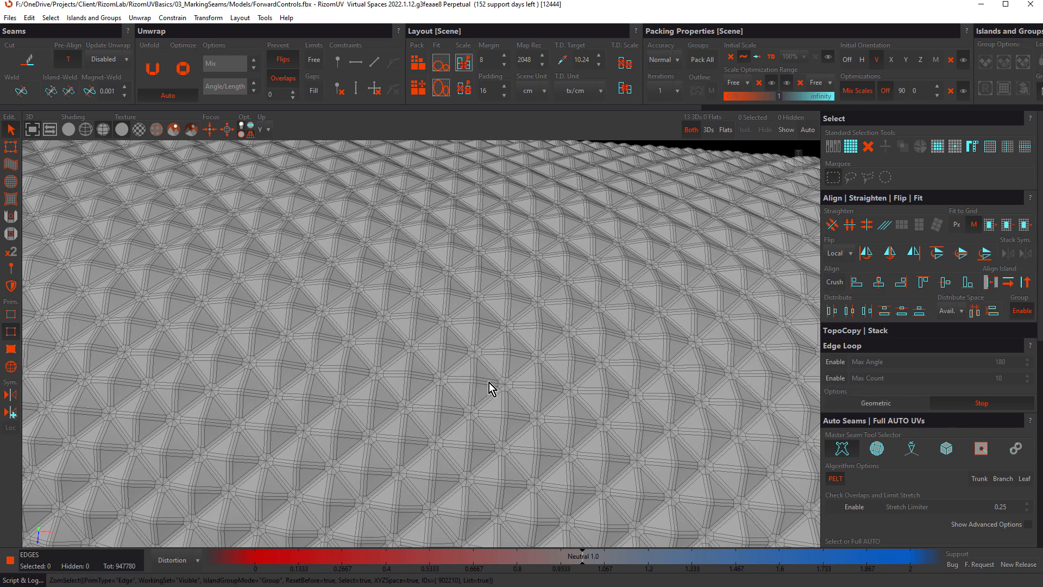
left_click(459, 381)
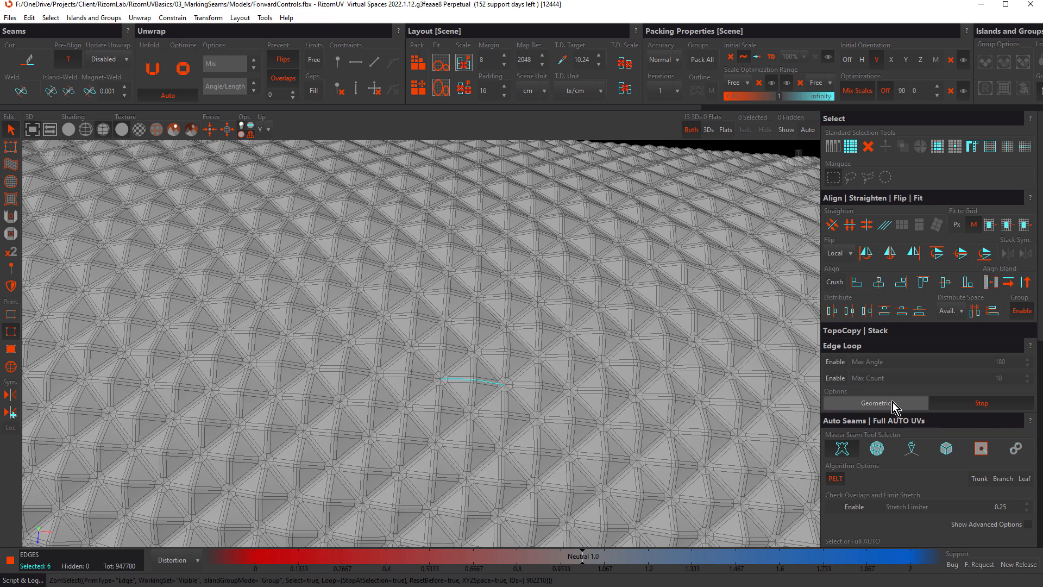
left_click(875, 403)
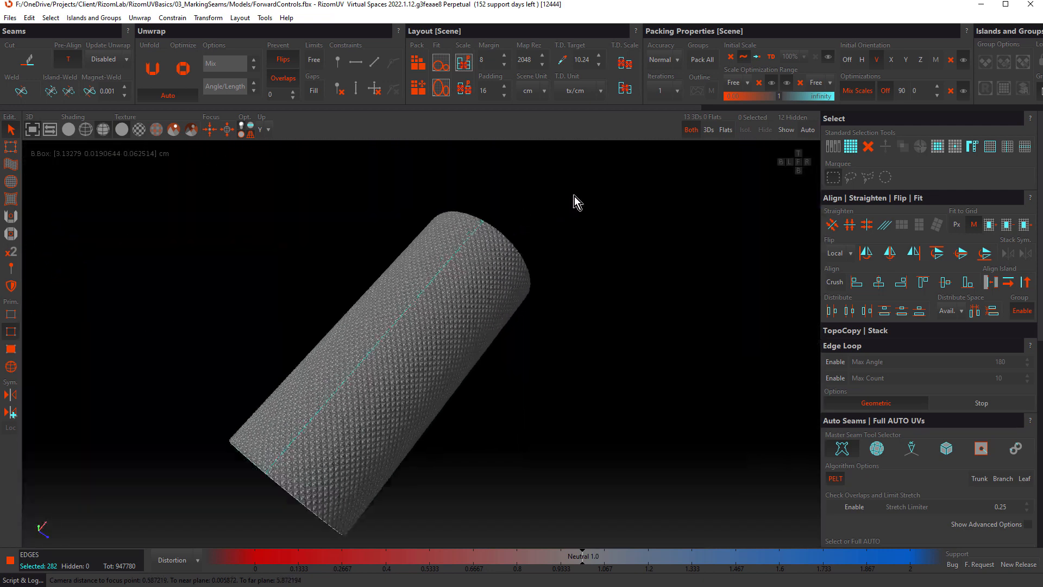
- Deselect the loop's end edges near the rim of the grip cylinder
scroll("down", 3)
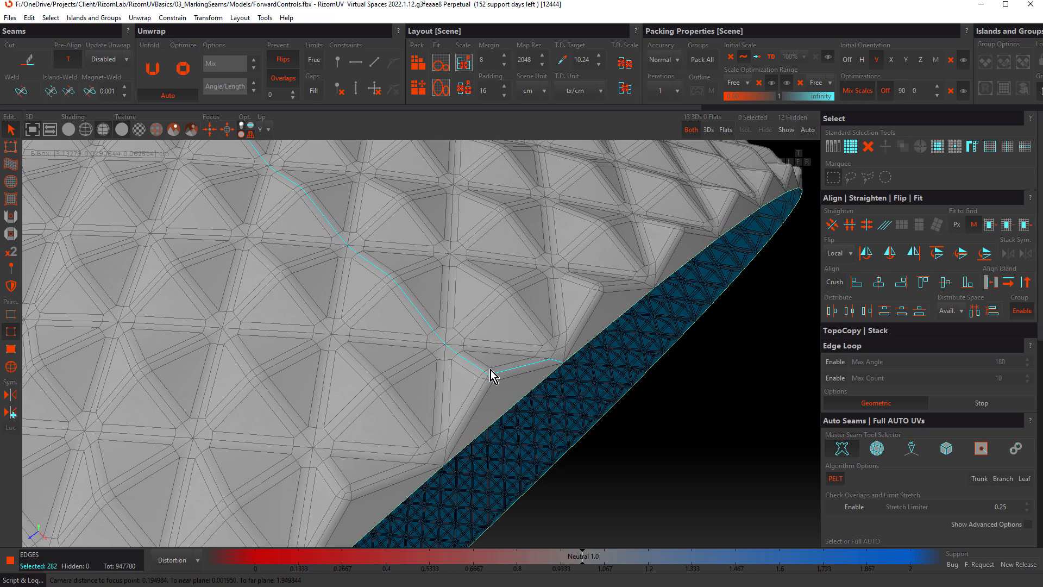
mouse_move(564, 367)
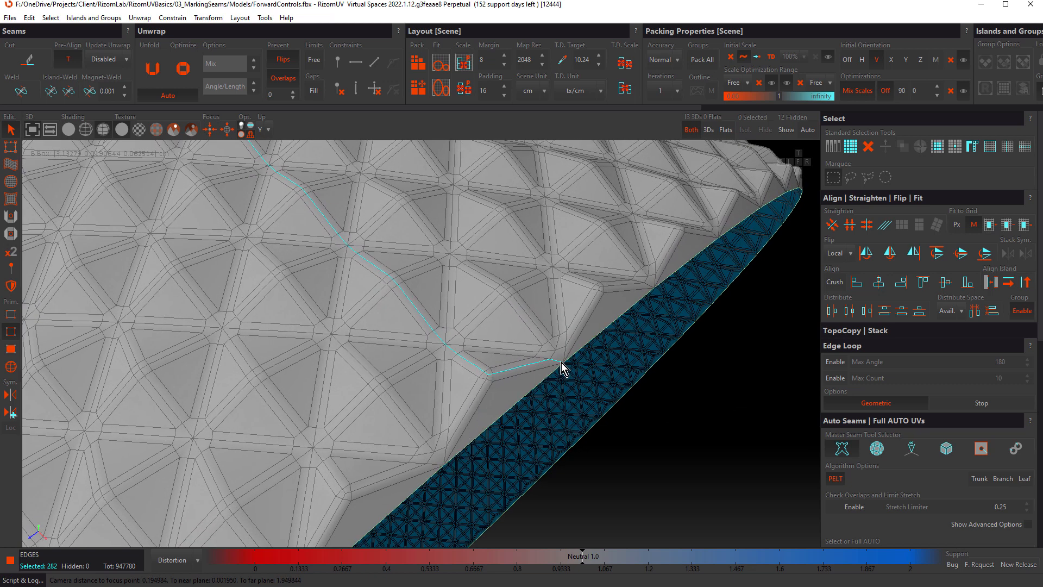
left_click(565, 373)
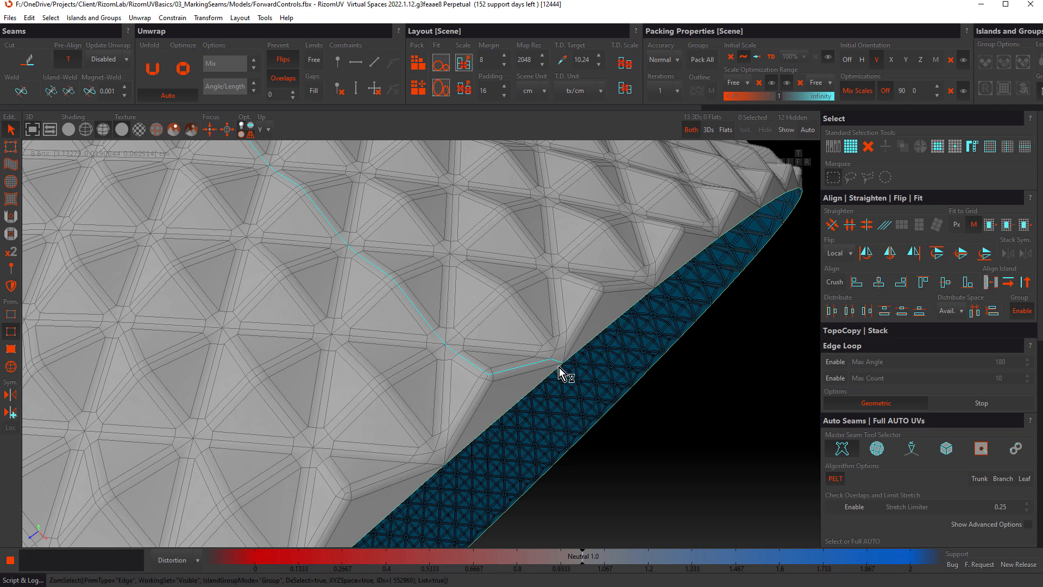
left_click(579, 404)
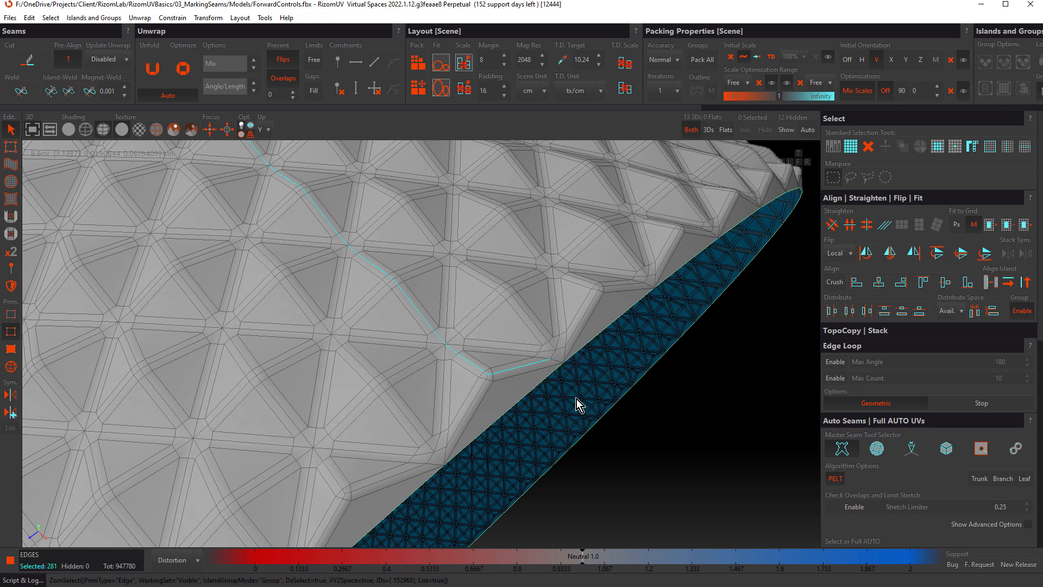
left_click(579, 365)
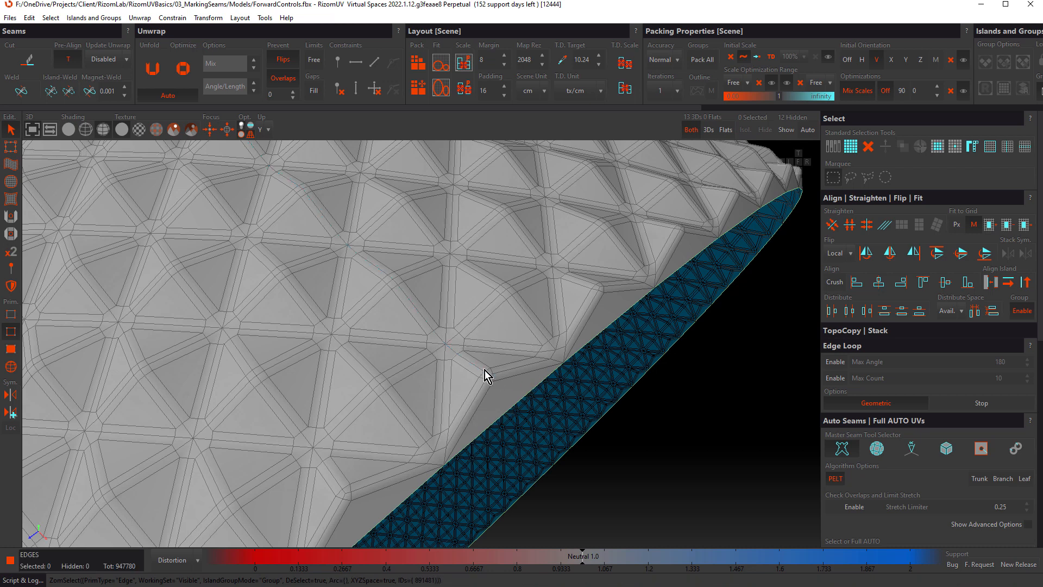
- Undo the deselection and reselect the 282-edge zigzag loop running down to the rim
left_click(479, 371)
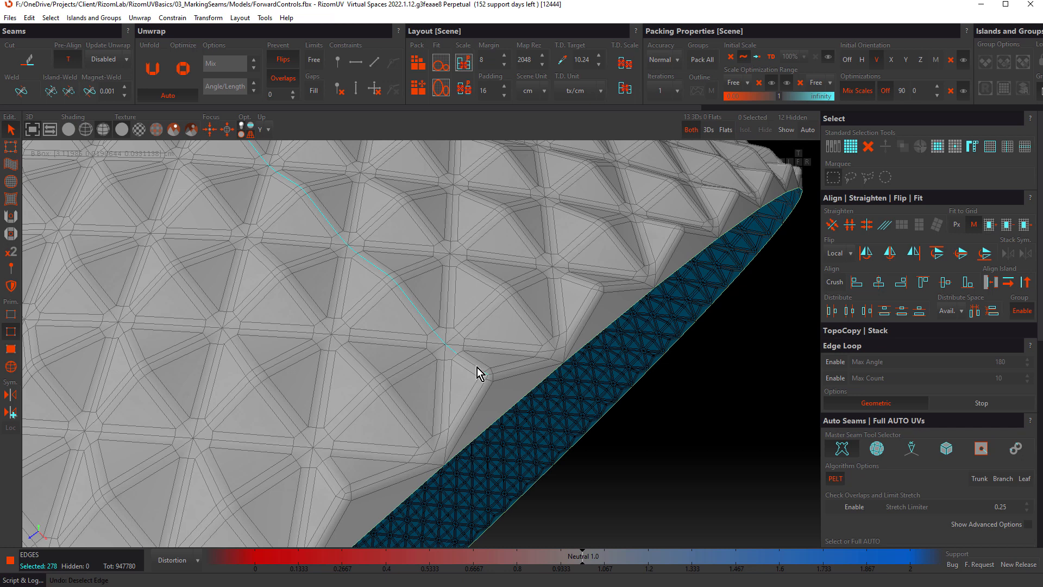
left_click(485, 371)
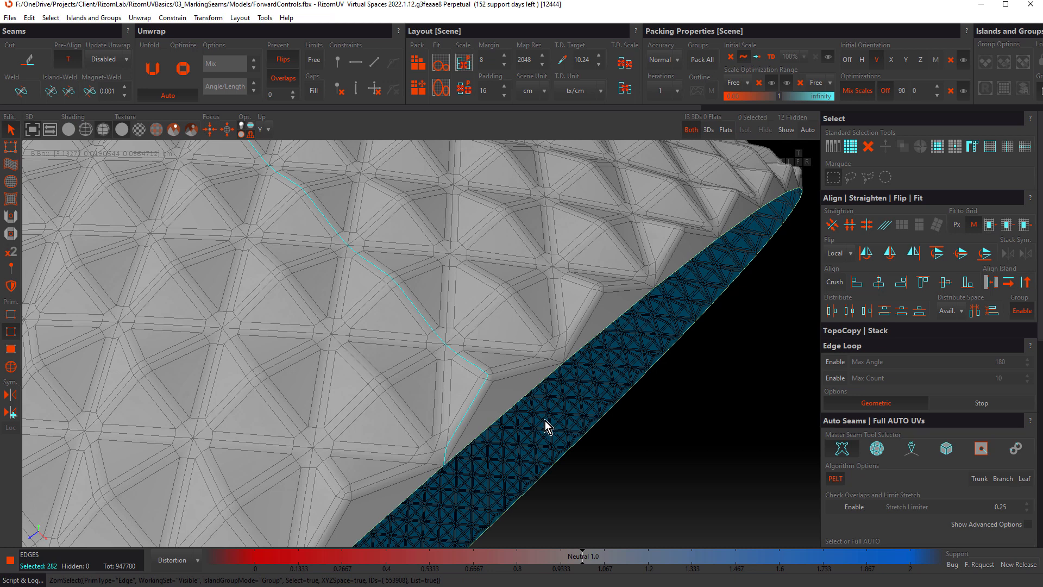
mouse_move(596, 481)
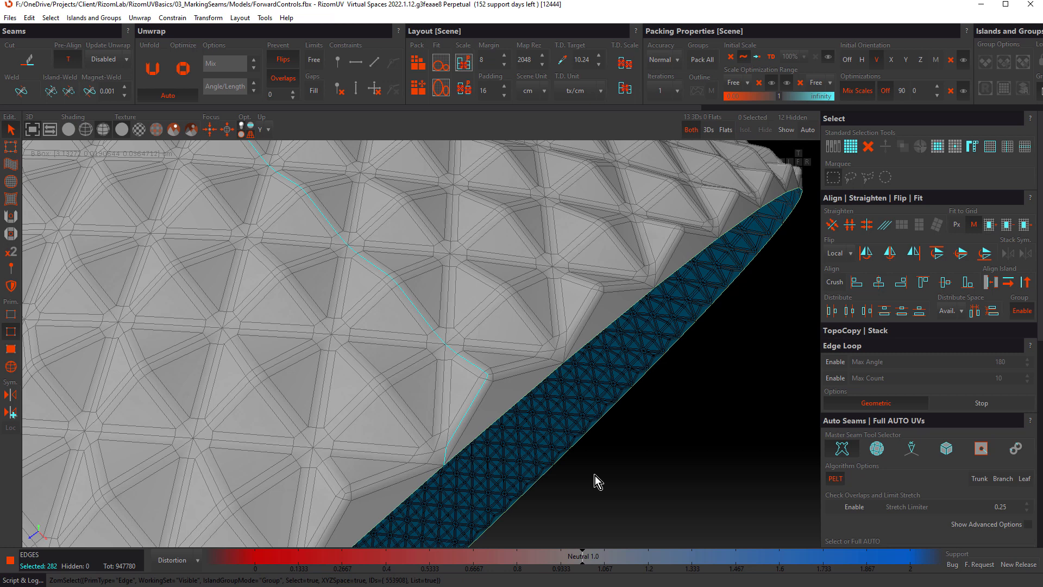
mouse_move(8, 18)
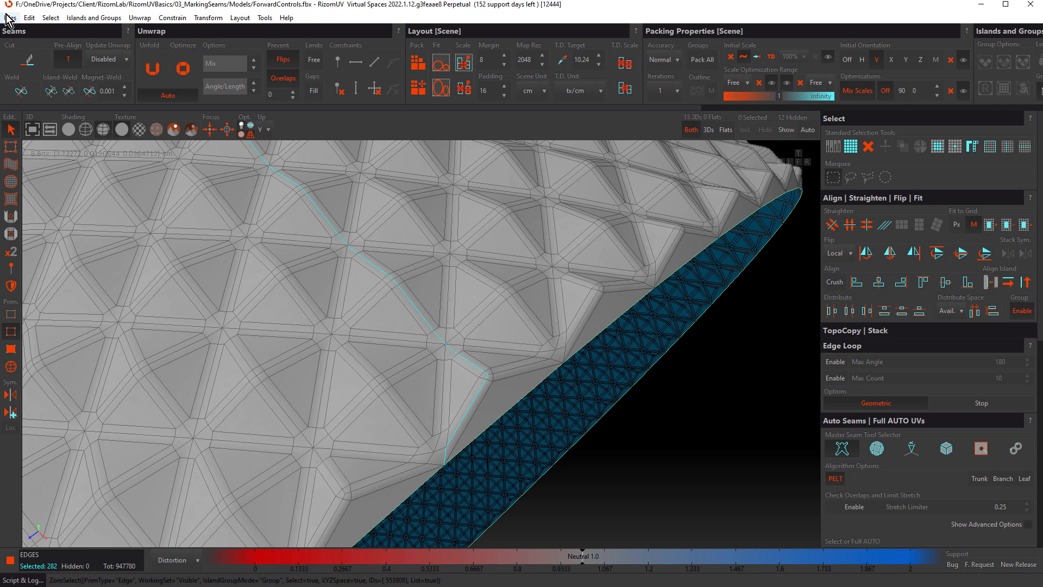
- Load the noisy rock mesh without saving and try a short edge run on it
left_click(9, 17)
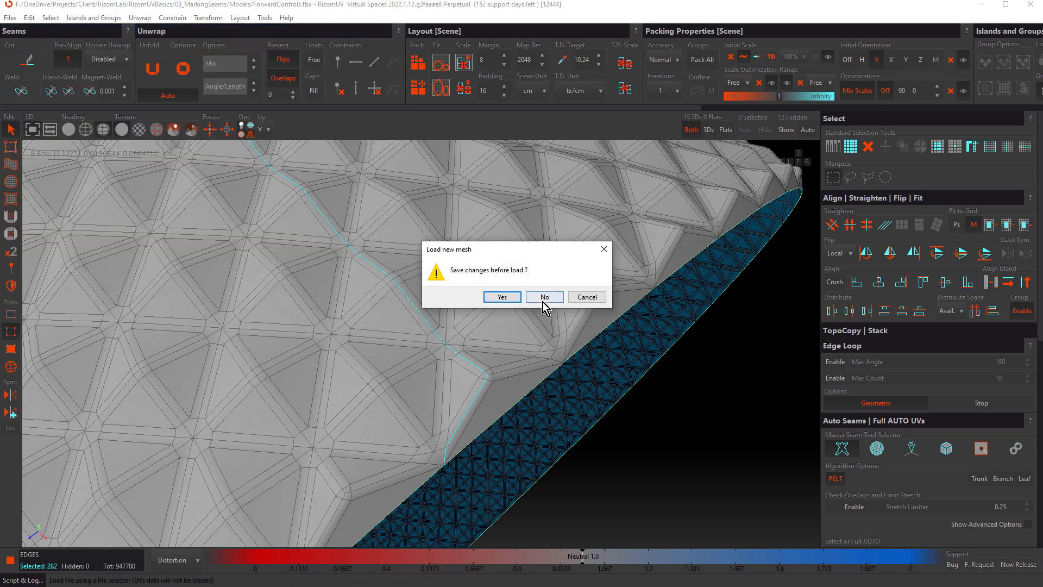
left_click(543, 296)
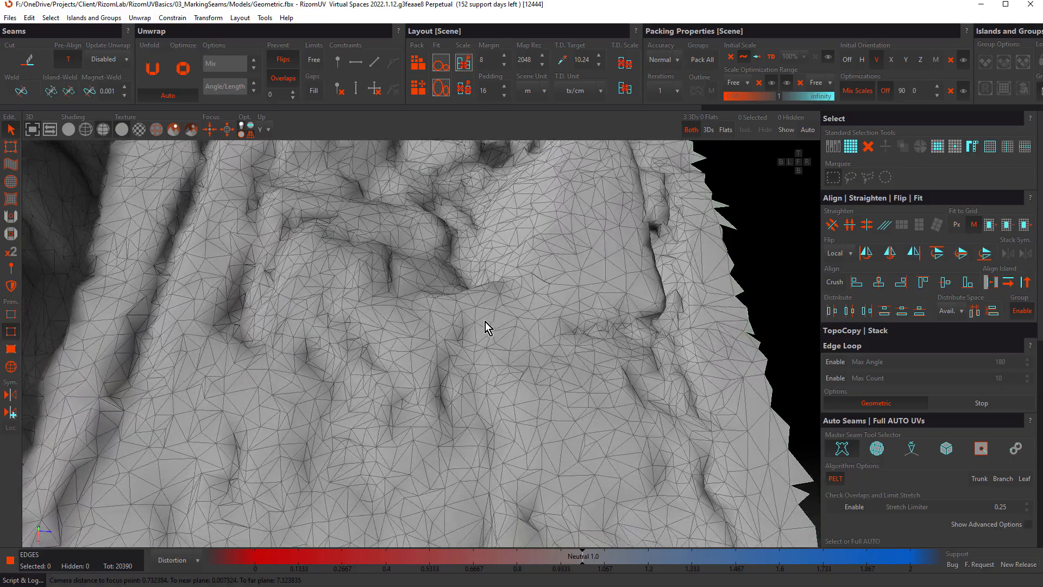
left_click(875, 403)
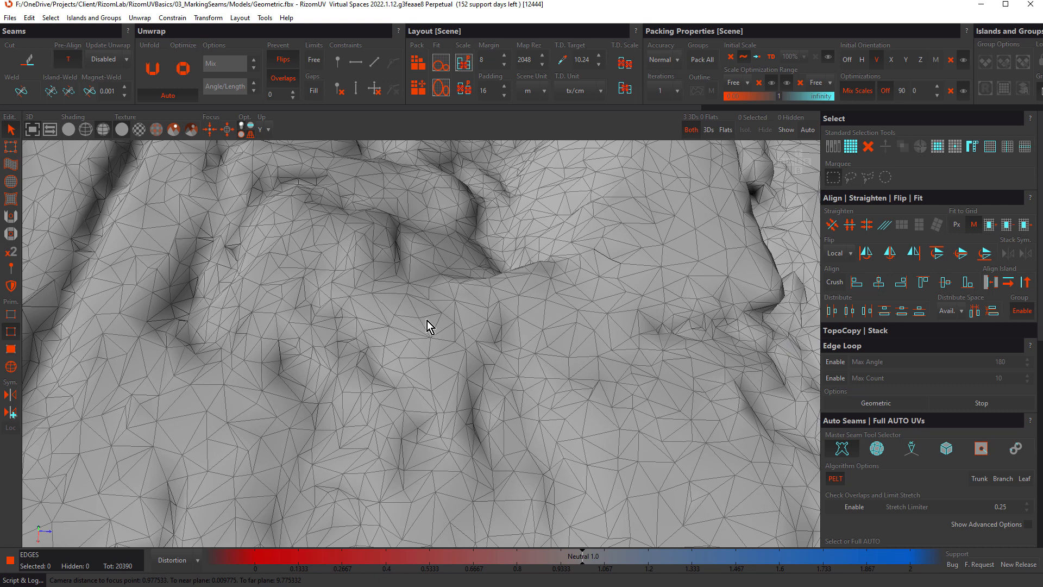
left_click(422, 315)
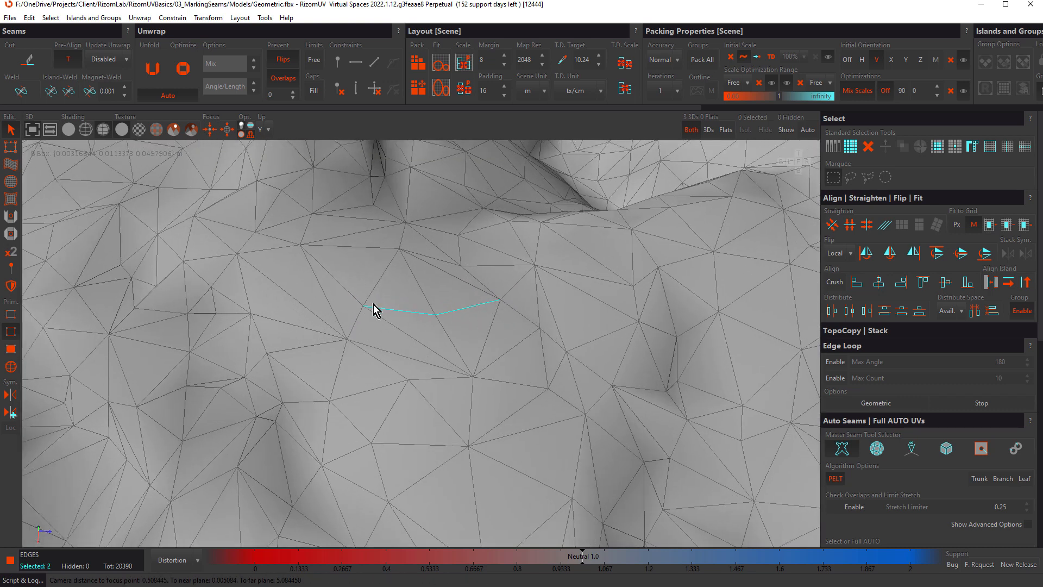
scroll("down", 3)
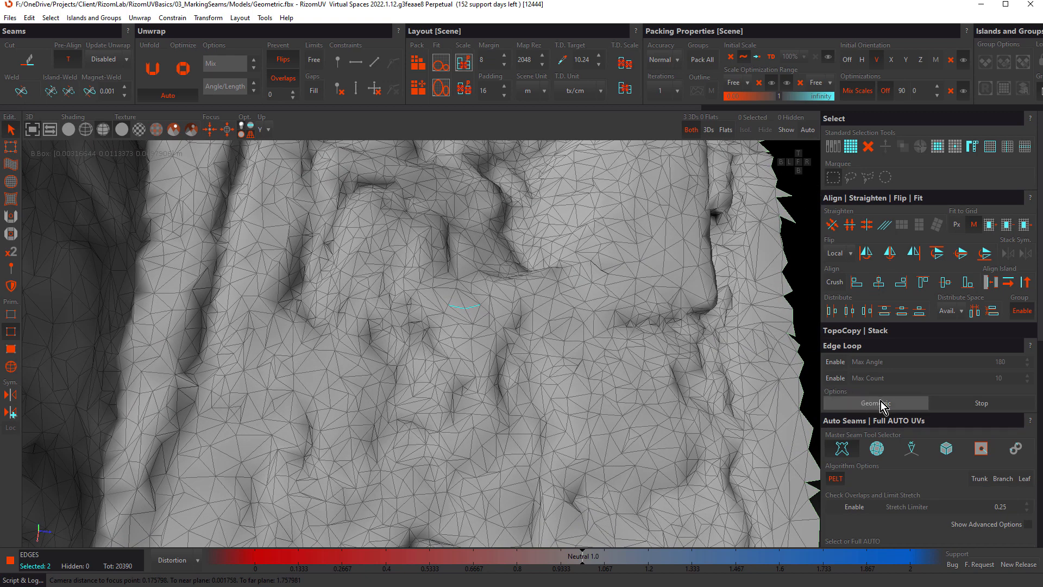
- Enable Geometric edge loops and select a winding 143-edge loop down the rock's face
left_click(874, 403)
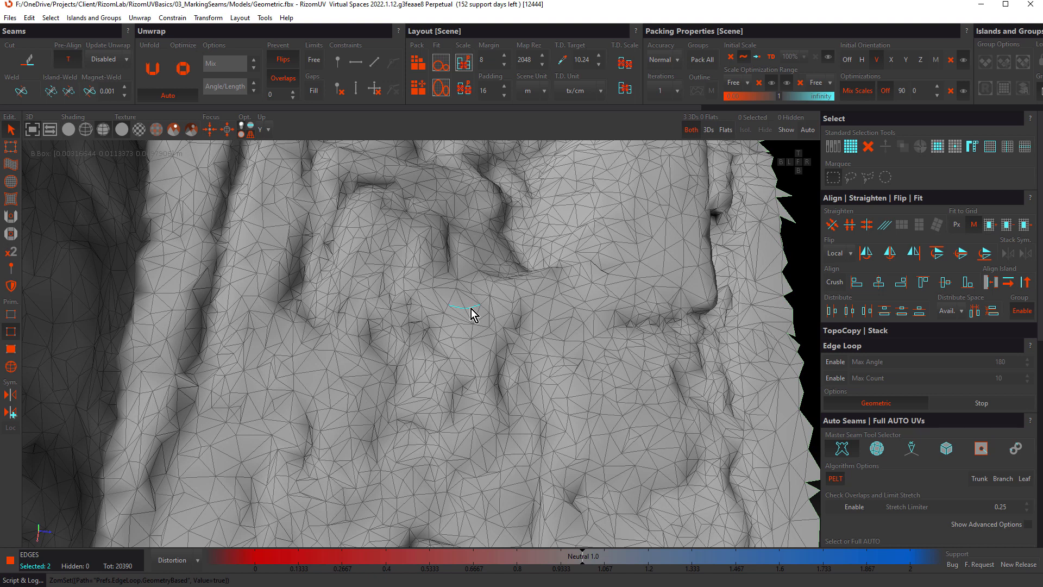
left_click(476, 313)
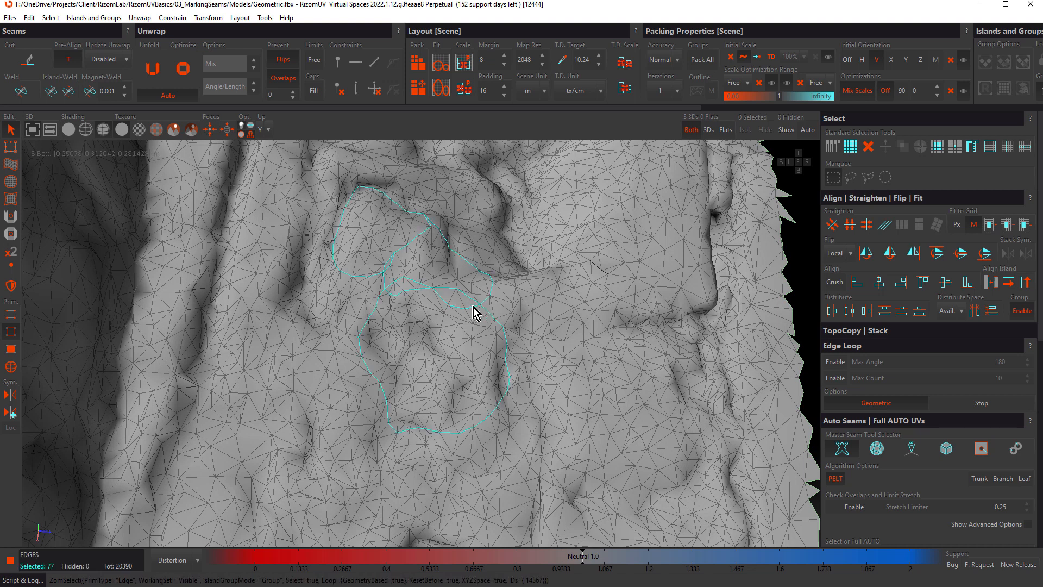
mouse_move(415, 301)
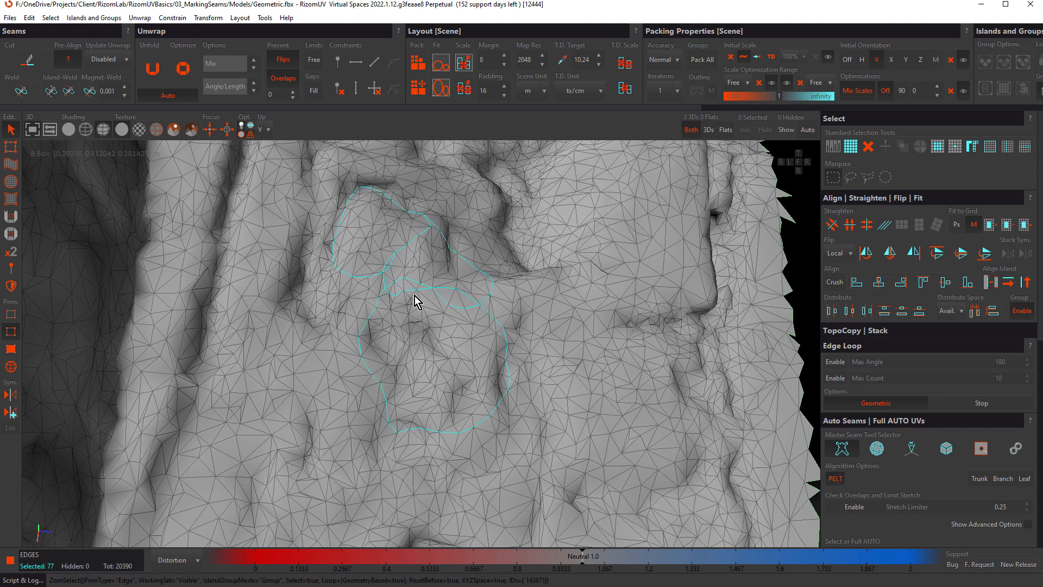
left_click(484, 331)
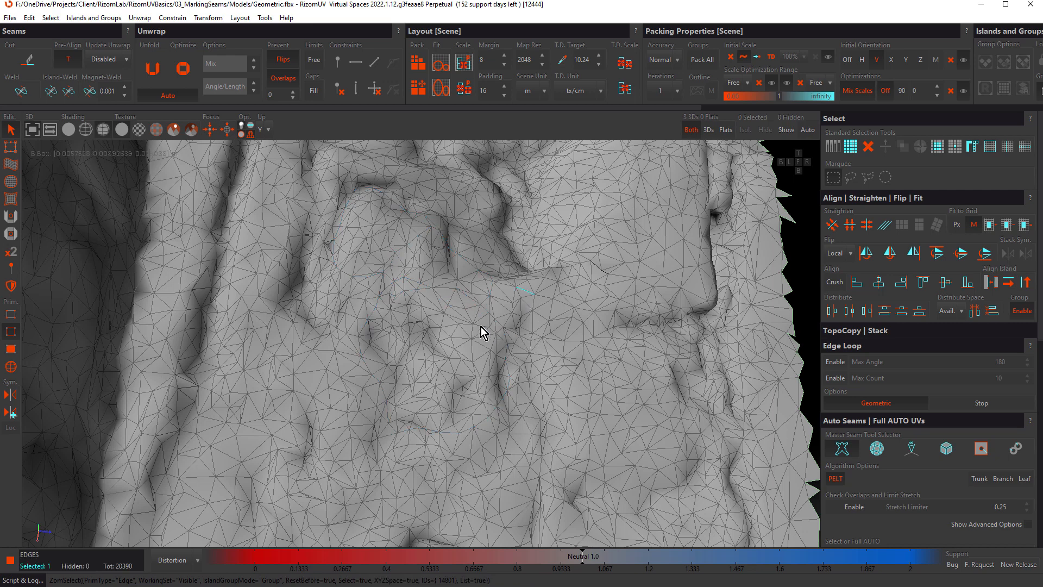
left_click(469, 342)
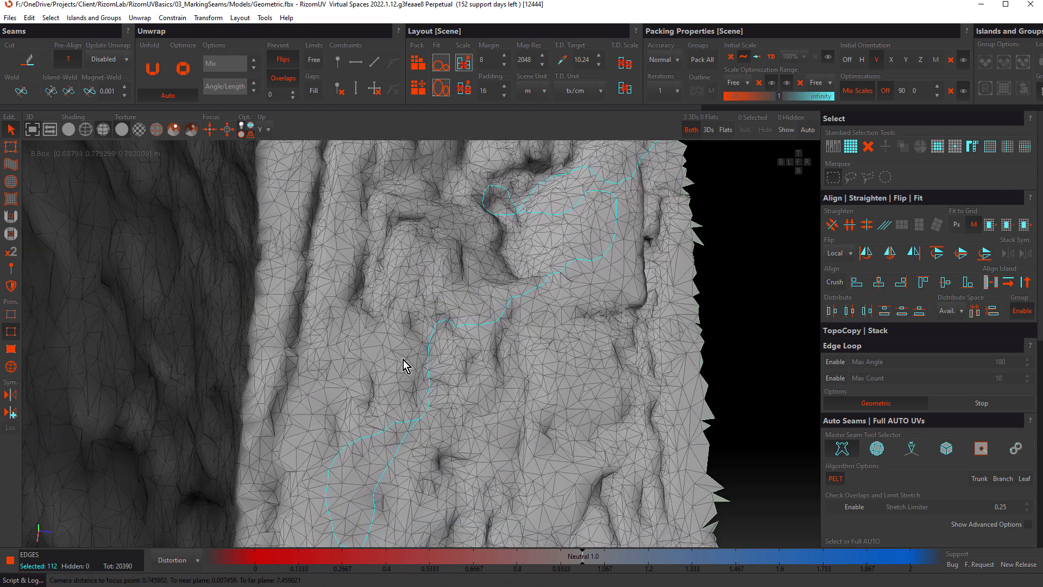
left_click(515, 306)
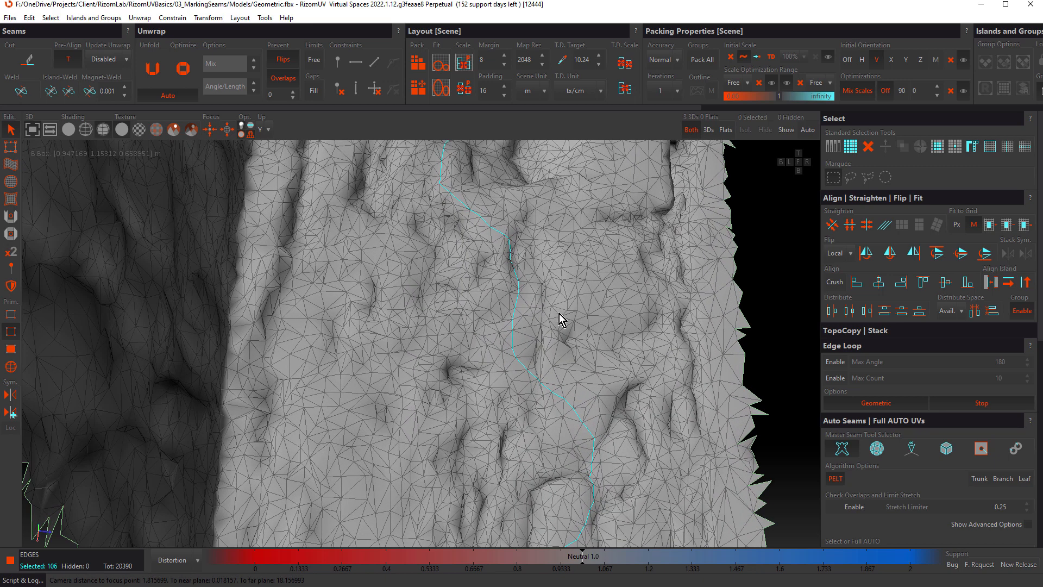
left_click(459, 315)
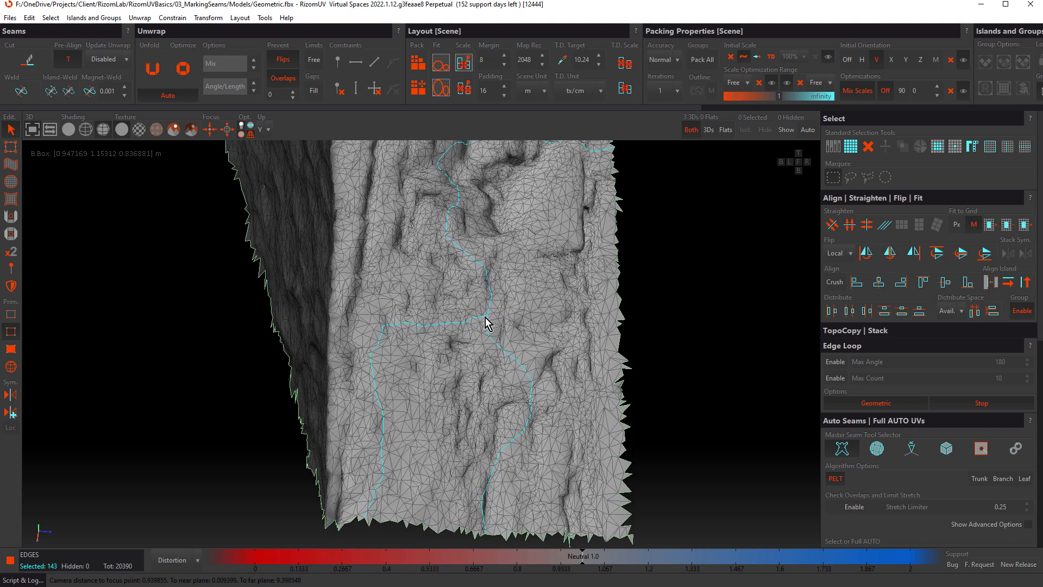
mouse_move(483, 325)
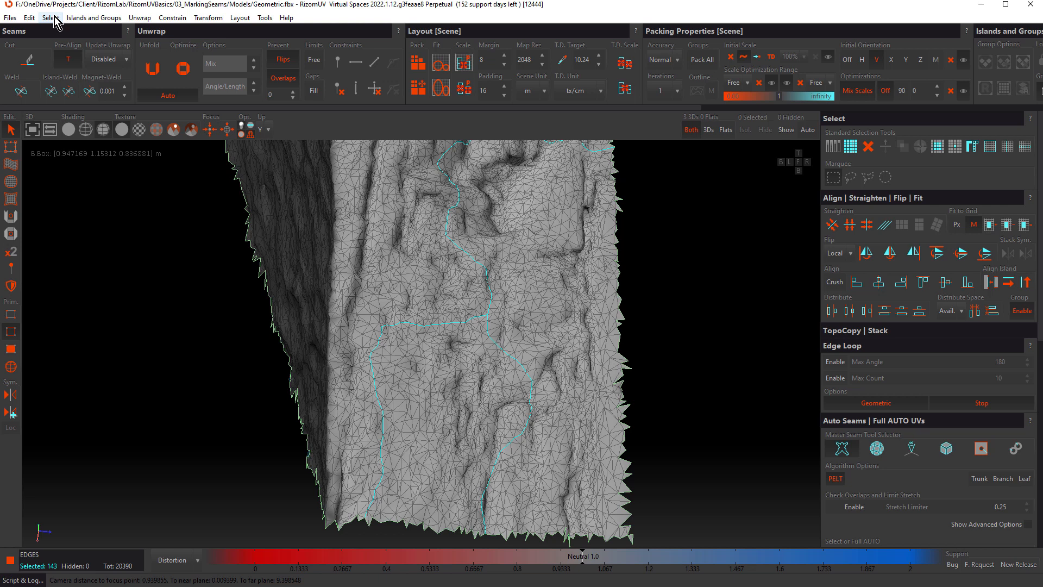
- Switch to Select Shortest Path and start a path from the existing loop
left_click(50, 17)
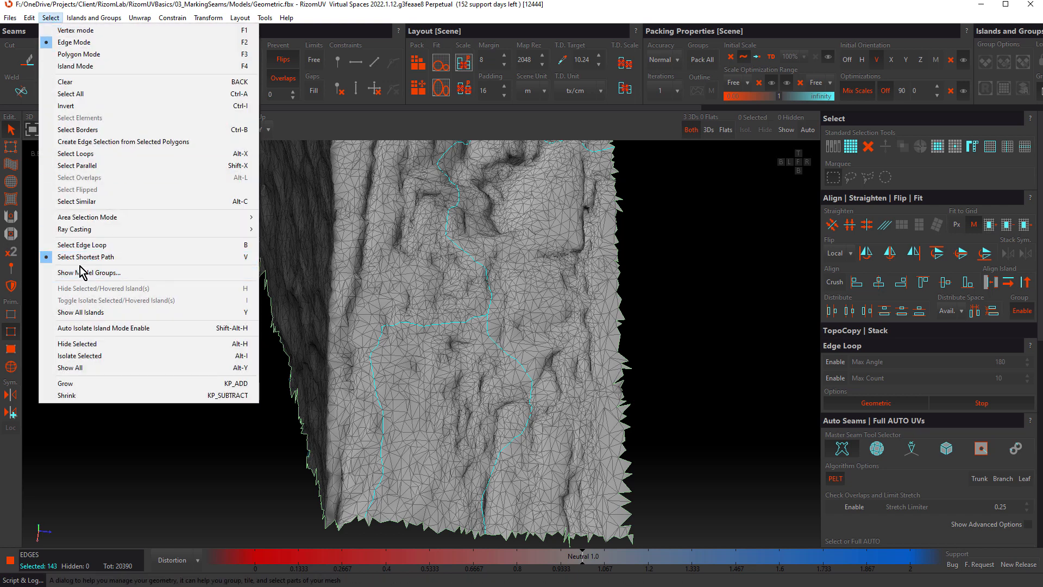
mouse_move(85, 257)
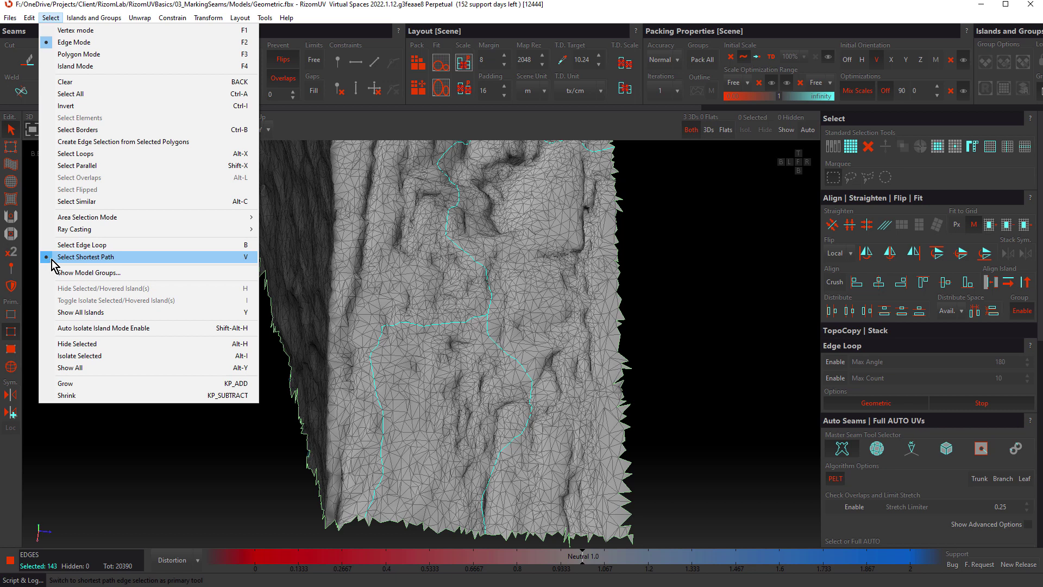
left_click(527, 354)
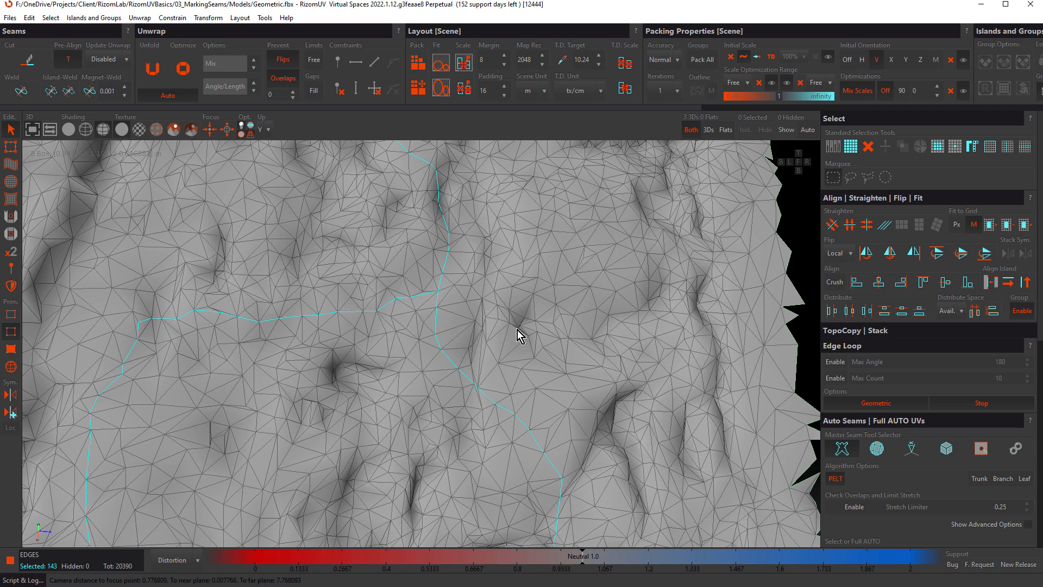
mouse_move(451, 294)
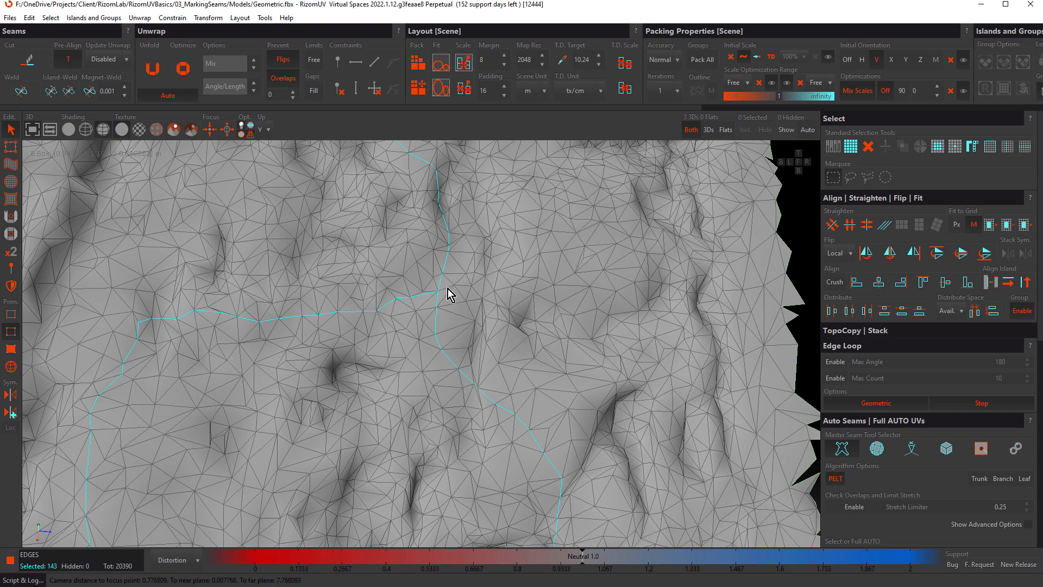
left_click(451, 291)
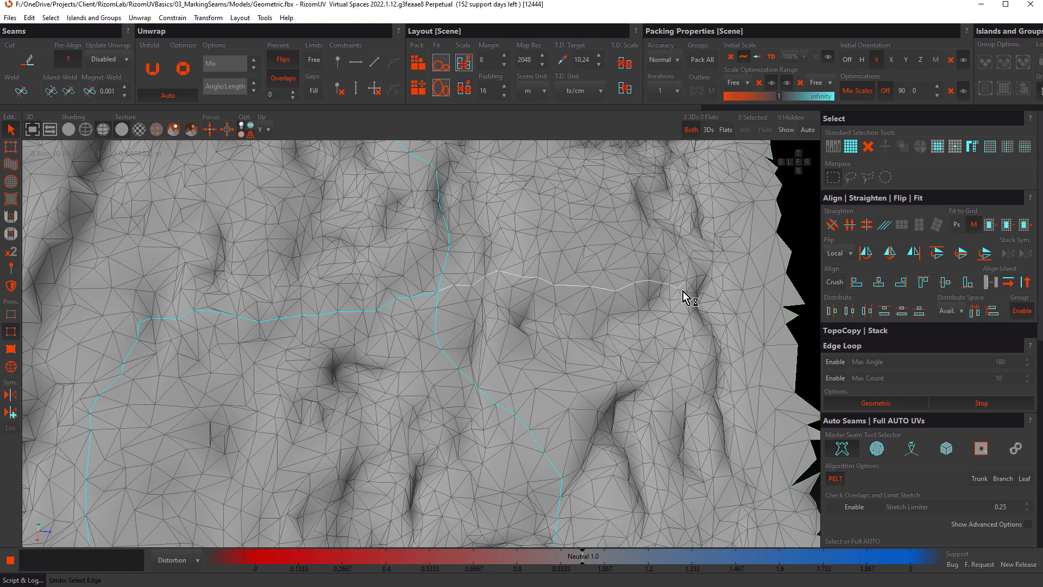
mouse_move(737, 299)
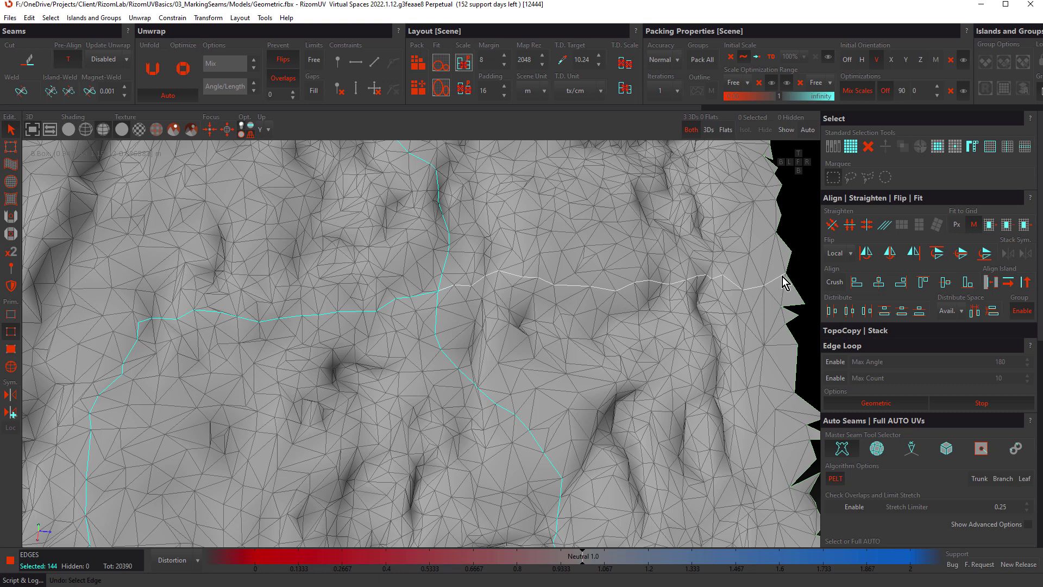
- Add upper and lower path branches reaching the rock's right border, totalling 178 edges
left_click(792, 281)
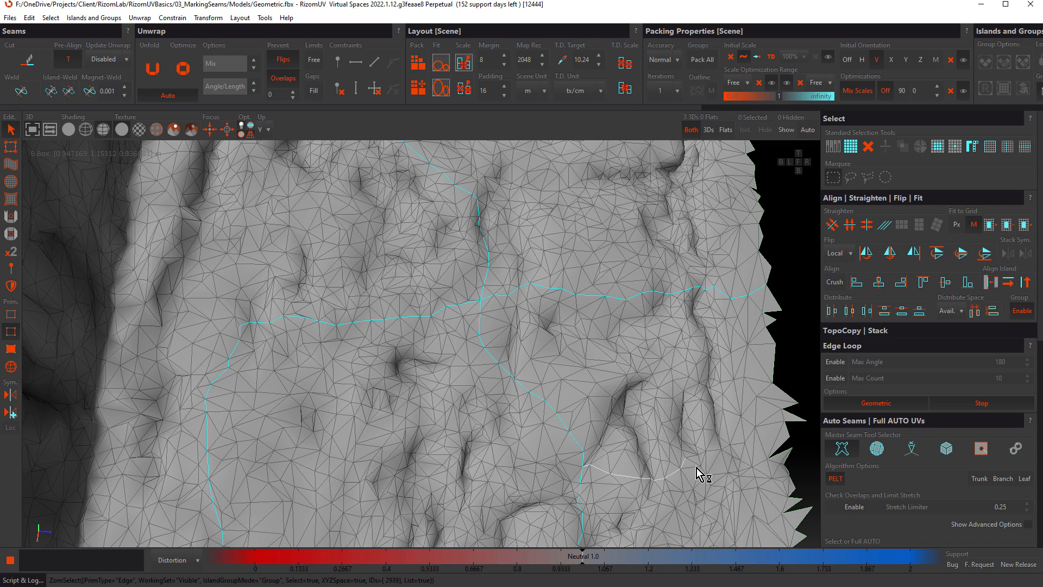
left_click(791, 482)
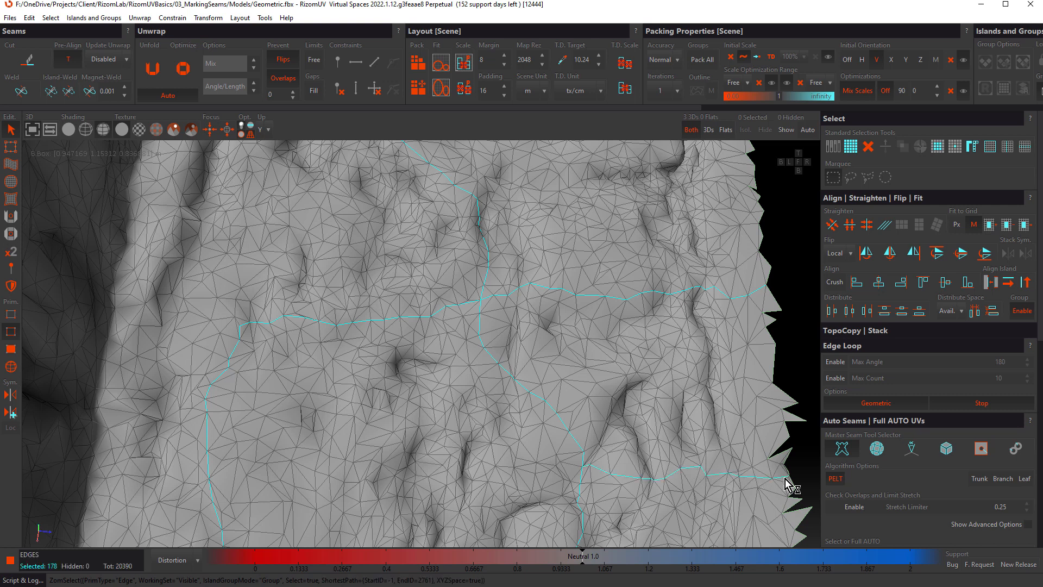
mouse_move(791, 478)
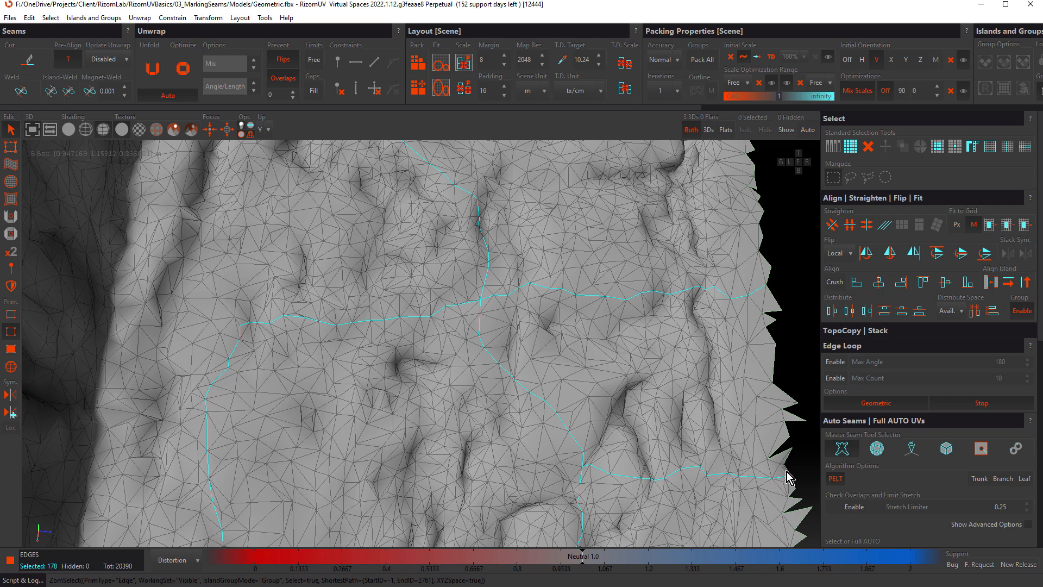
left_click(50, 18)
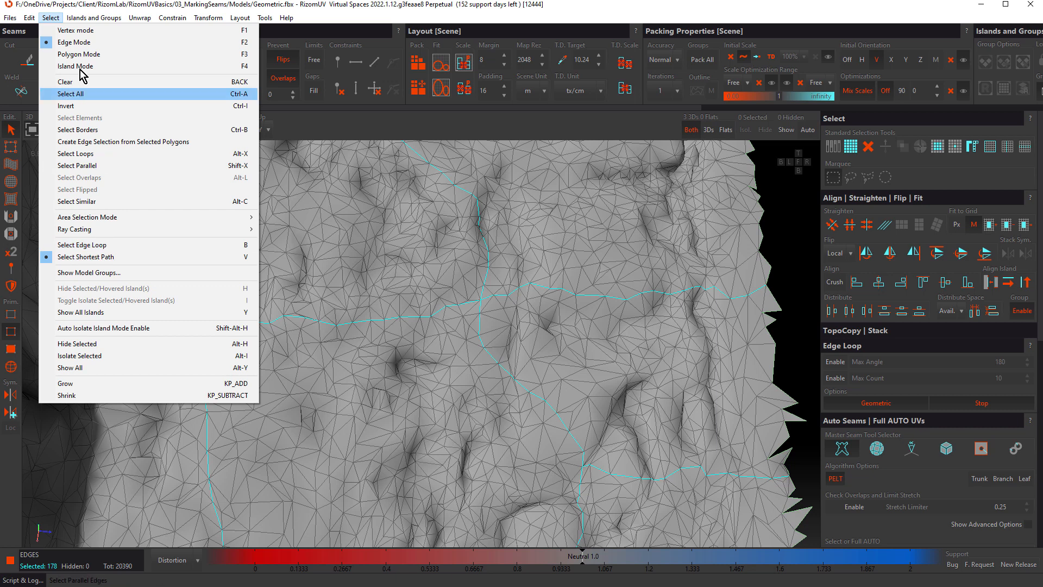
- Load ForwardControls.fbx in place of the rock, discarding the rock's changes
left_click(10, 18)
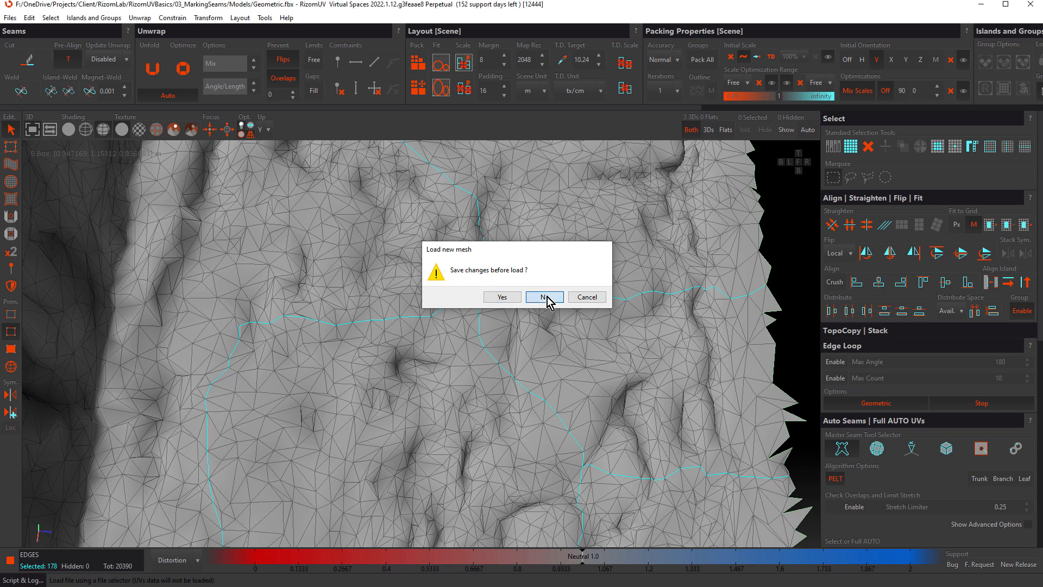
left_click(541, 297)
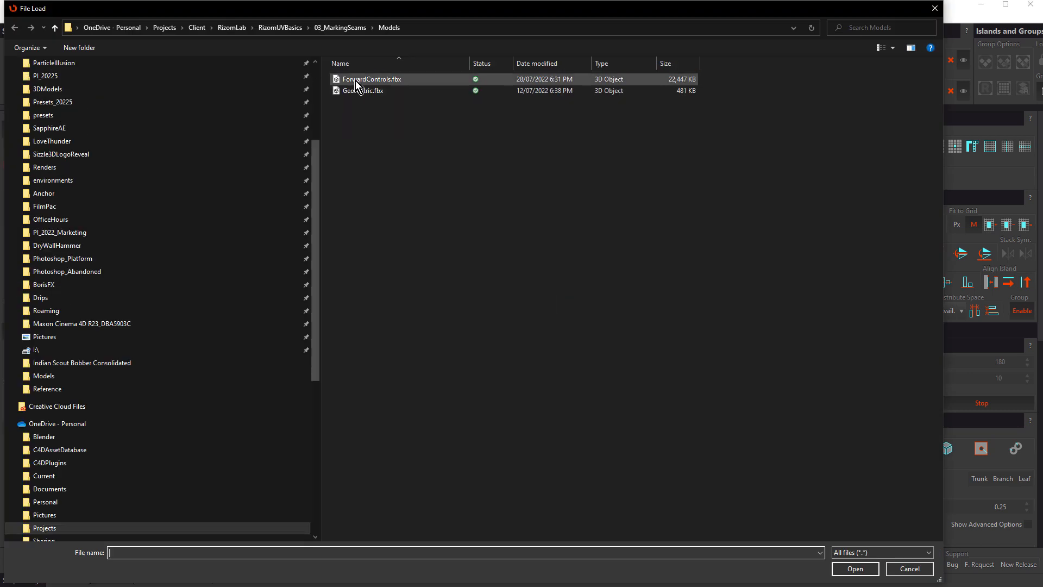
double_click(371, 79)
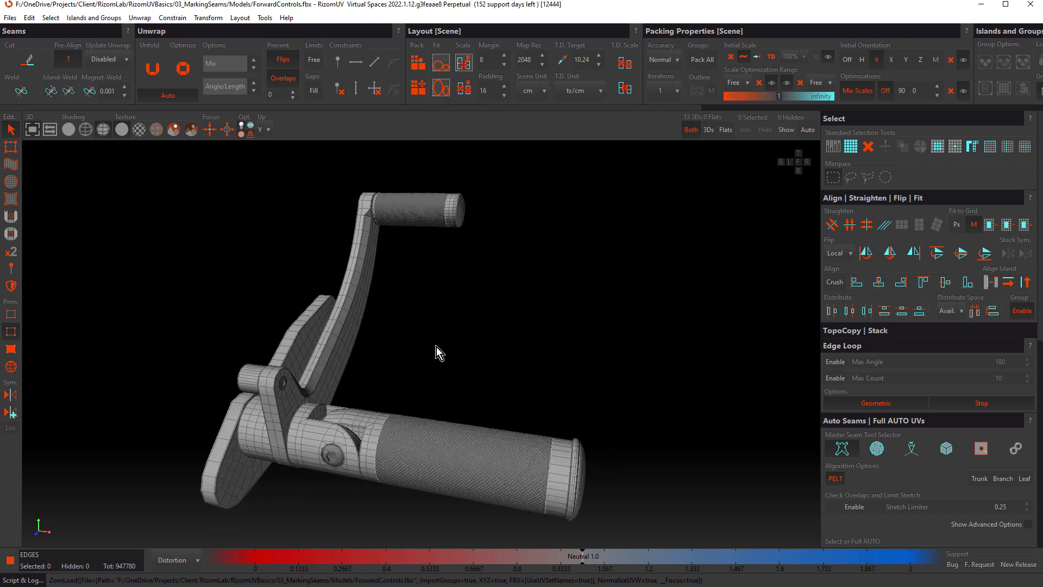
- Isolate the curved lever arm and select an edge loop across its lower bend
left_click(50, 18)
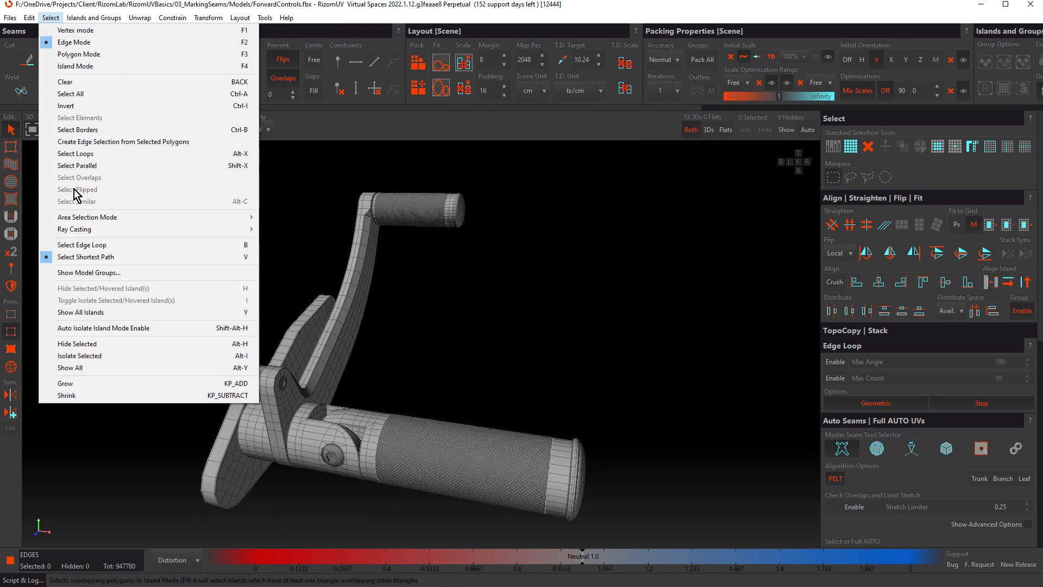
left_click(85, 257)
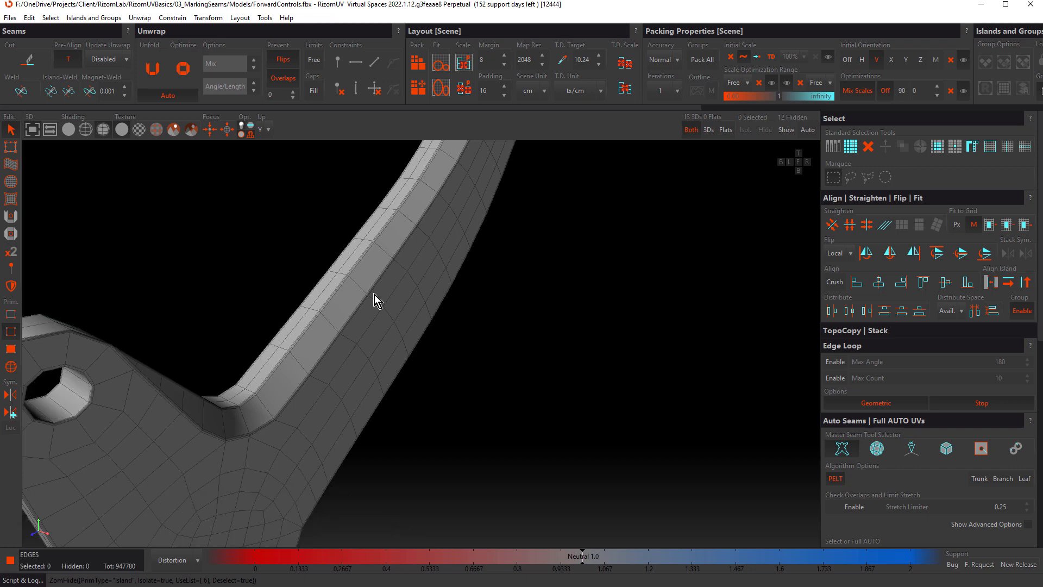
mouse_move(365, 294)
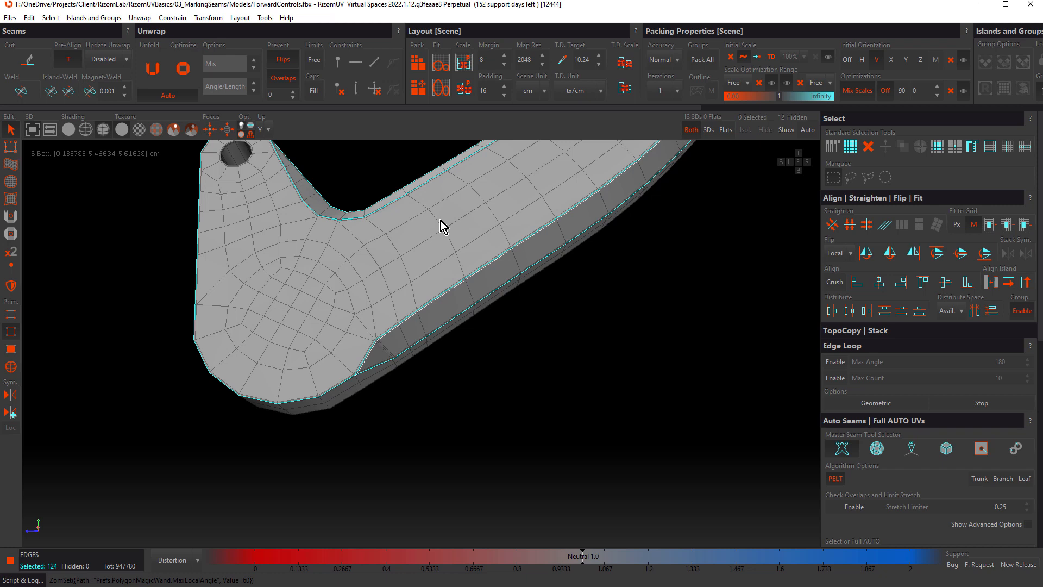
left_click(439, 236)
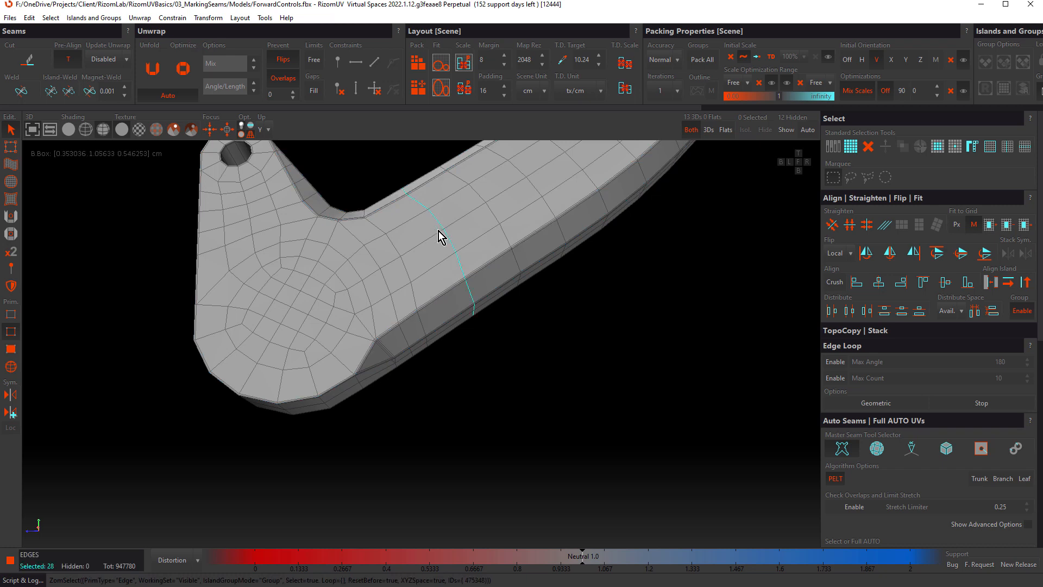
- Pan along the arm and set selection to Select Shortest Path
left_click_drag(439, 236, 266, 150)
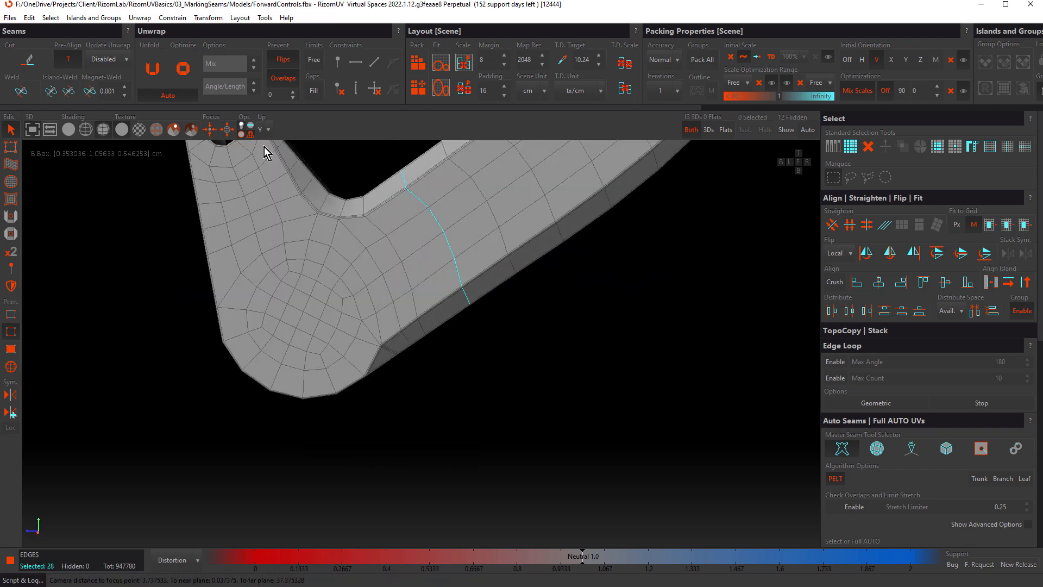
left_click(50, 18)
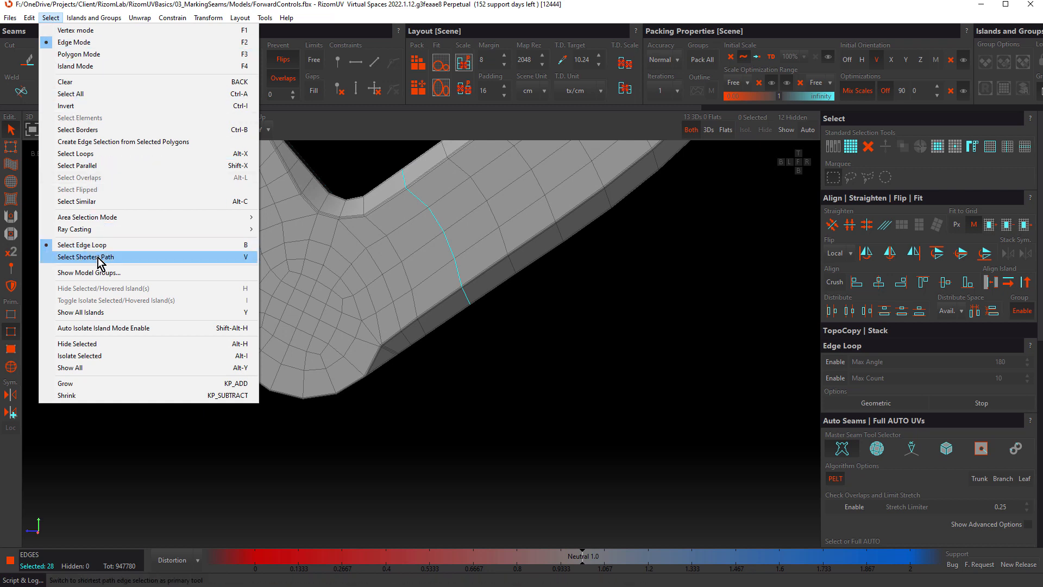
left_click(86, 257)
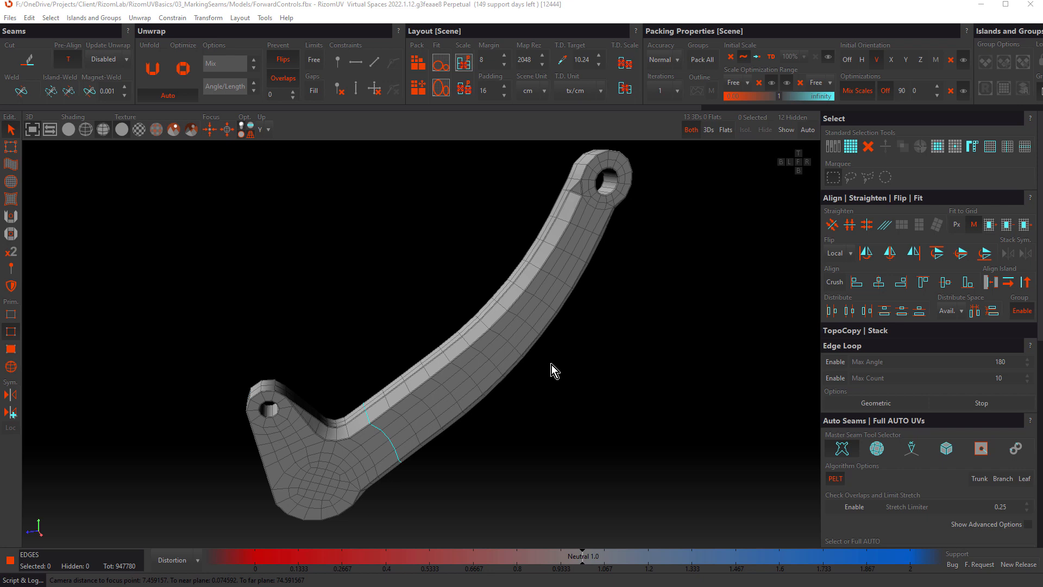
- Switch to Magic Wand polygon mode, pick a polygon on the flat face, then clear the selection
left_click(12, 345)
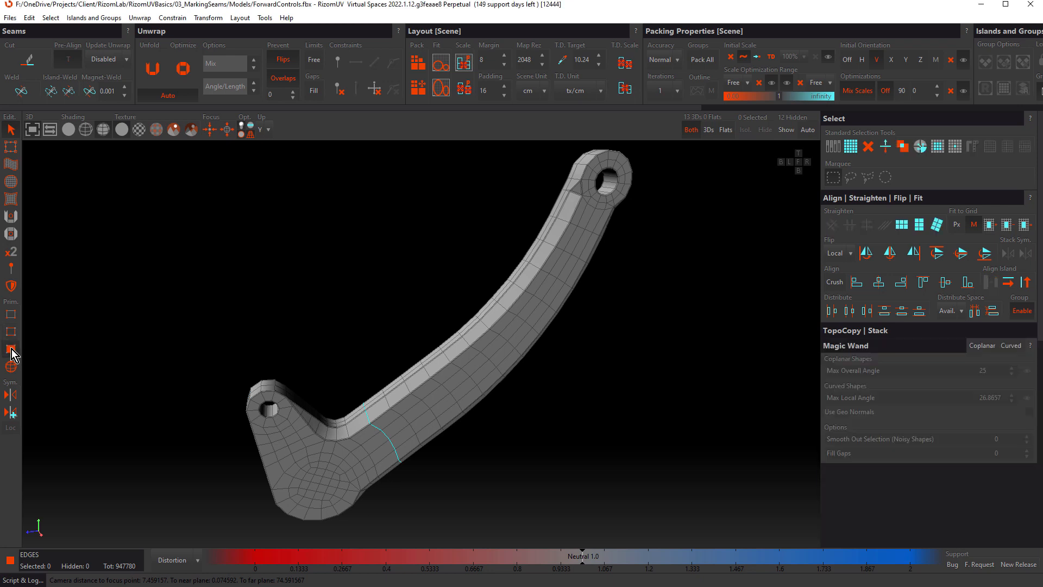
left_click(10, 349)
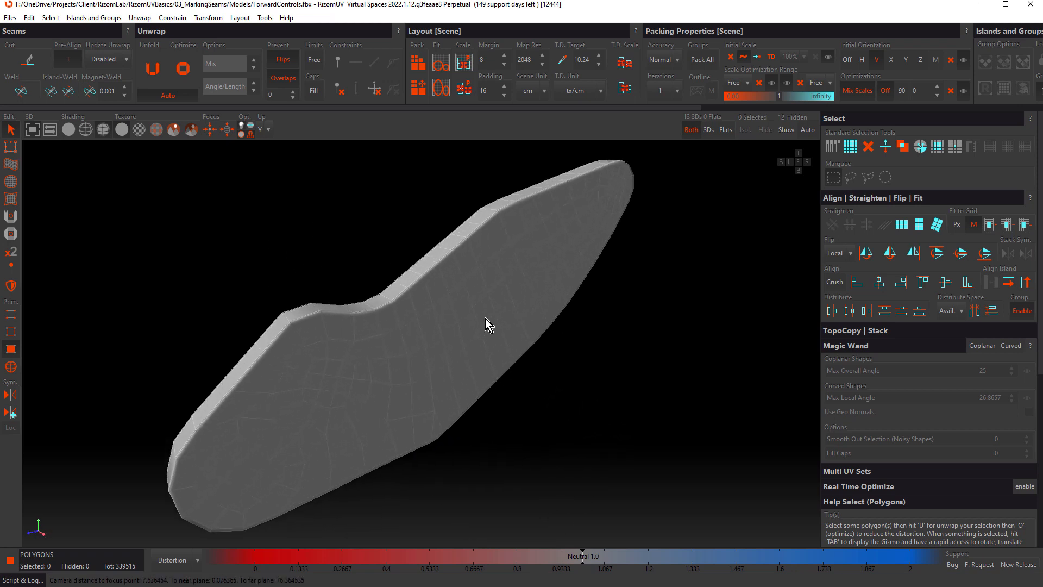
left_click(426, 329)
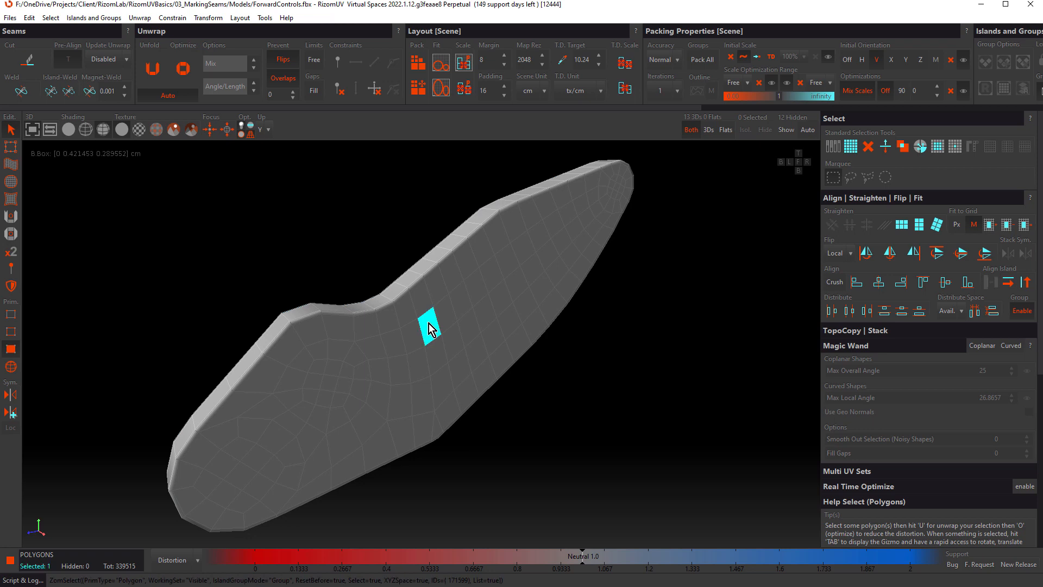
mouse_move(403, 313)
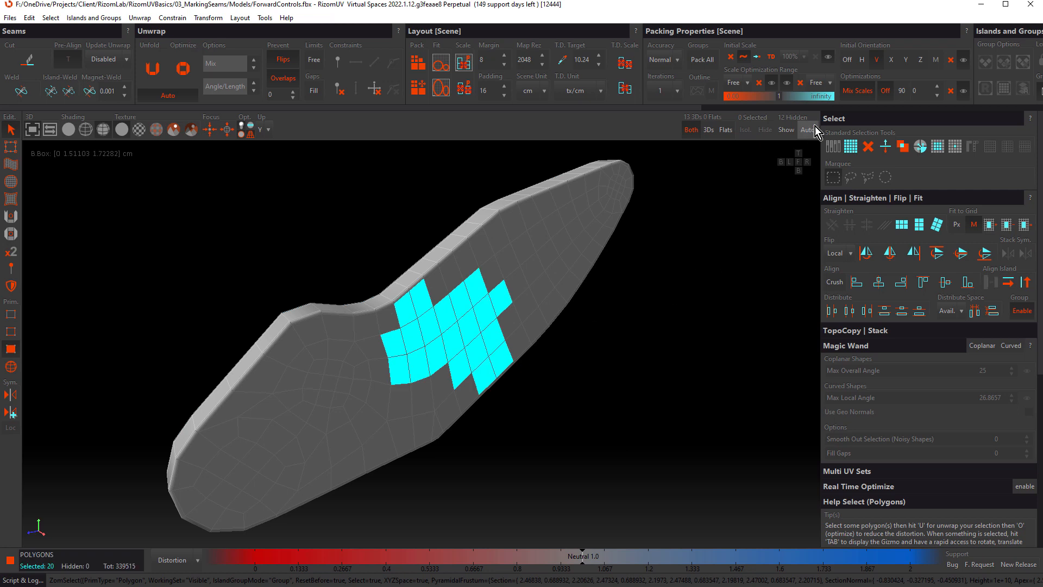
mouse_move(836, 184)
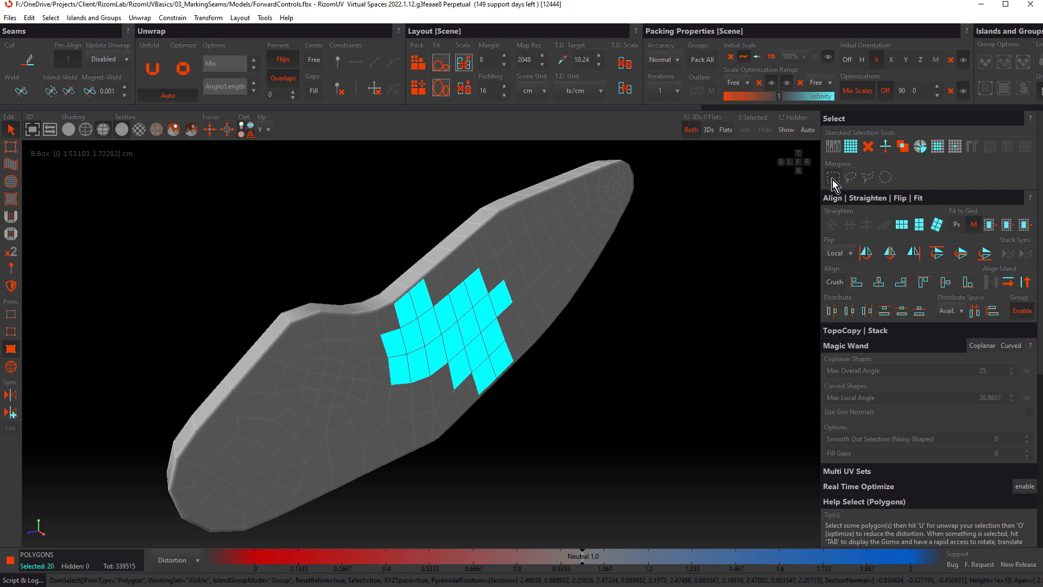
mouse_move(833, 177)
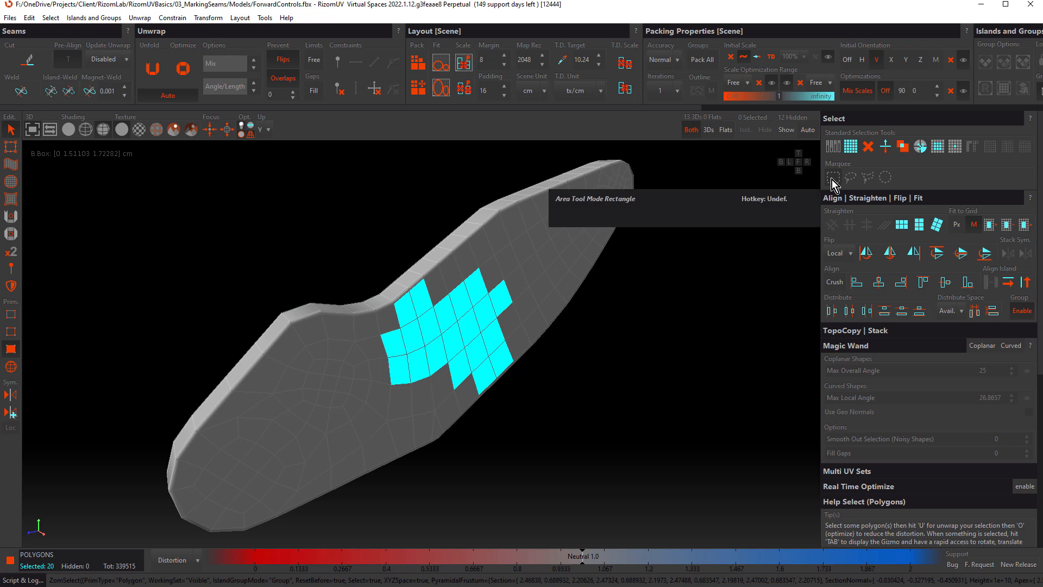
mouse_move(887, 177)
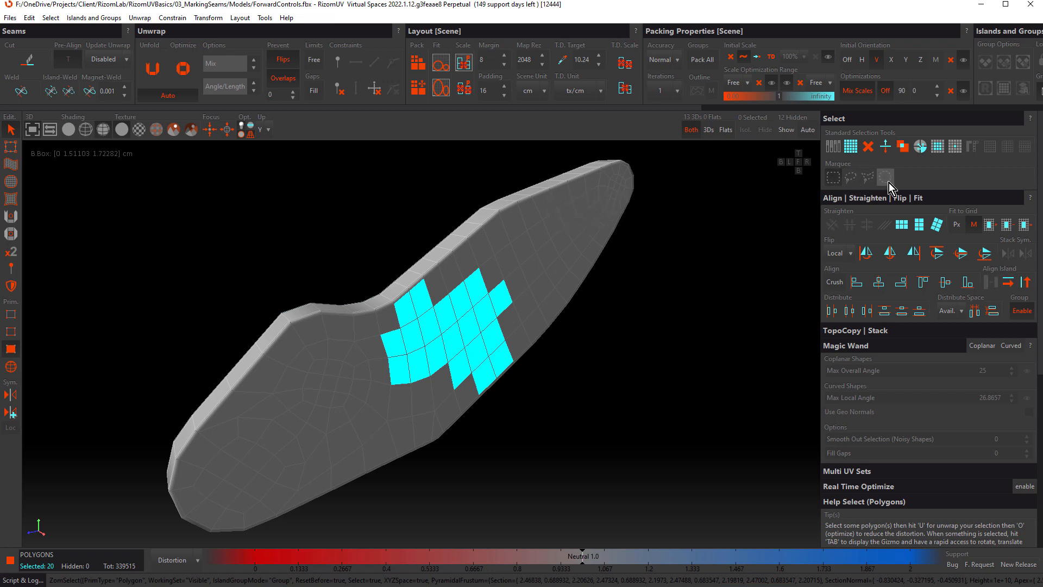
mouse_move(619, 294)
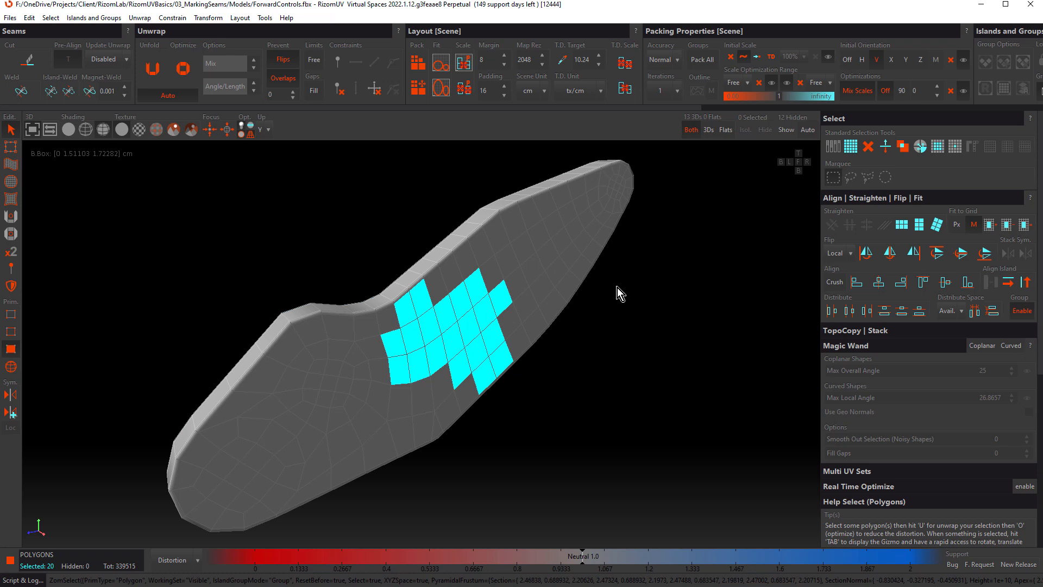
mouse_move(442, 280)
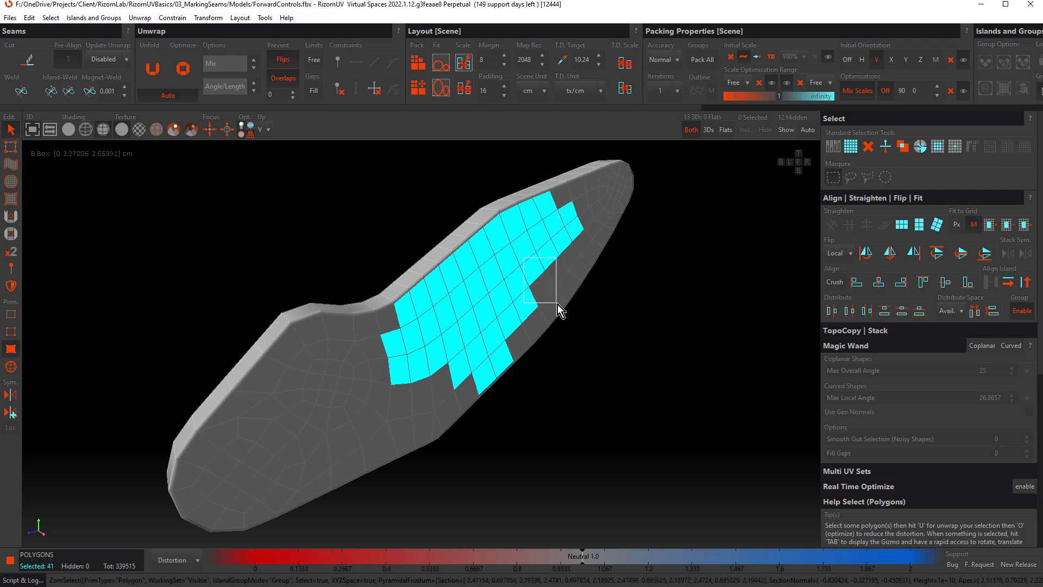
left_click(559, 313)
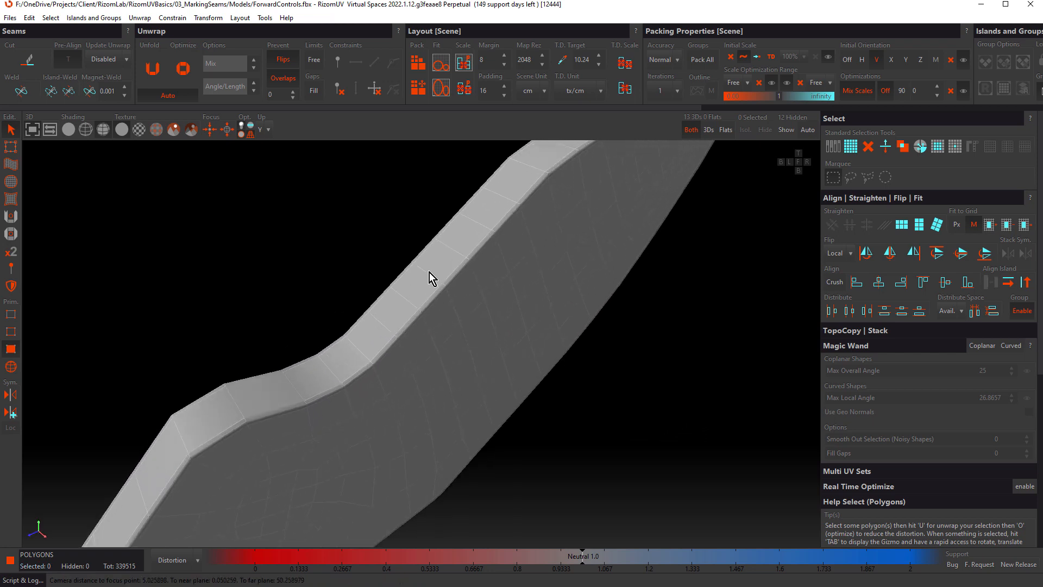
- Select the polygon loops along the bevel strip and across the flat face
left_click(415, 283)
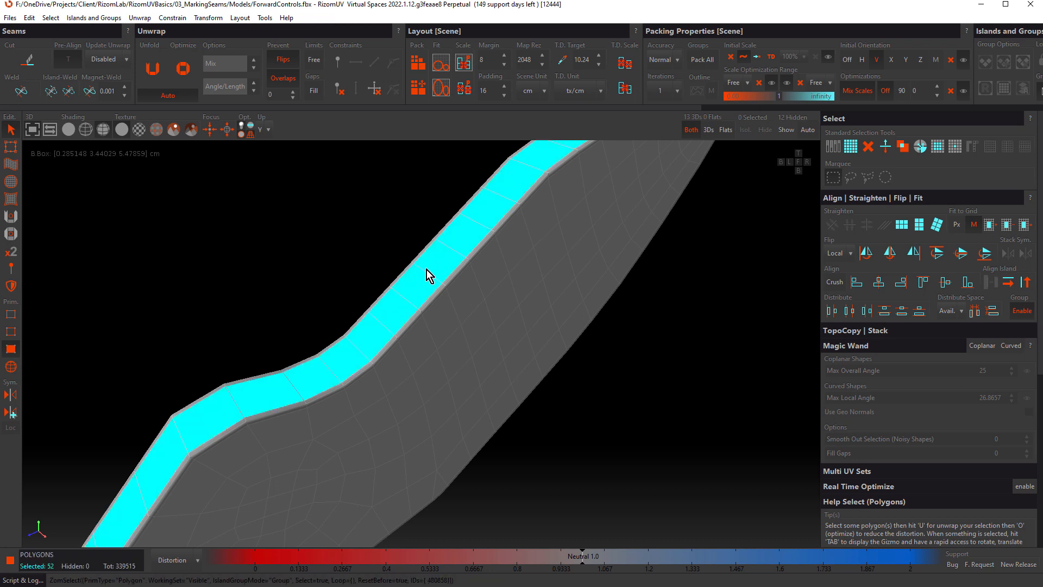
mouse_move(381, 307)
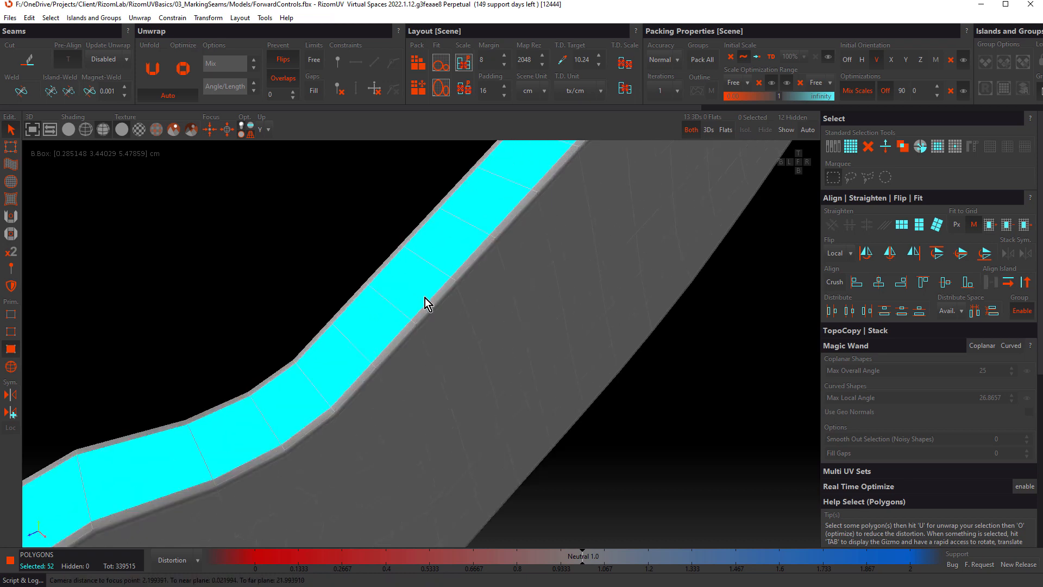
left_click(431, 304)
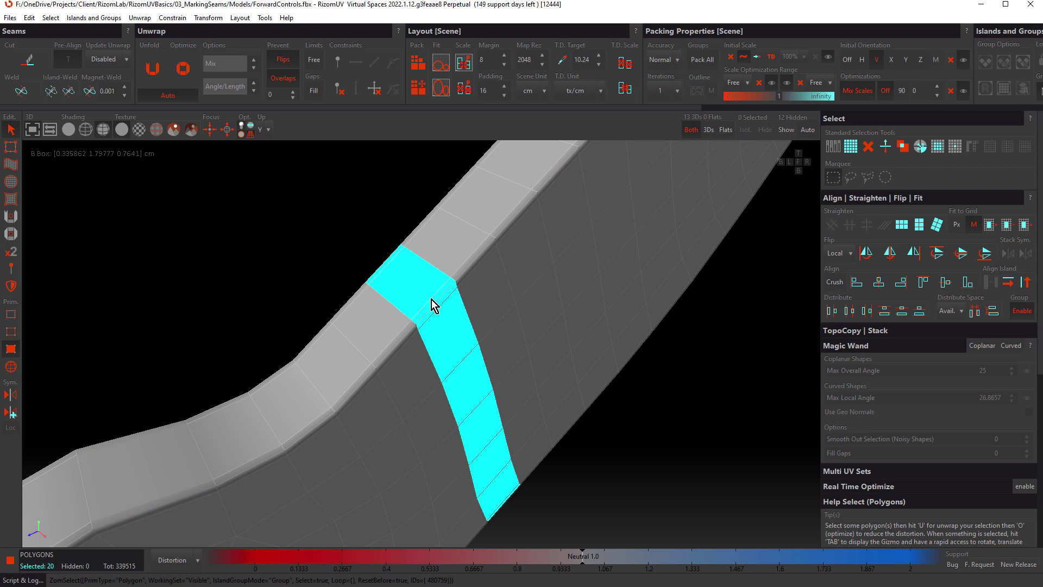
mouse_move(432, 270)
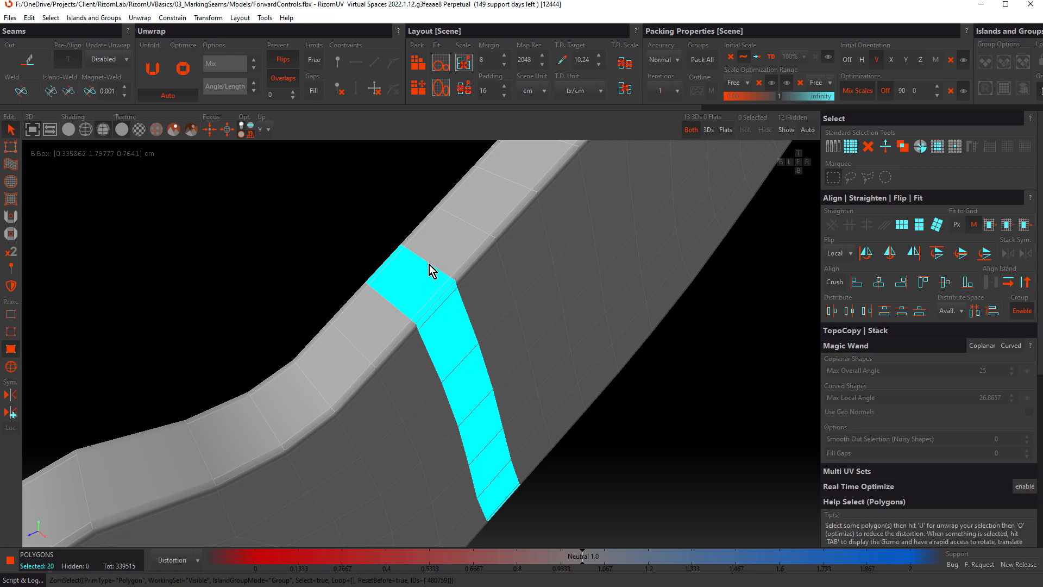
left_click(429, 272)
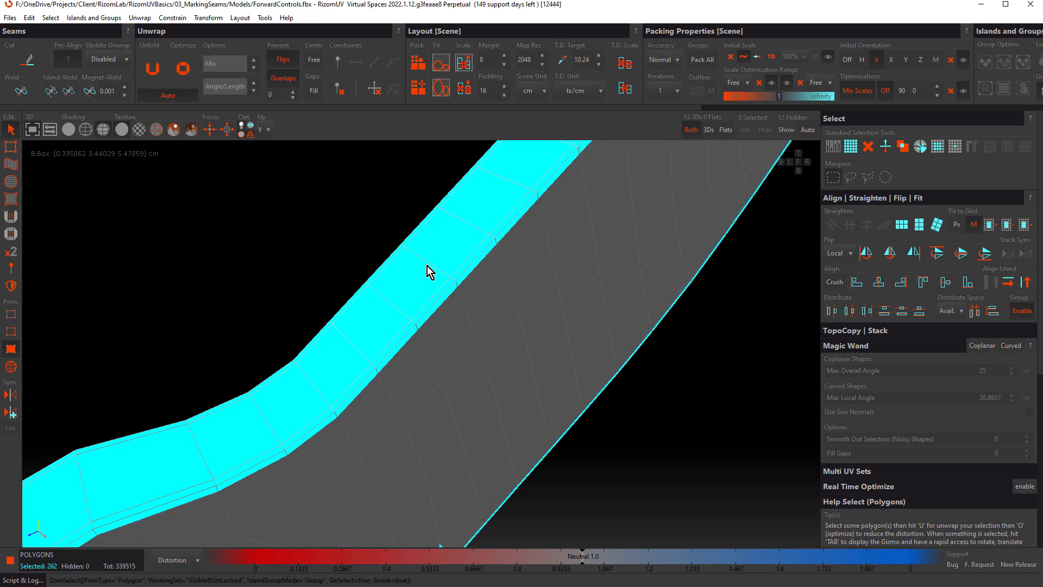
- Convert the 262-polygon selection into a 108-edge border outline, then return to polygon mode
left_click(946, 146)
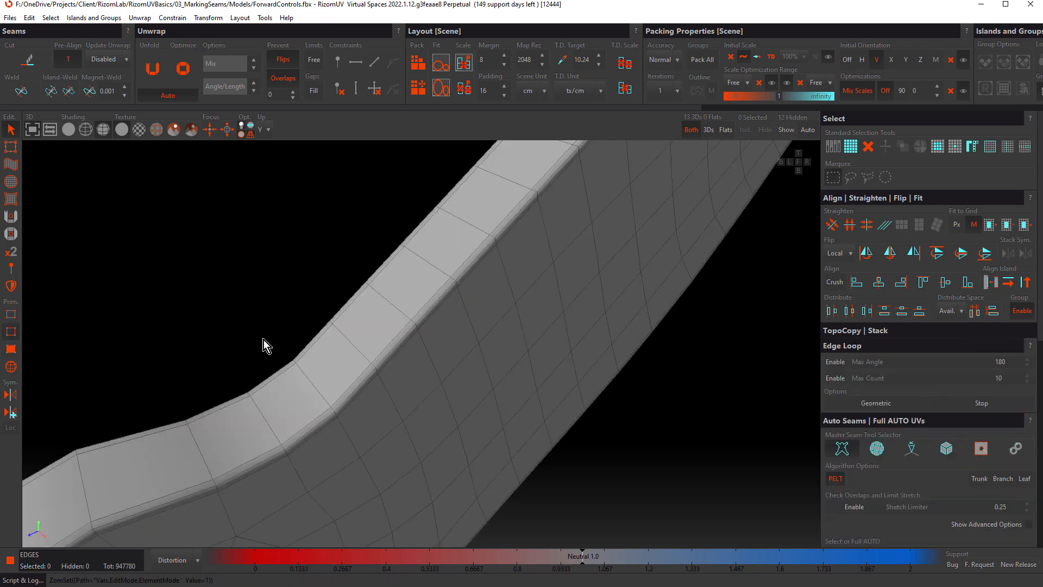
mouse_move(411, 266)
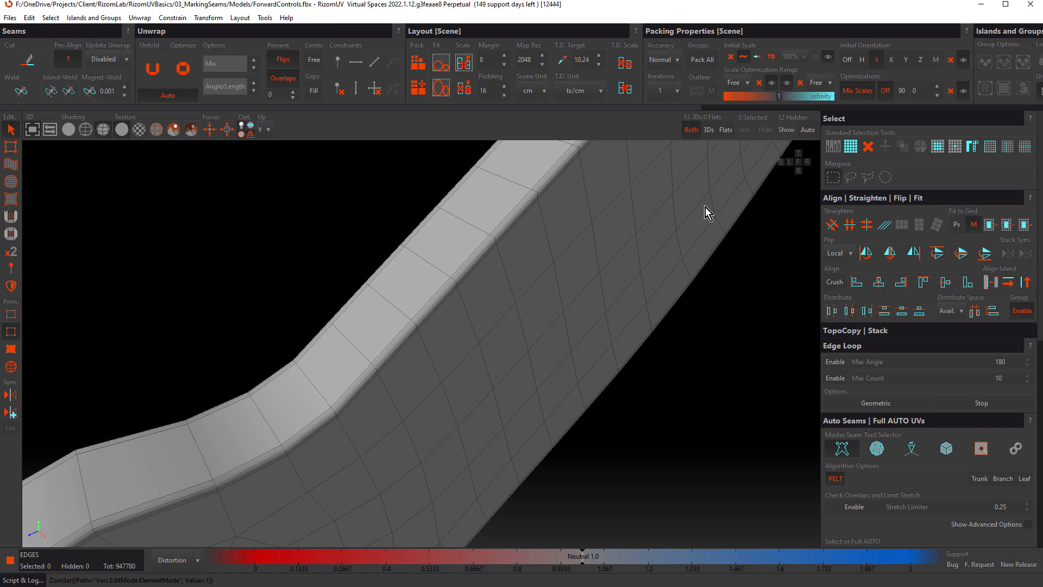
mouse_move(972, 146)
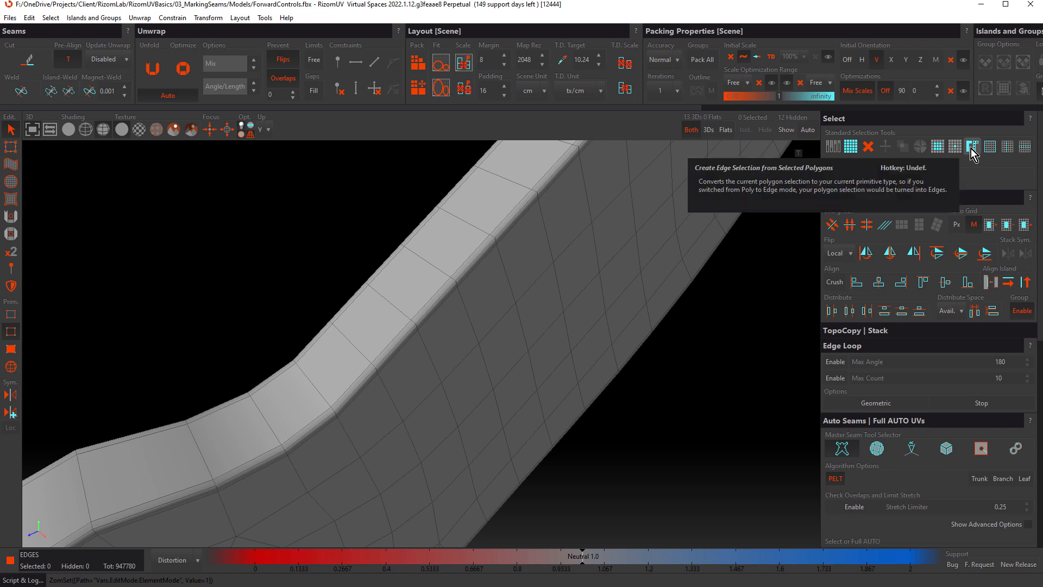
left_click(973, 146)
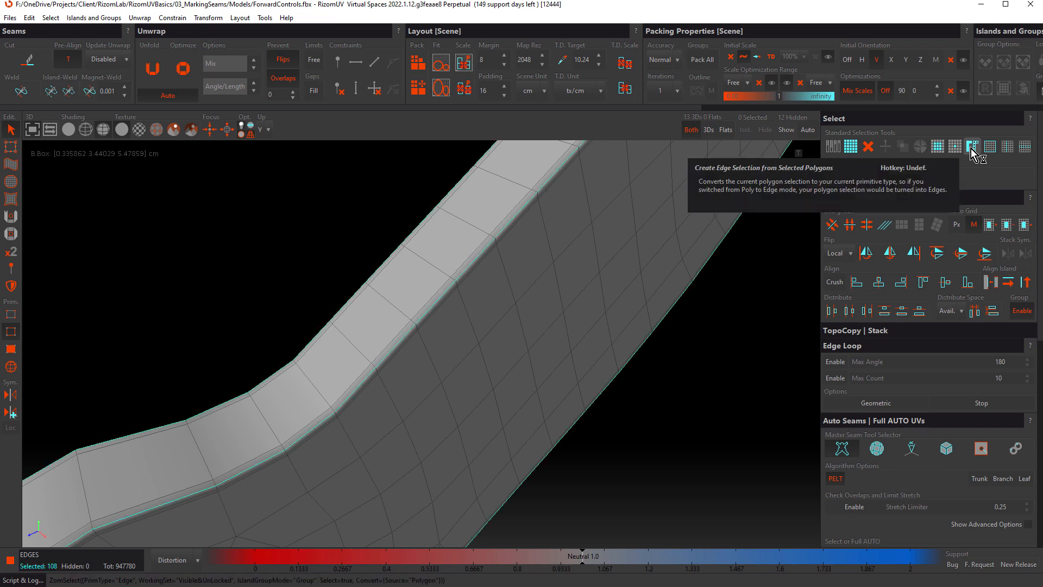
left_click(11, 353)
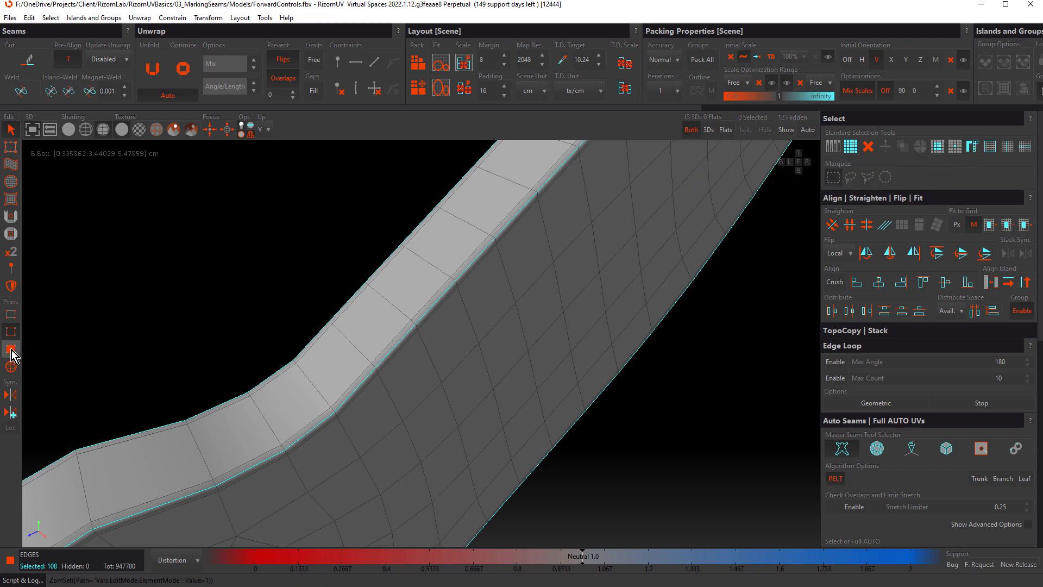
left_click(11, 347)
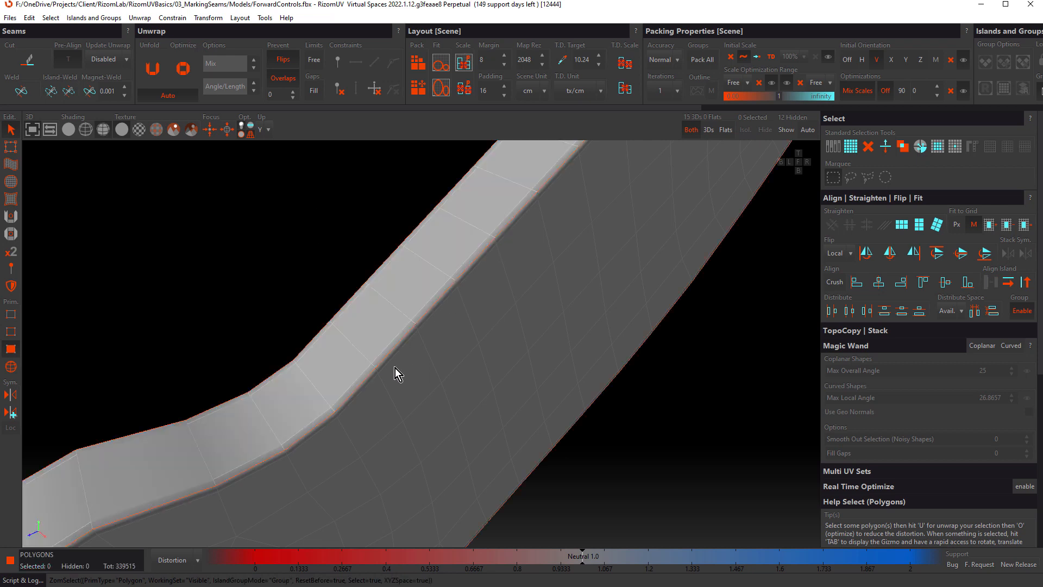
mouse_move(339, 238)
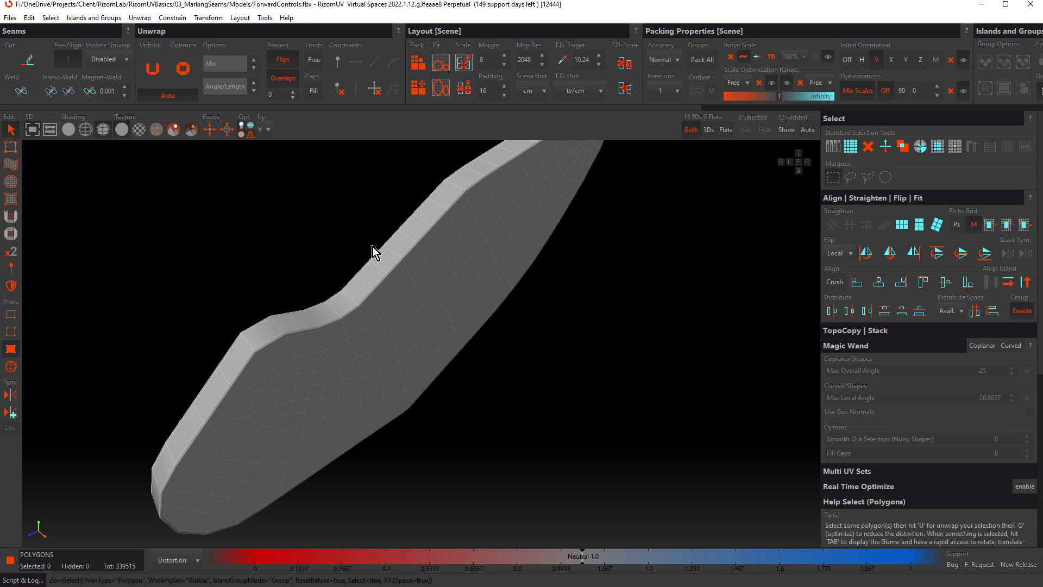
mouse_move(854, 350)
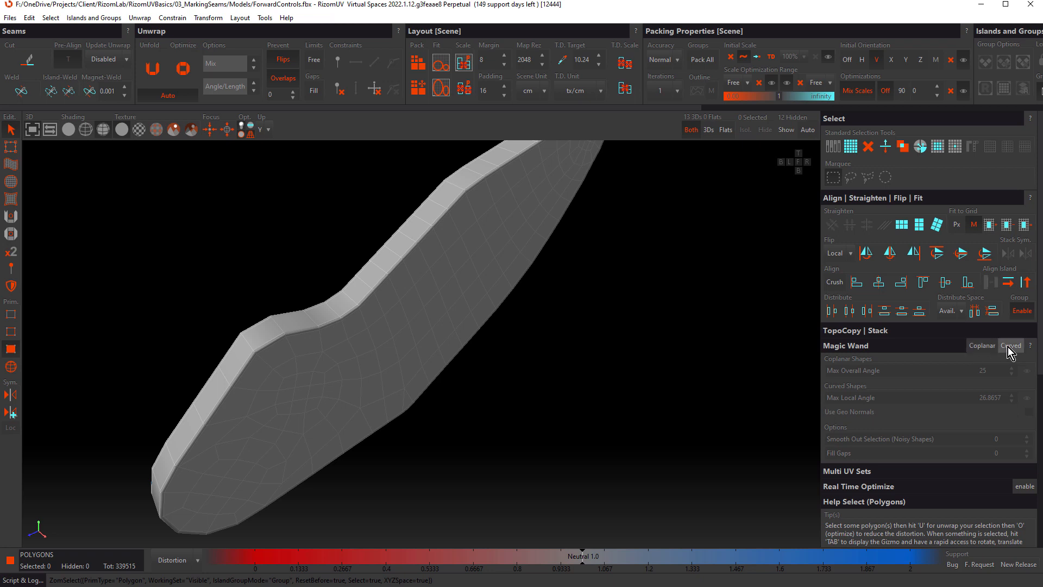
- Set the Magic Wand to Coplanar mode with a 10° angle limit on the cylindrical part
left_click(981, 346)
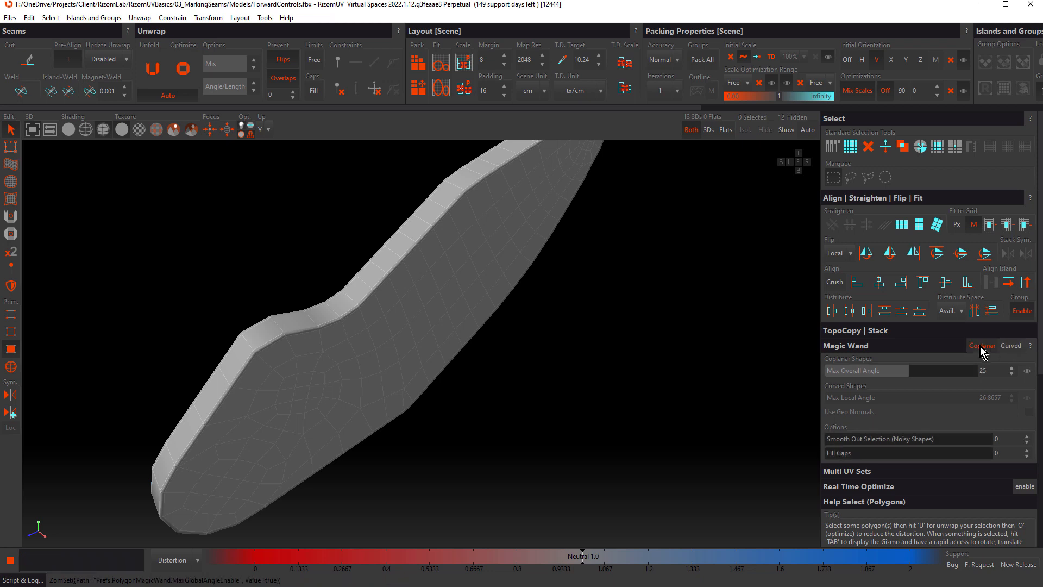
mouse_move(982, 347)
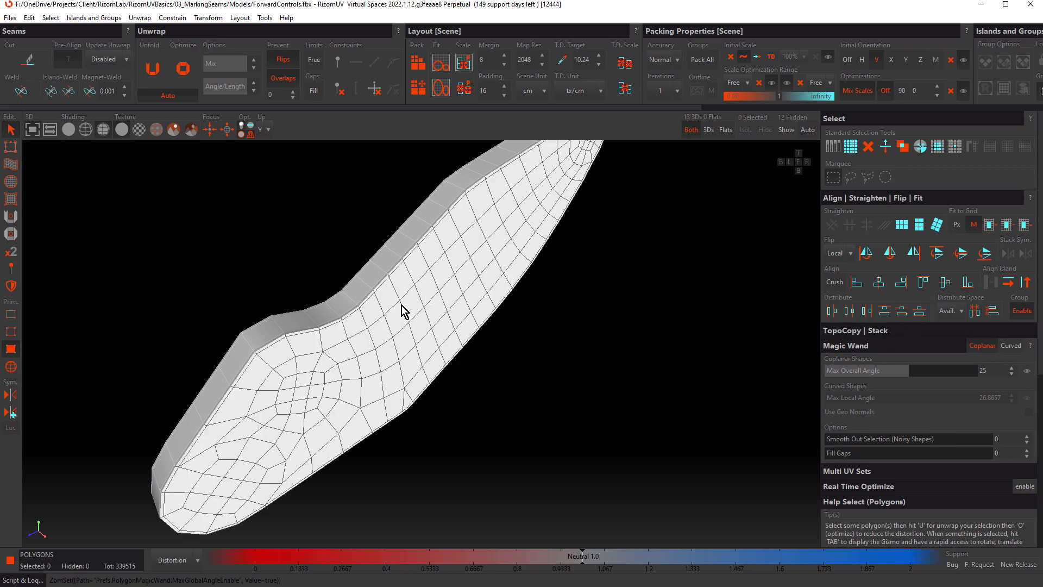
mouse_move(404, 314)
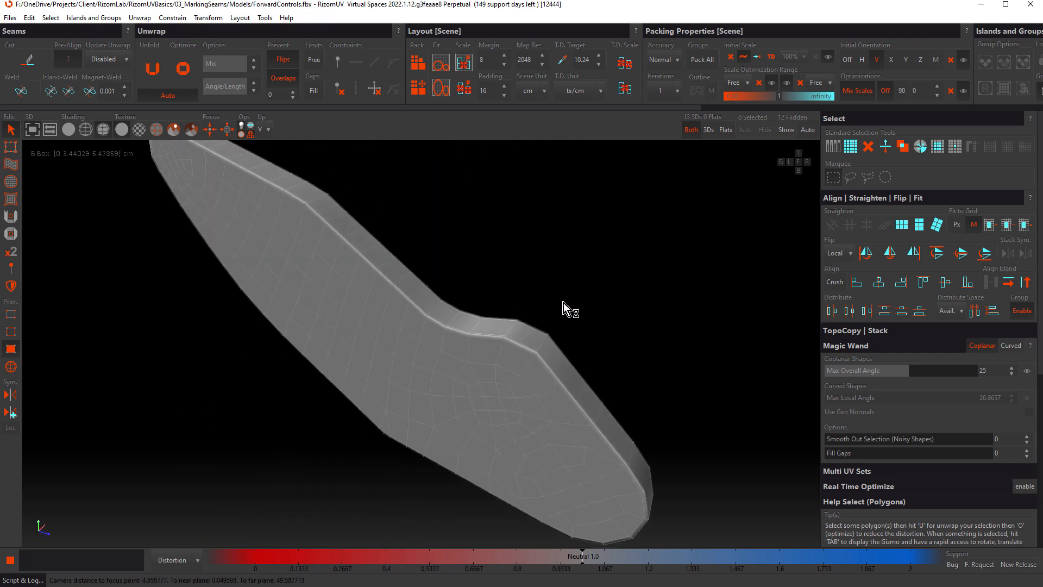
left_click(424, 296)
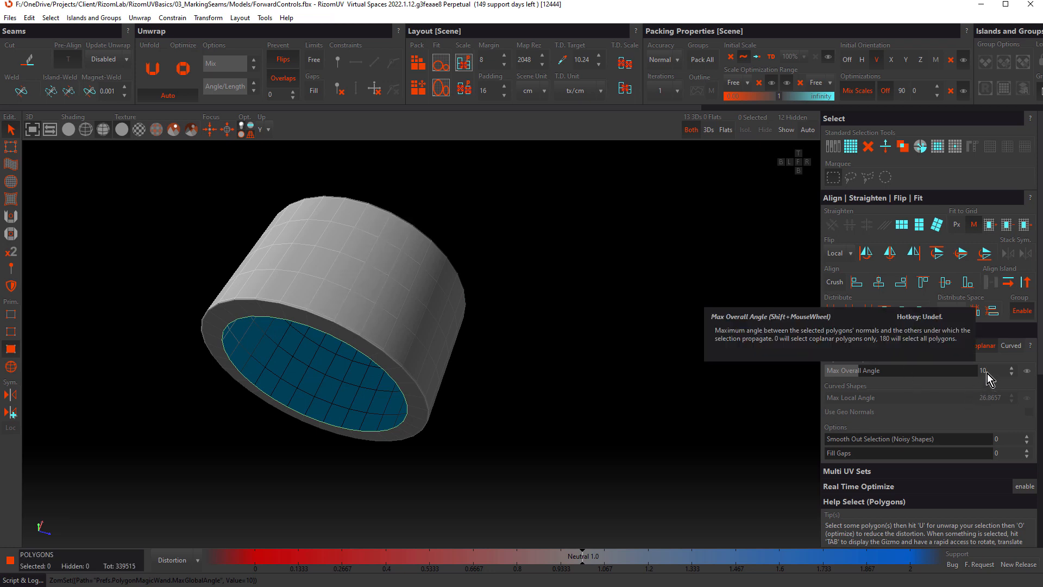
mouse_move(1029, 376)
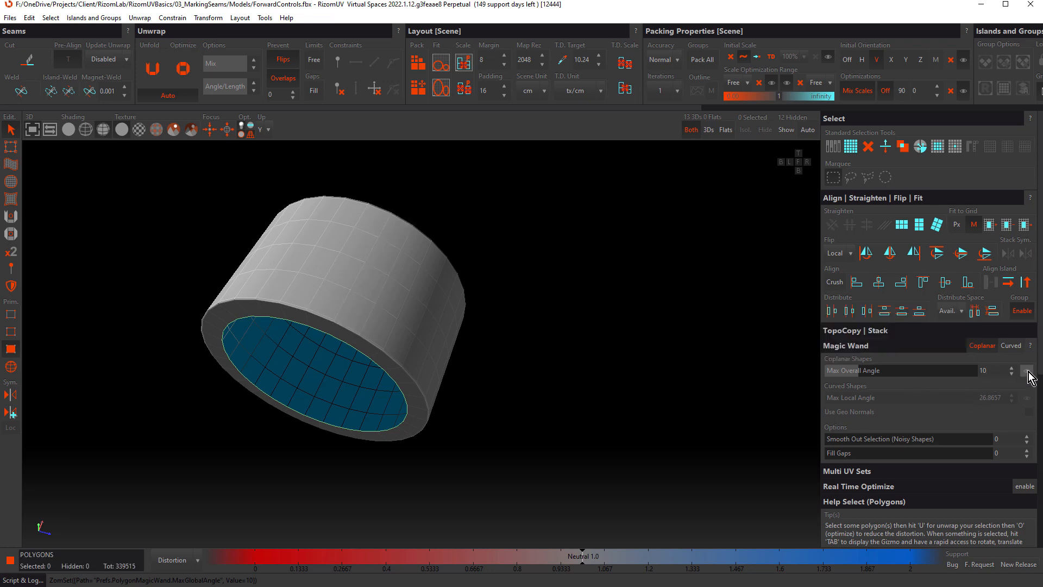
mouse_move(1030, 377)
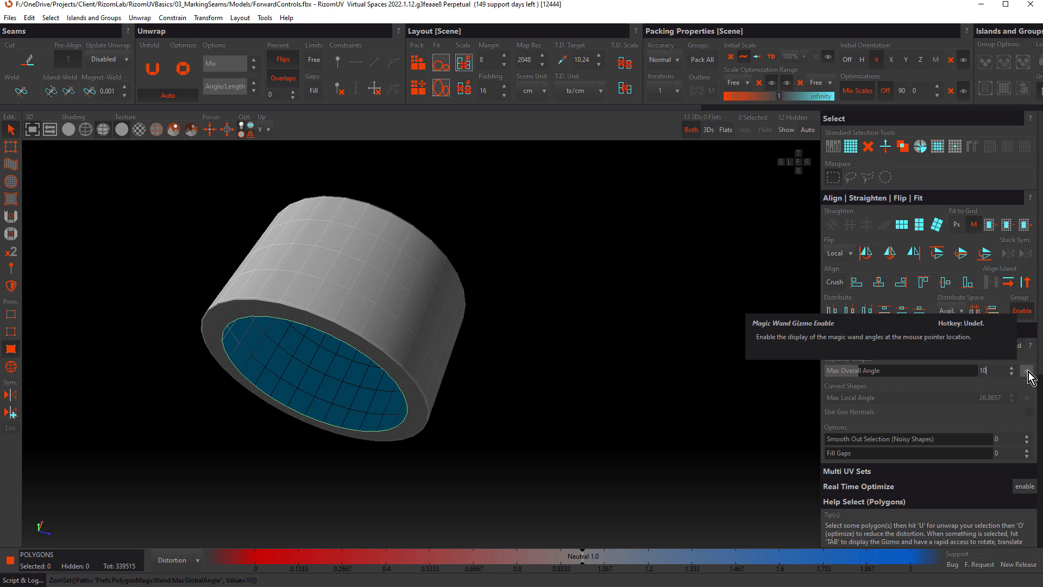
- Show the wand's angle gizmo and, at 180° overall angle, select all 320 cylinder polygons
left_click(1028, 372)
type("180")
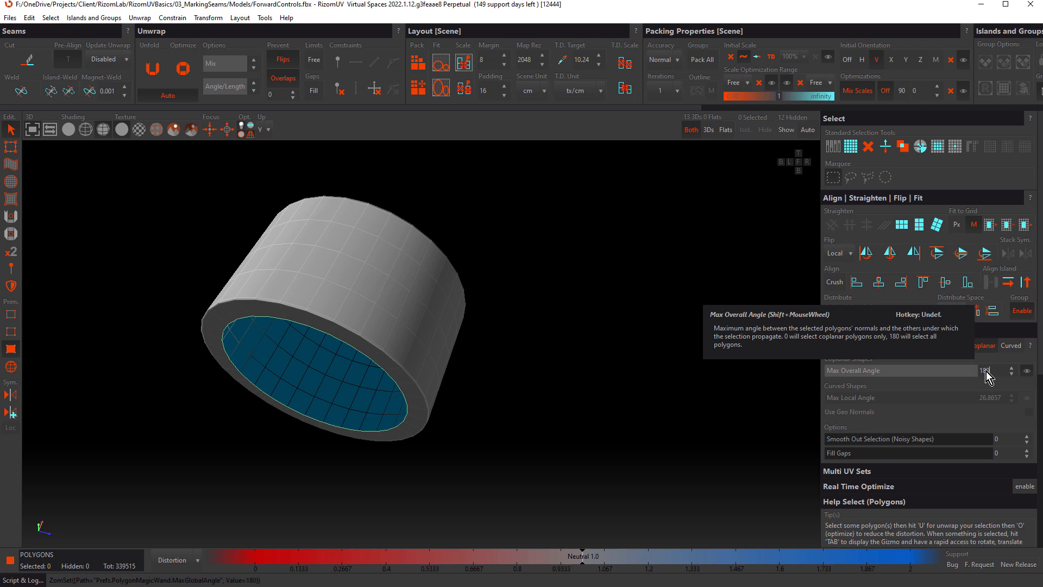
mouse_move(380, 276)
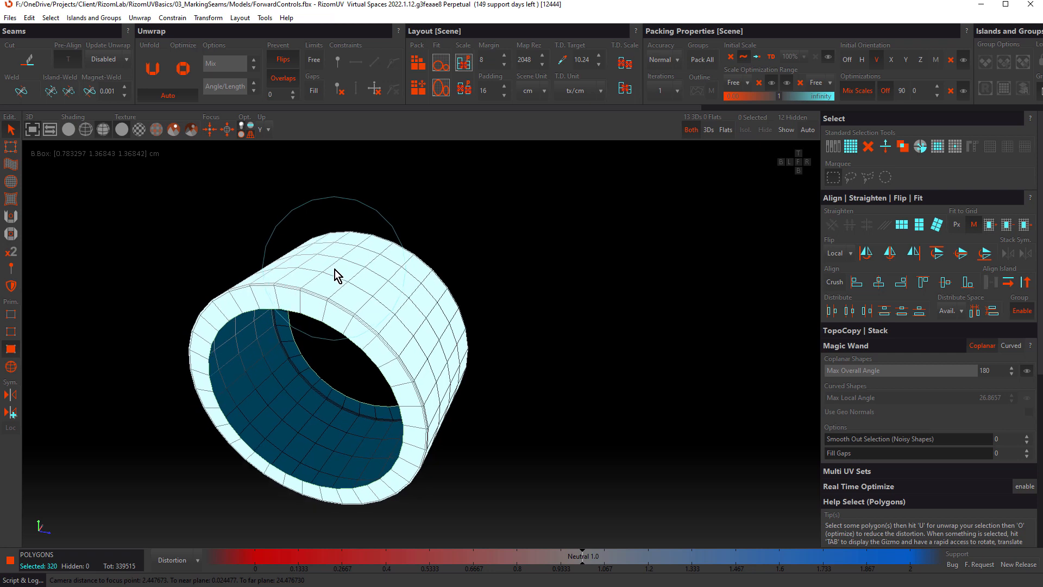
left_click(336, 268)
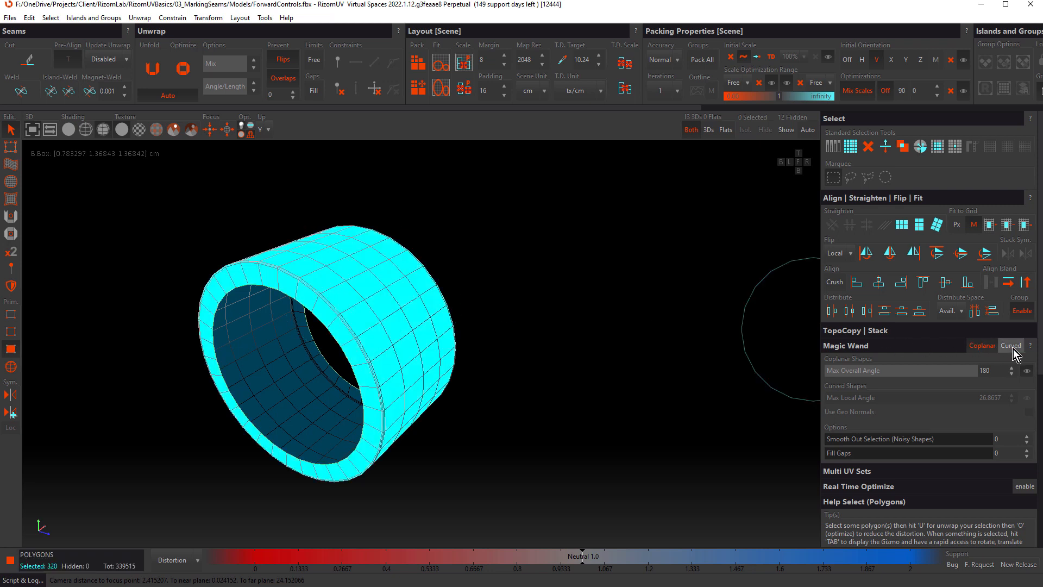
- Switch the wand to Curved mode, select the ring, and enable Use Geo Normals
left_click(981, 345)
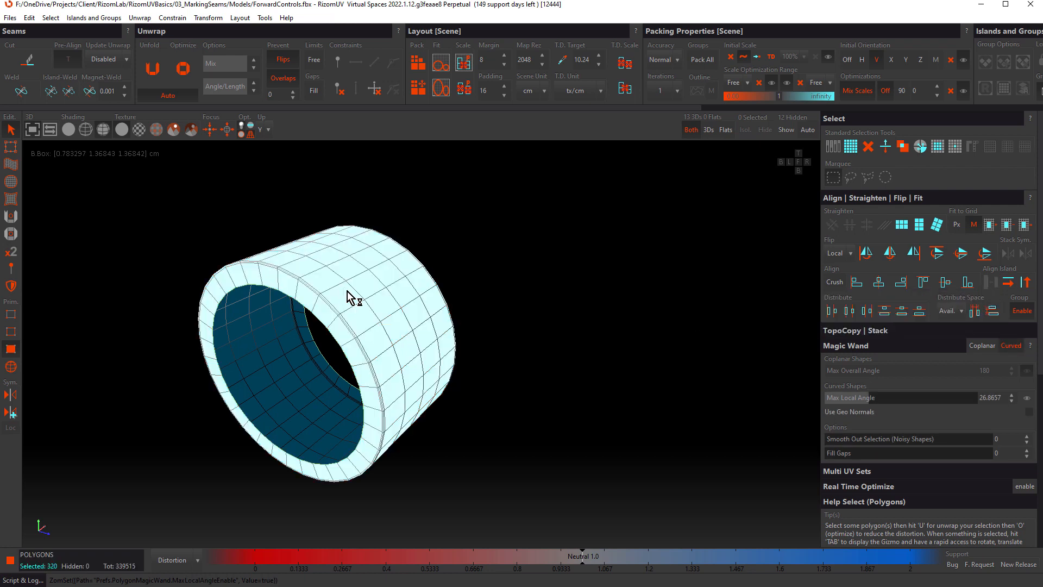
left_click(356, 296)
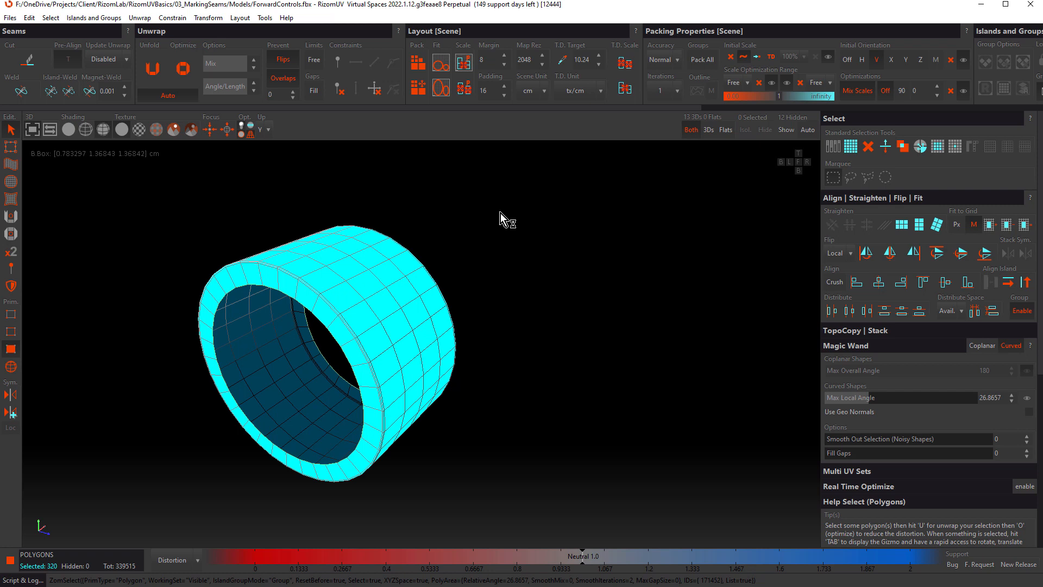
mouse_move(837, 418)
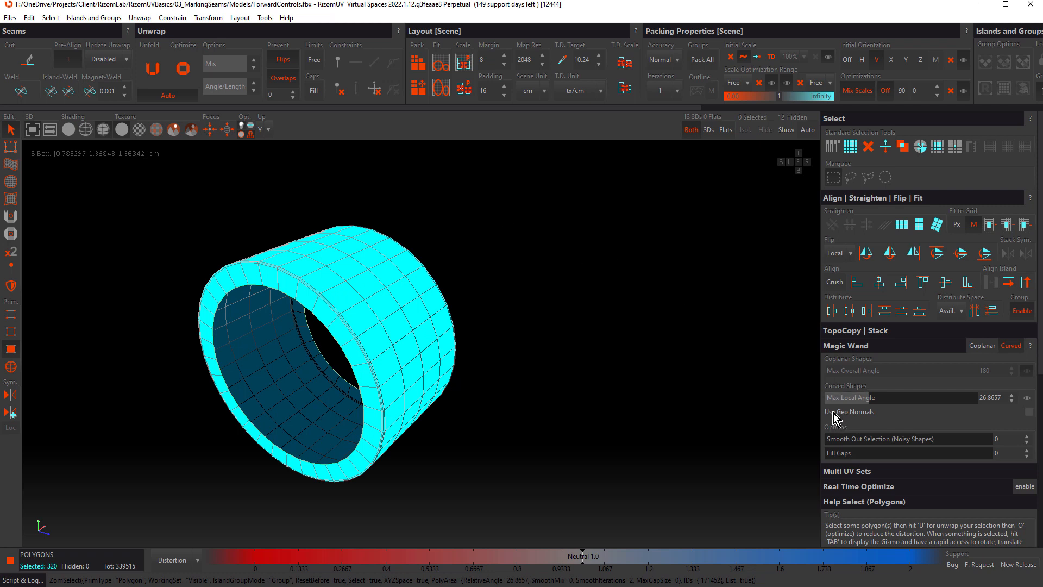
mouse_move(851, 413)
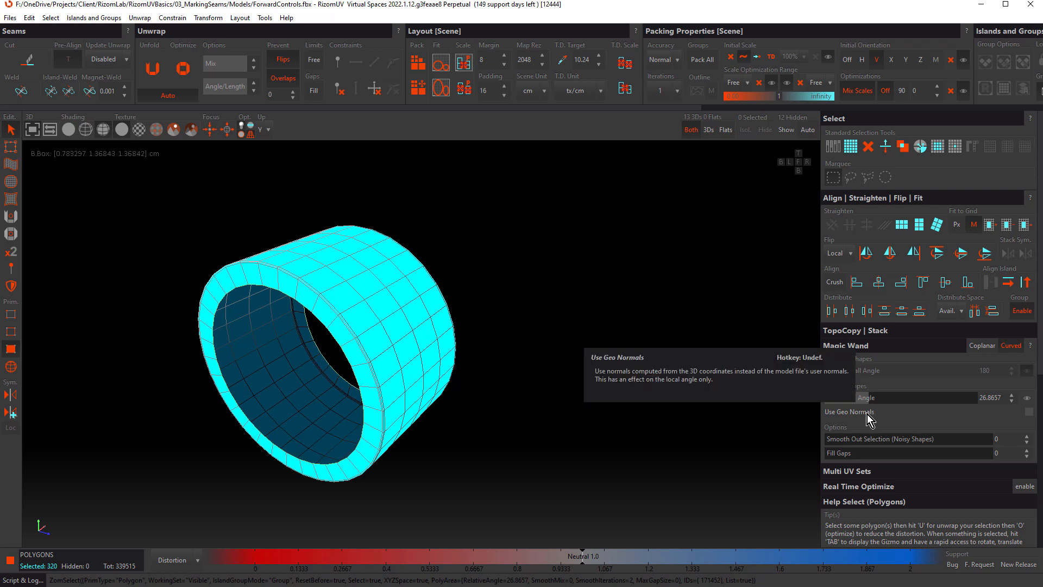
left_click(1033, 412)
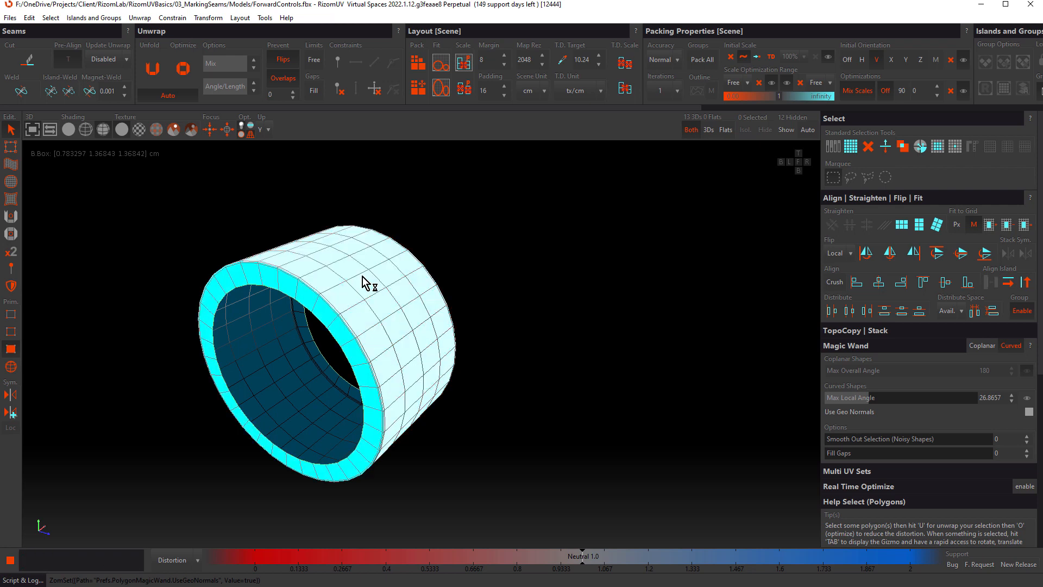
- Reselect the ring with geo normals at 26.87° local angle and show its angle boundaries on the mesh
left_click(366, 279)
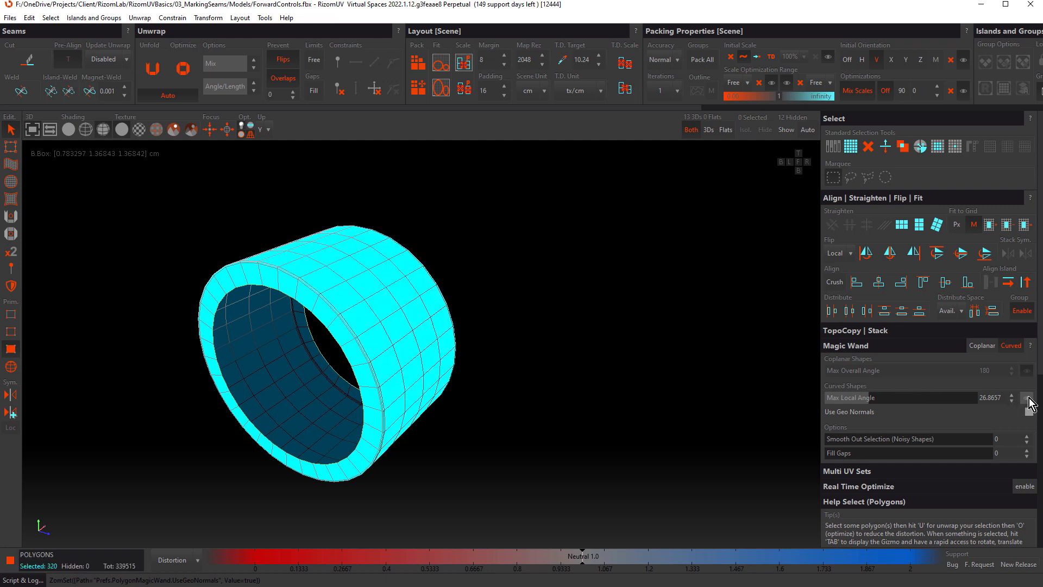
left_click(1028, 397)
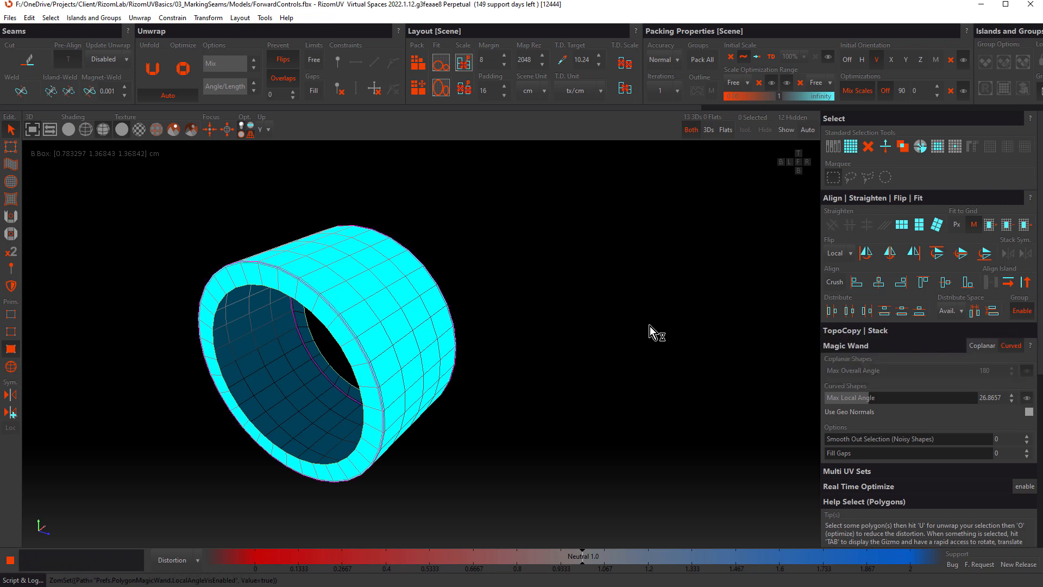
left_click(265, 280)
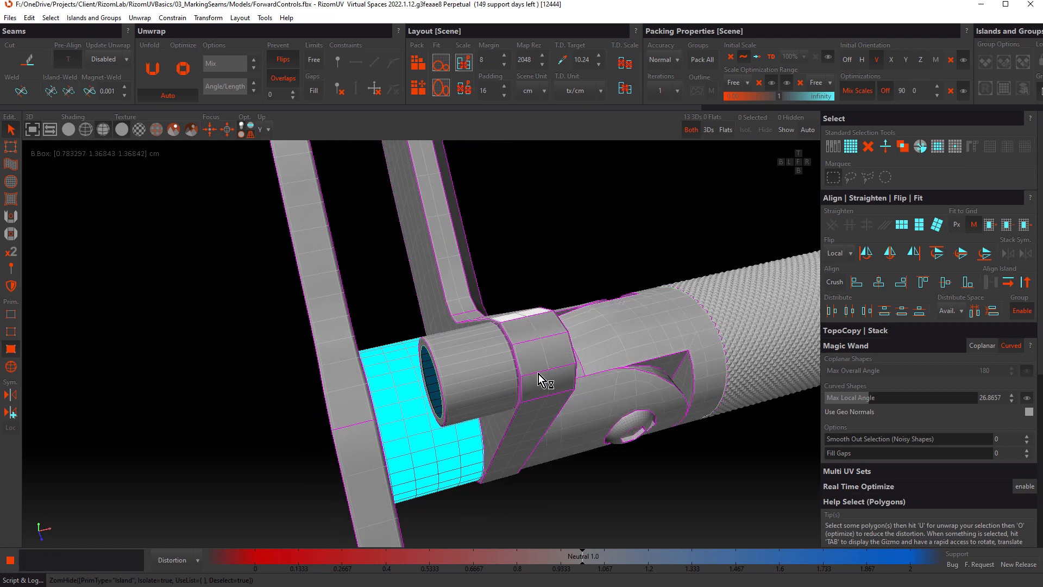
- Extend the curved-area selection across the tube, plate and grip bands at 54° local angle (830 polygons)
left_click(539, 374)
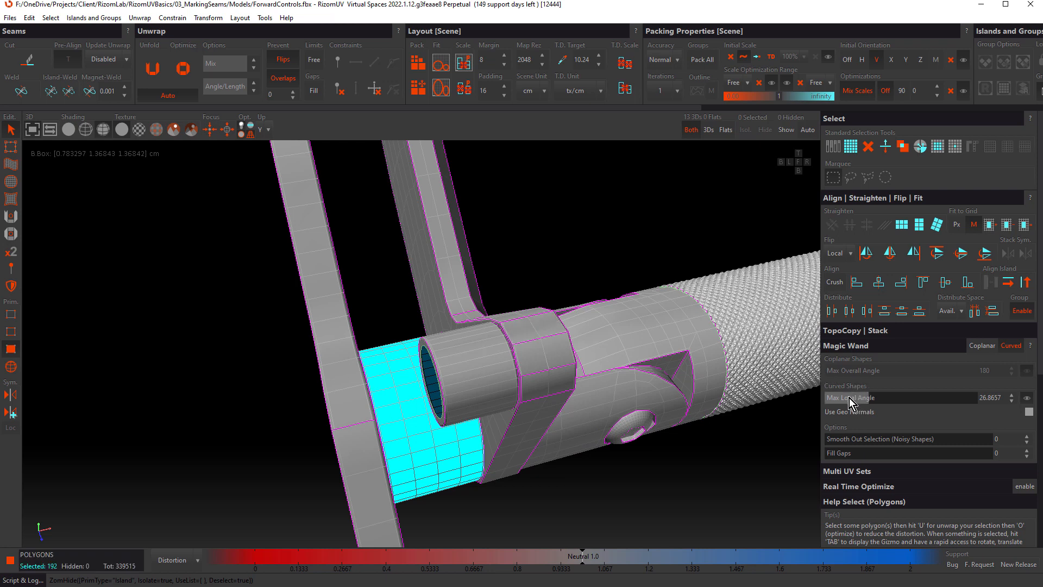
mouse_move(864, 404)
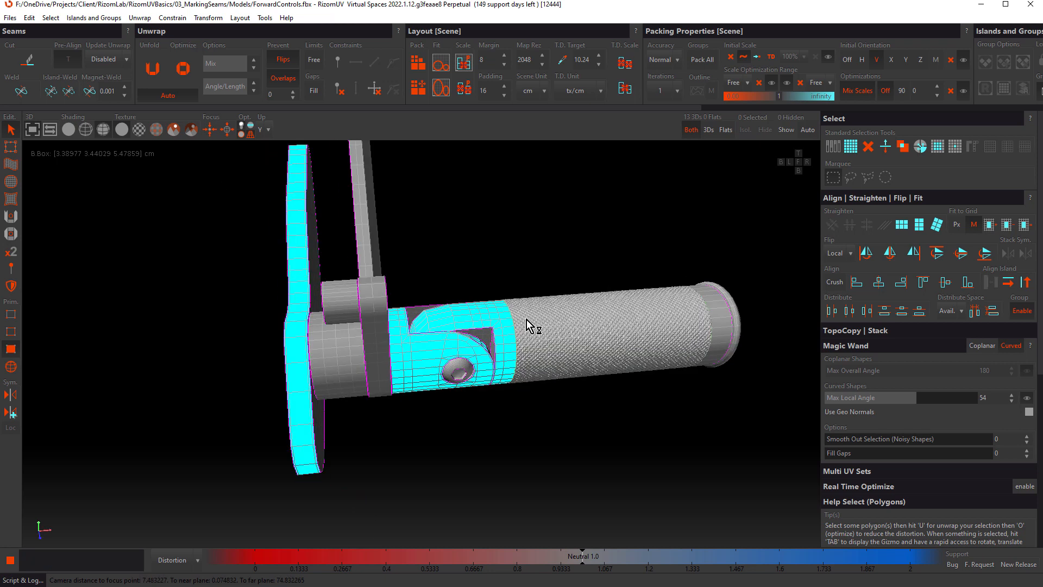
left_click(752, 370)
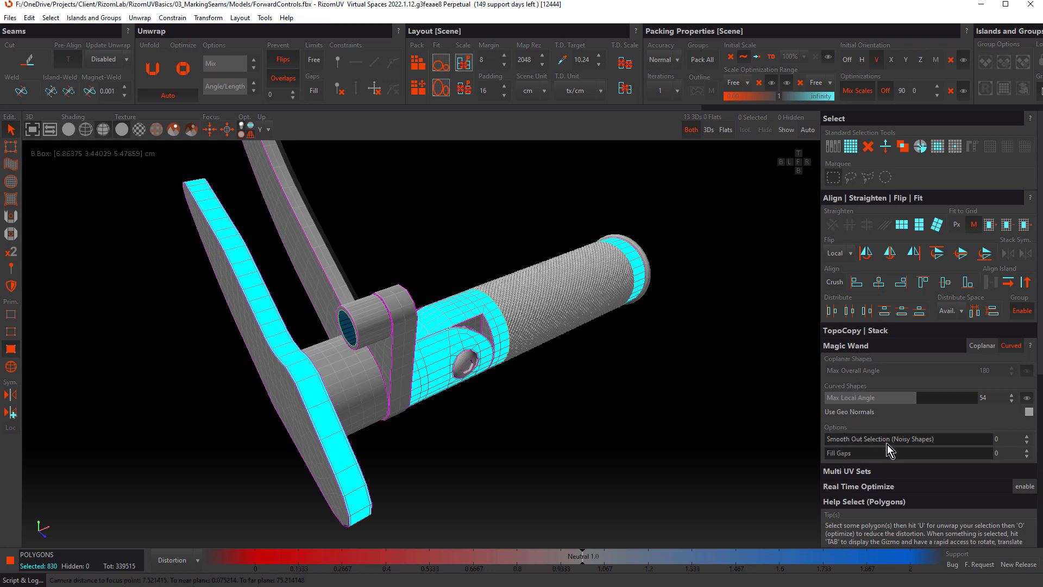
mouse_move(860, 460)
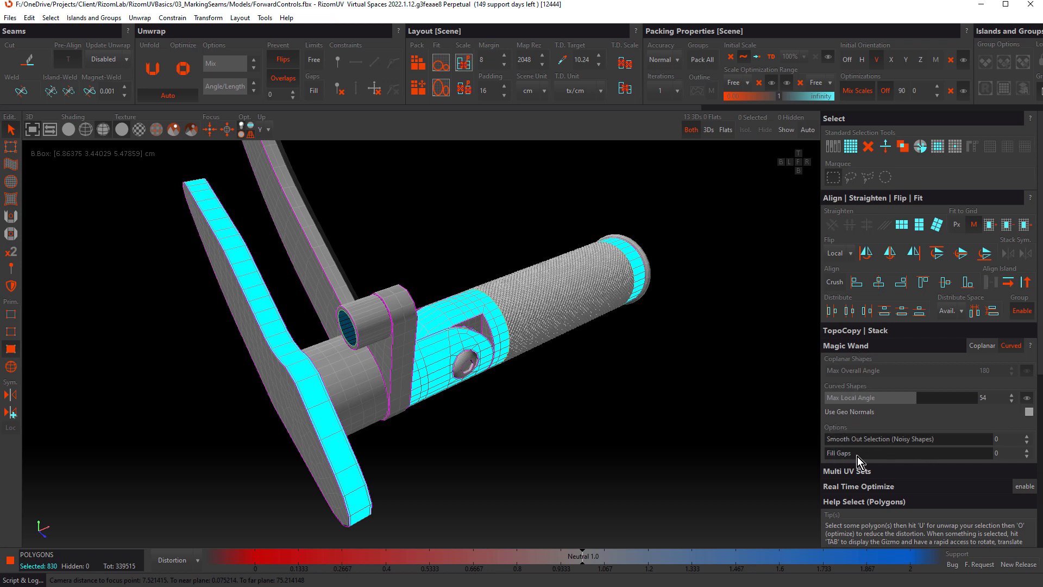
mouse_move(861, 460)
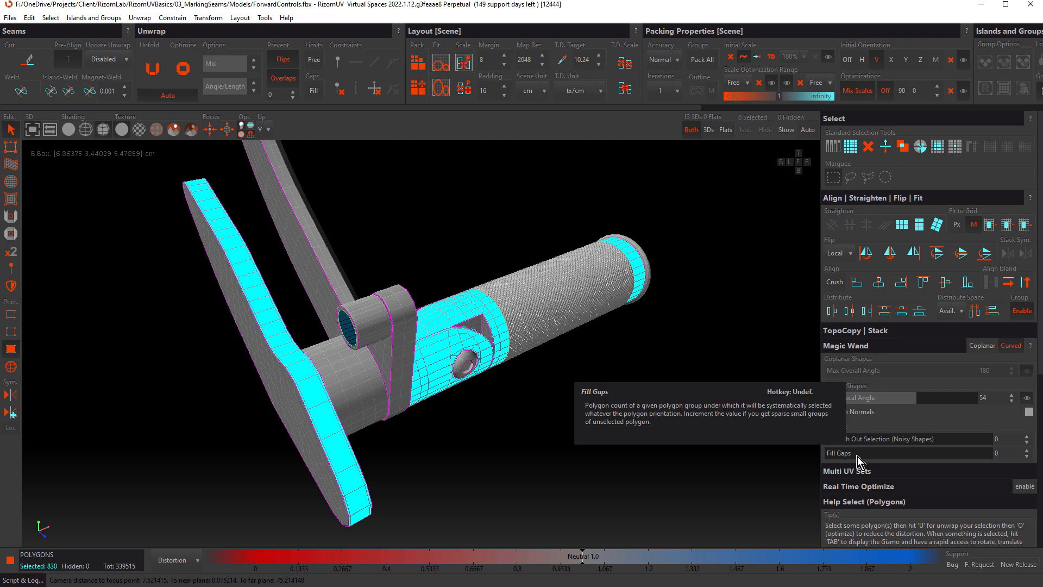
mouse_move(370, 214)
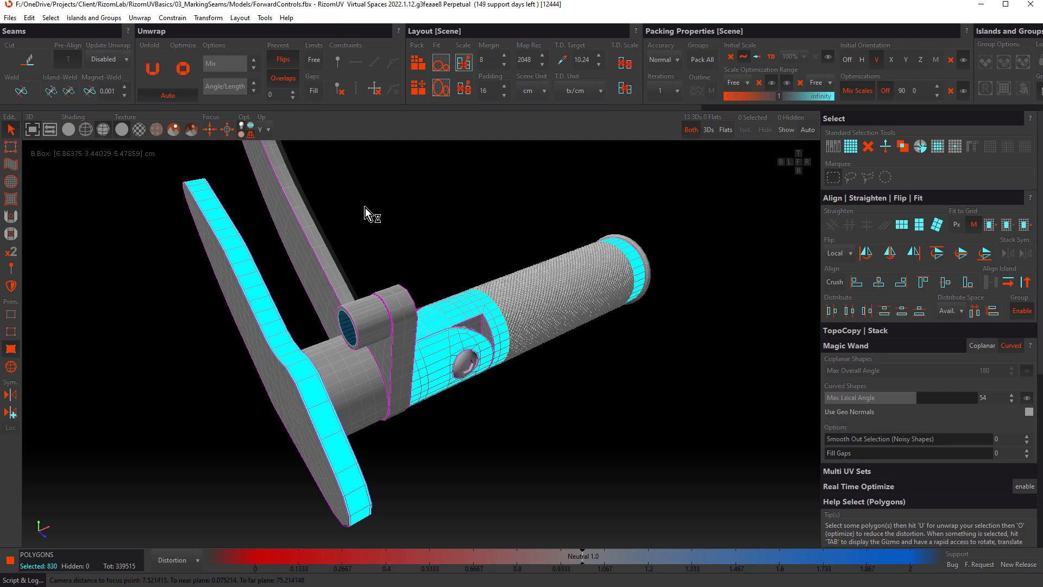
left_click(10, 18)
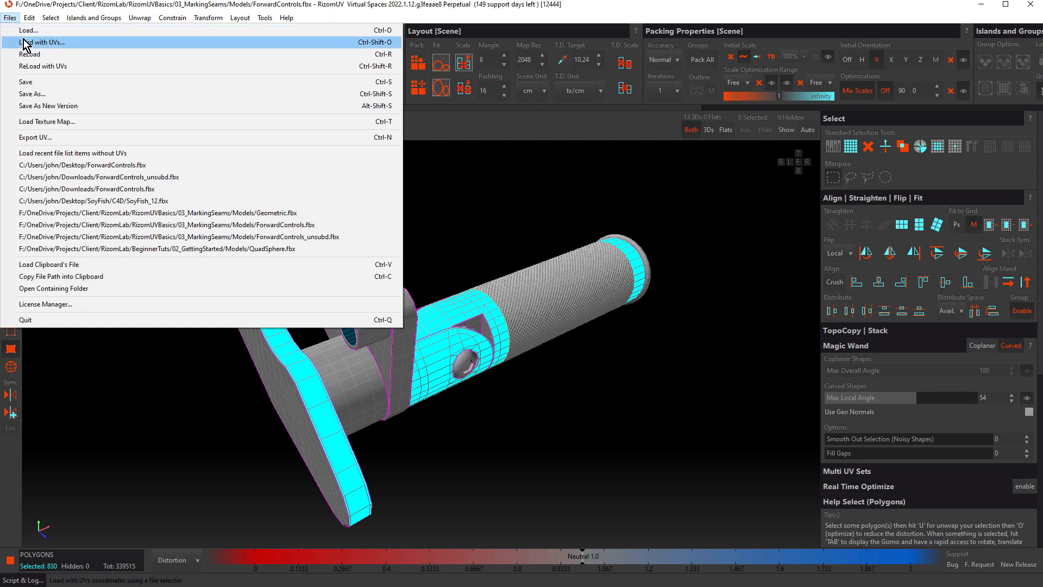
- Load Geometric.fbx with UVs and set the wand to Coplanar with angle 40, smoothing 1, gap filling 60
left_click(44, 43)
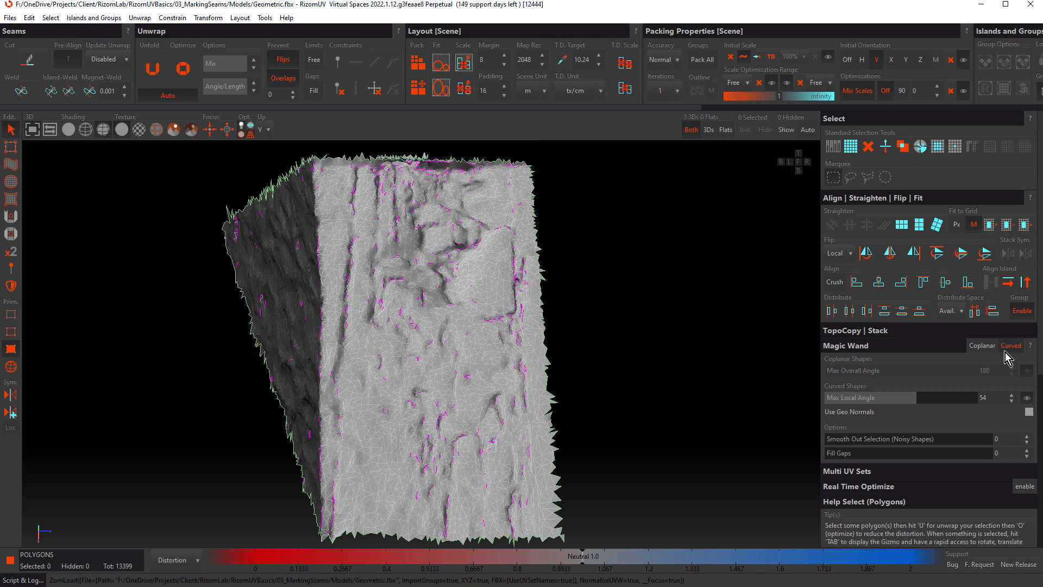
left_click(1011, 346)
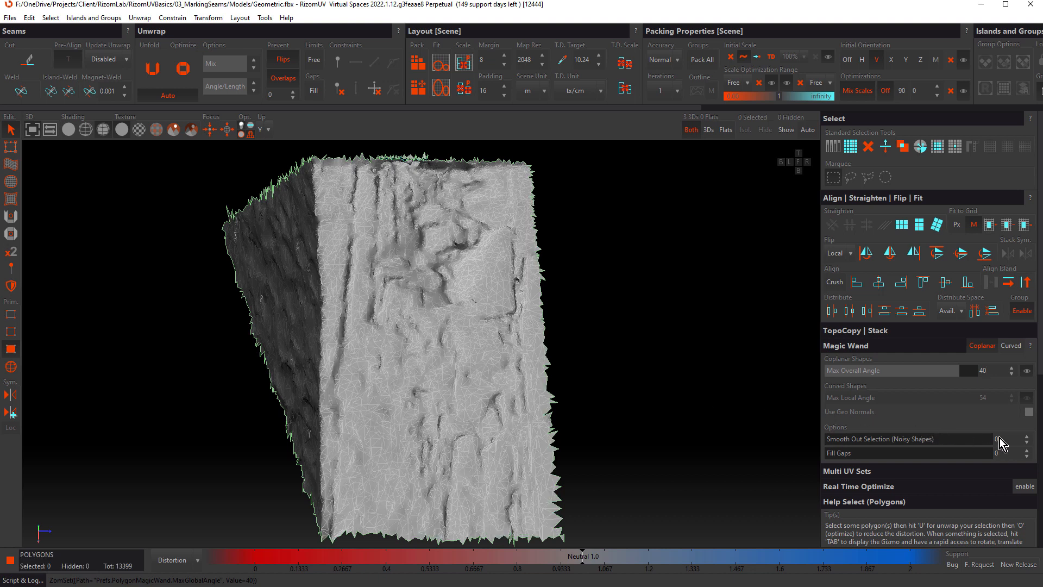
mouse_move(998, 439)
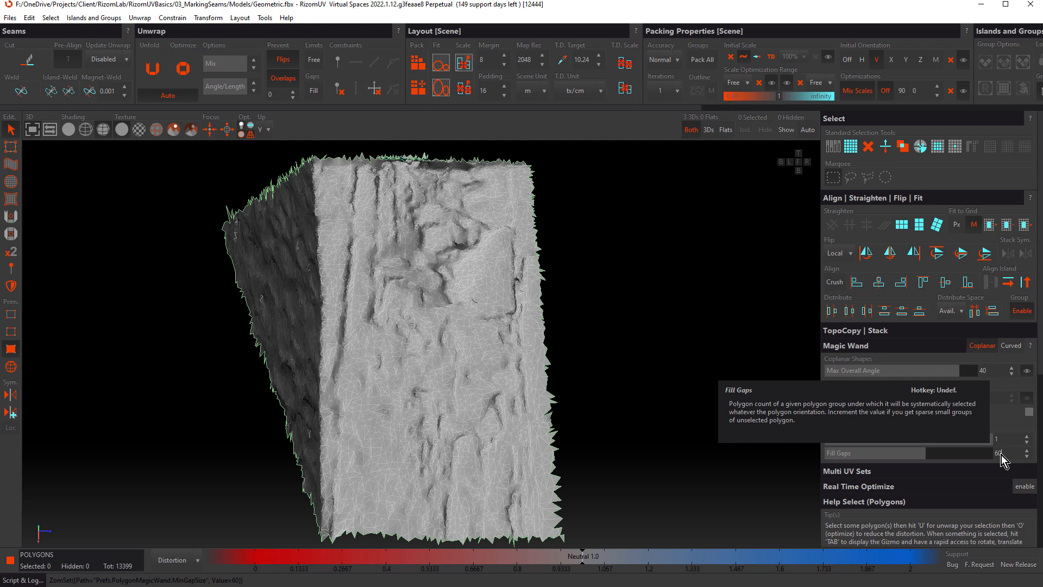
left_click(453, 276)
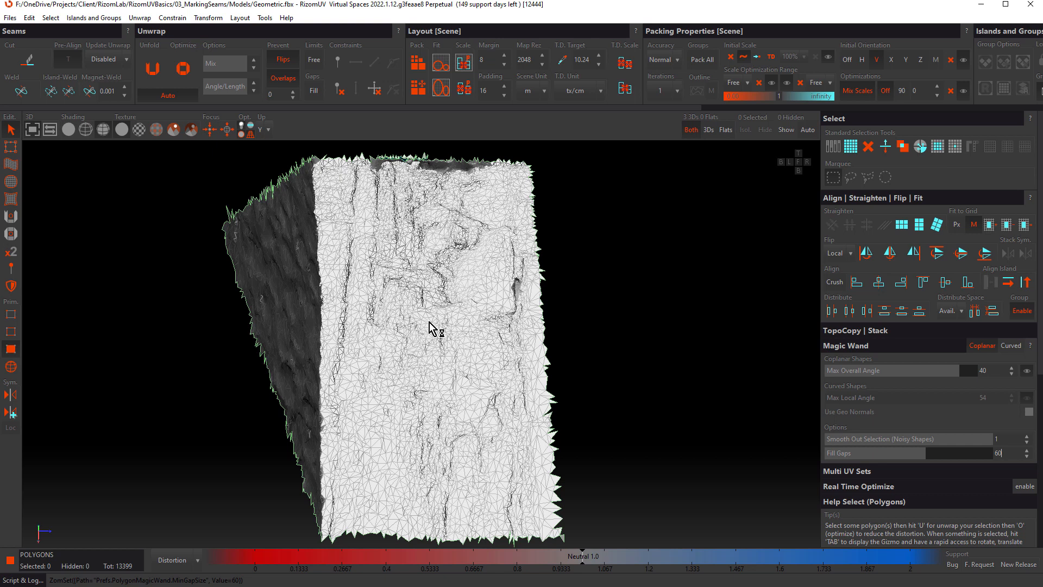
mouse_move(430, 322)
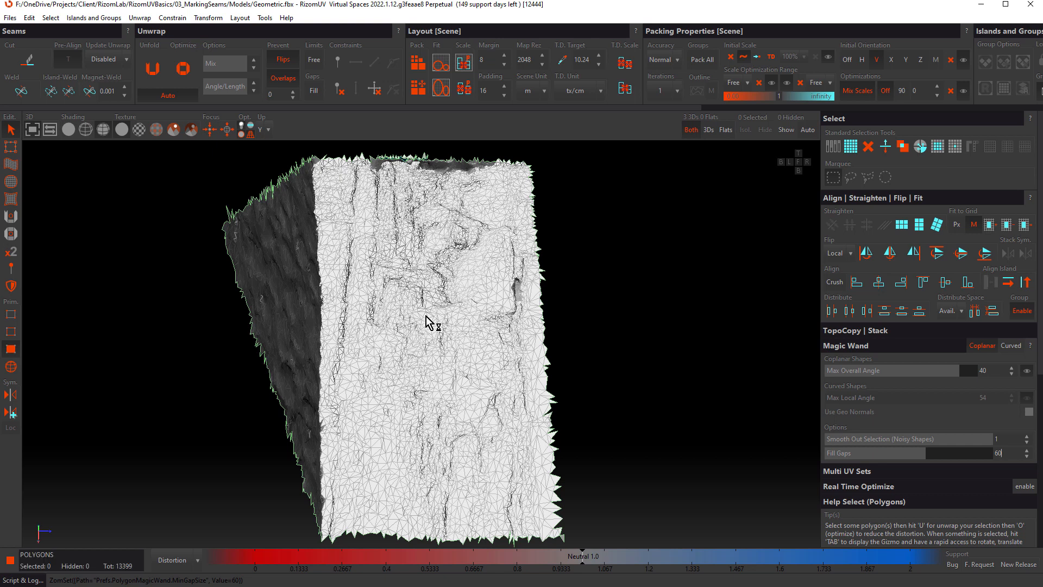
mouse_move(445, 322)
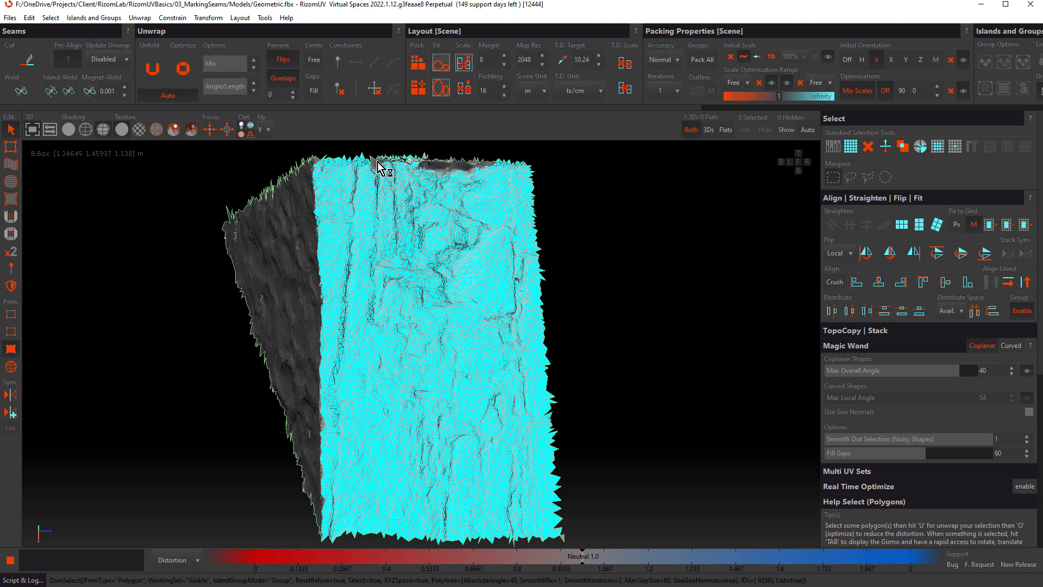
- Select the rock's noisy front face, adding the ragged top strip until about 9,500 polygons are selected
left_click(442, 175)
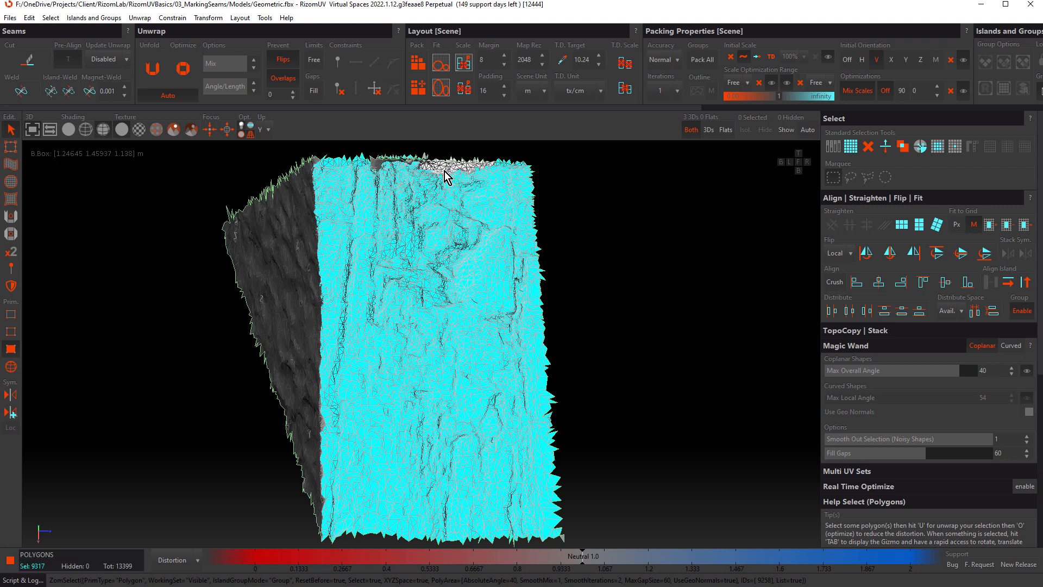
left_click(382, 169)
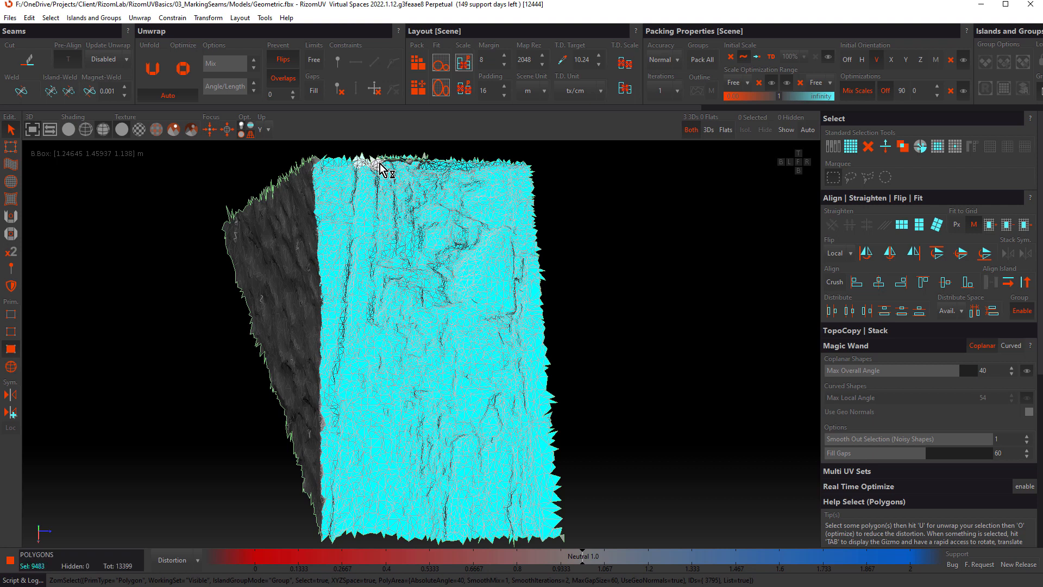
left_click(383, 168)
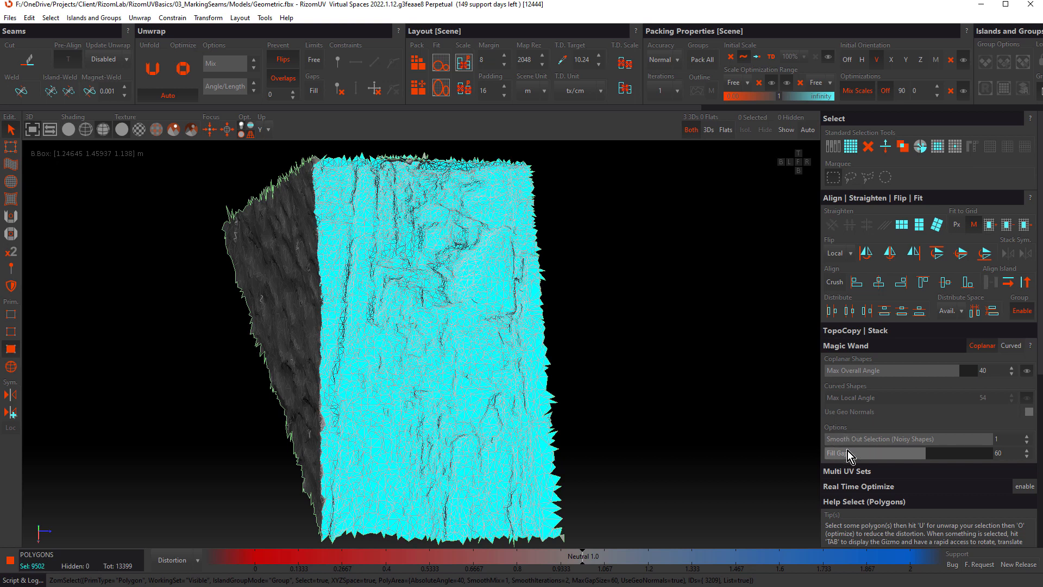
mouse_move(857, 452)
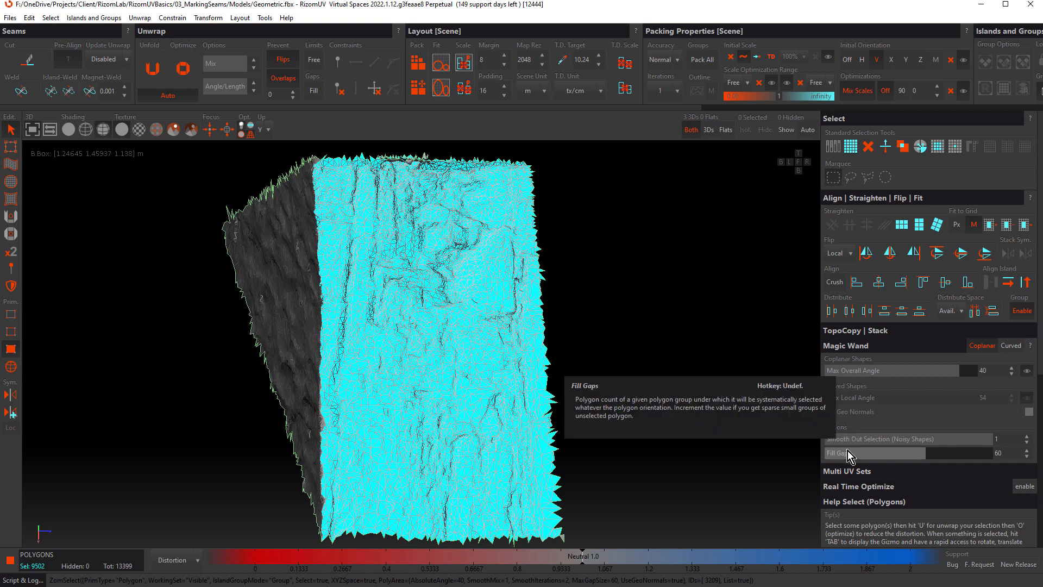